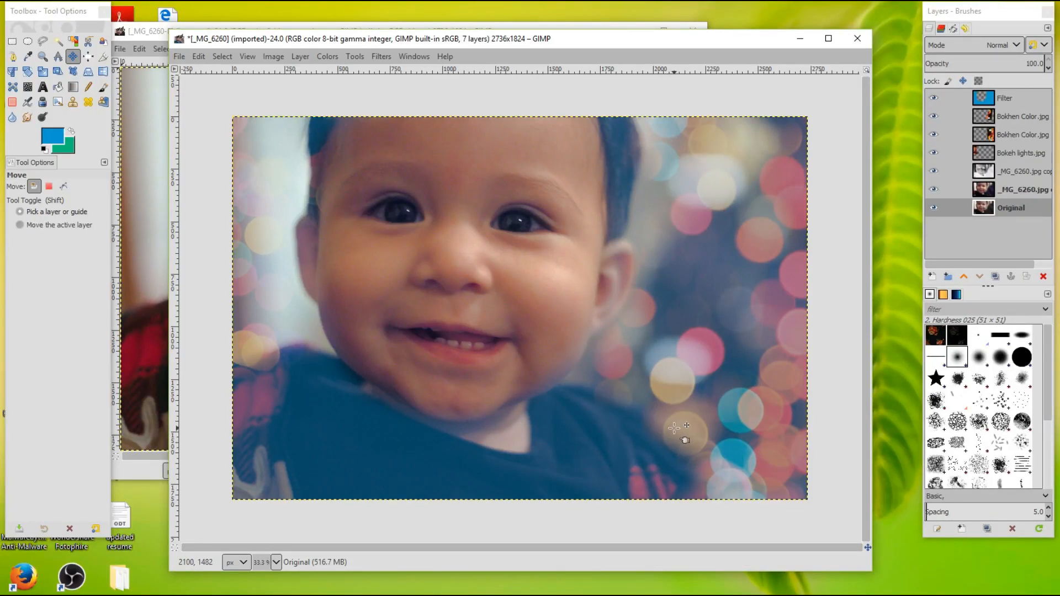
{"action": "mouse_move", "coordinate": [527, 335]}
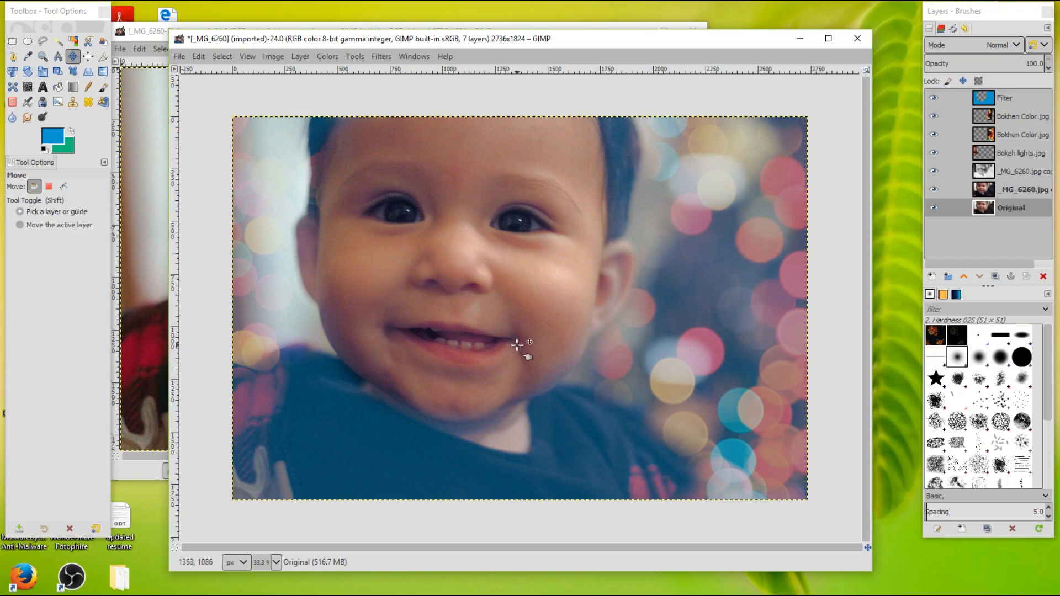
- Leave the finished composite and bring up the unedited _MG_6260-E.jpg photo
{"action": "left_click", "coordinate": [935, 97]}
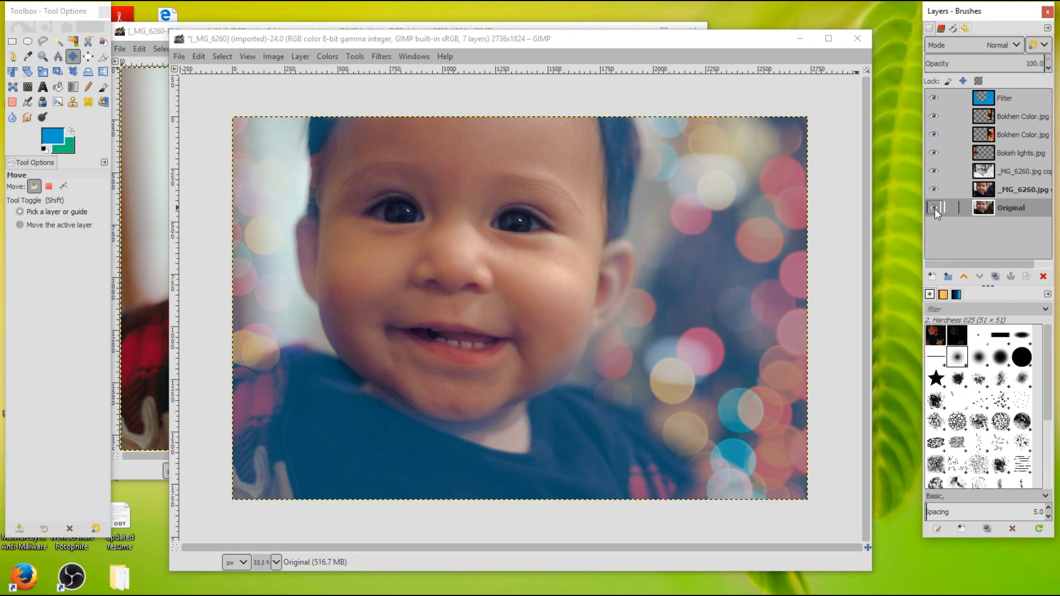
{"action": "mouse_move", "coordinate": [938, 216]}
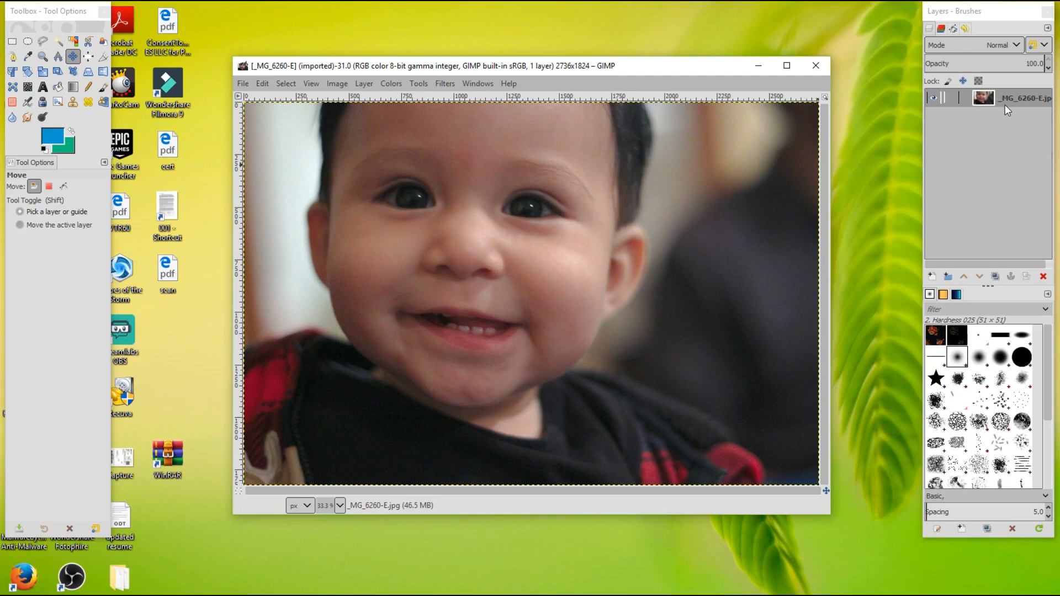
- Rename the photo layer to 'Original' and duplicate it as 'Original copy'
{"action": "right_click", "coordinate": [1023, 98]}
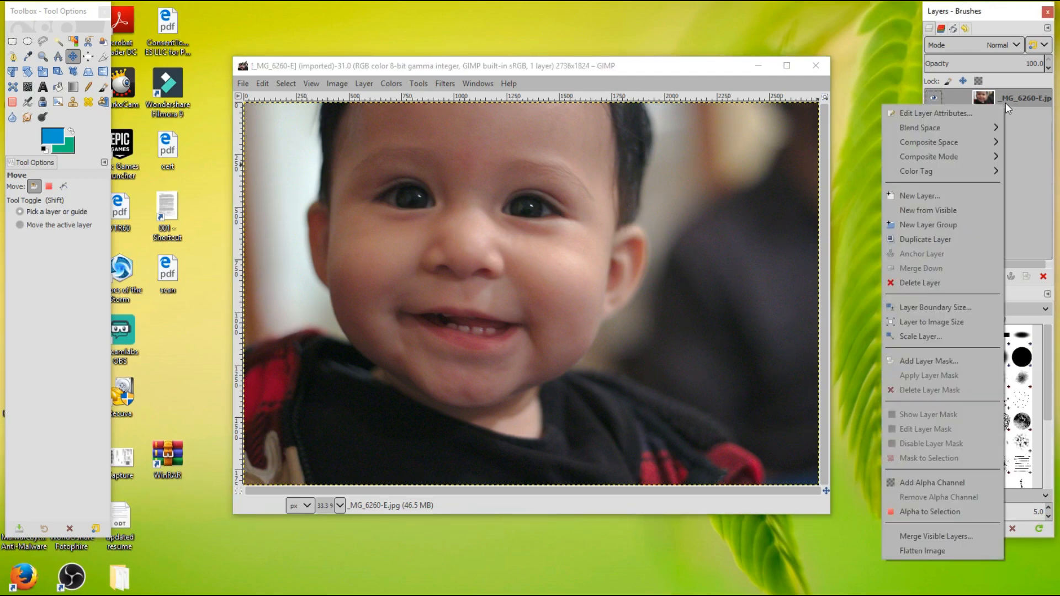
{"action": "mouse_move", "coordinate": [935, 113]}
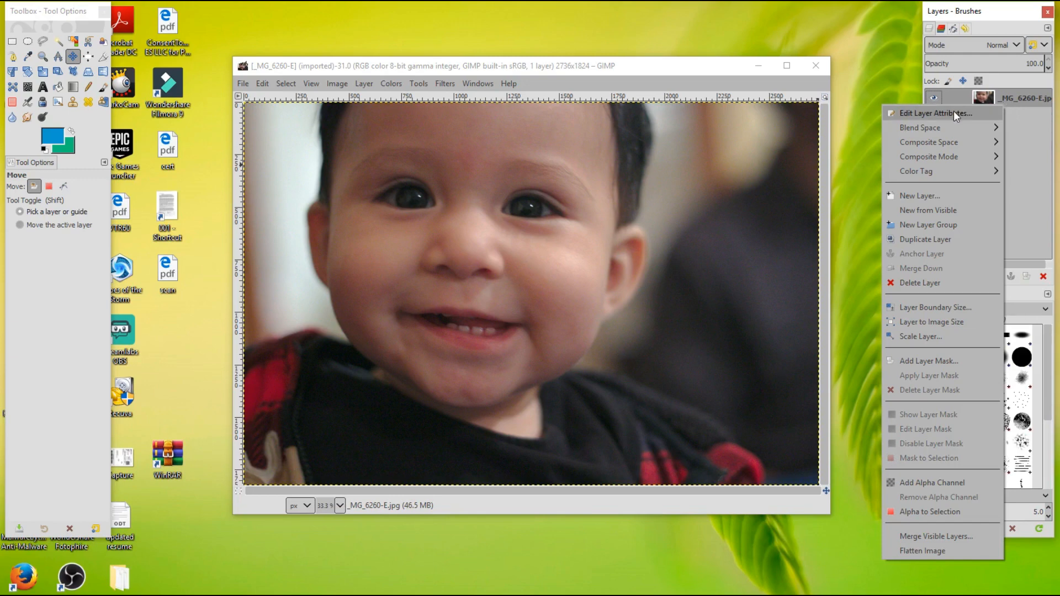
{"action": "left_click", "coordinate": [935, 113]}
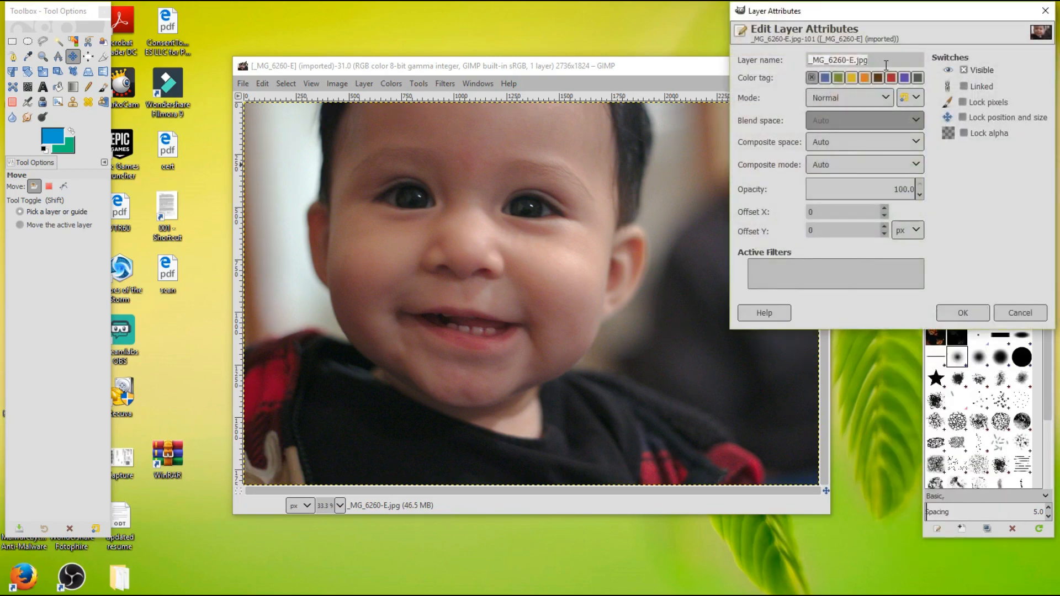
{"action": "type", "text": "Ori"}
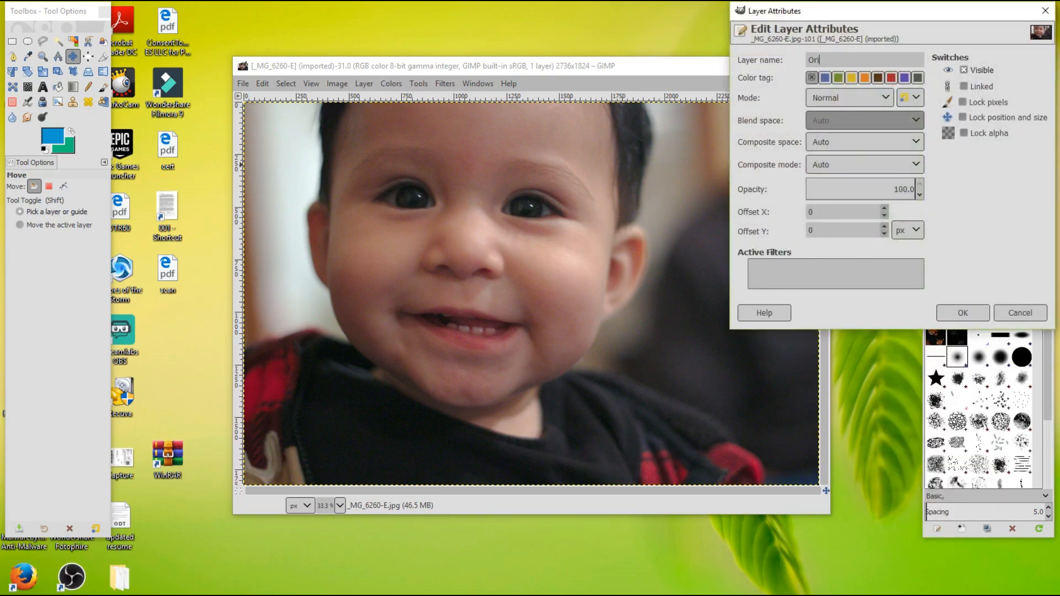
{"action": "type", "text": "ginal"}
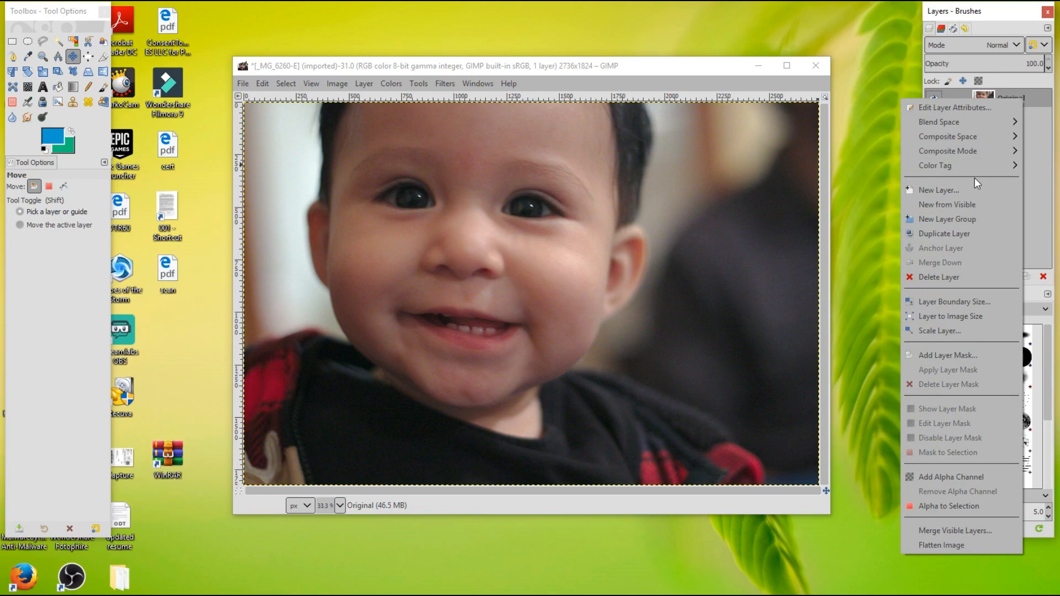
{"action": "left_click", "coordinate": [944, 233]}
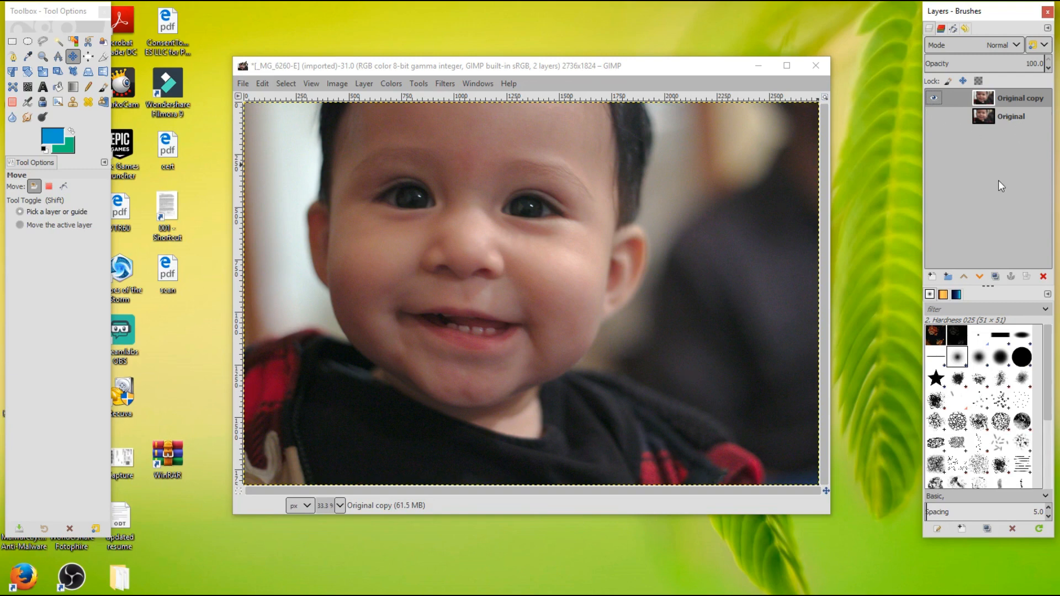
{"action": "mouse_move", "coordinate": [1000, 196]}
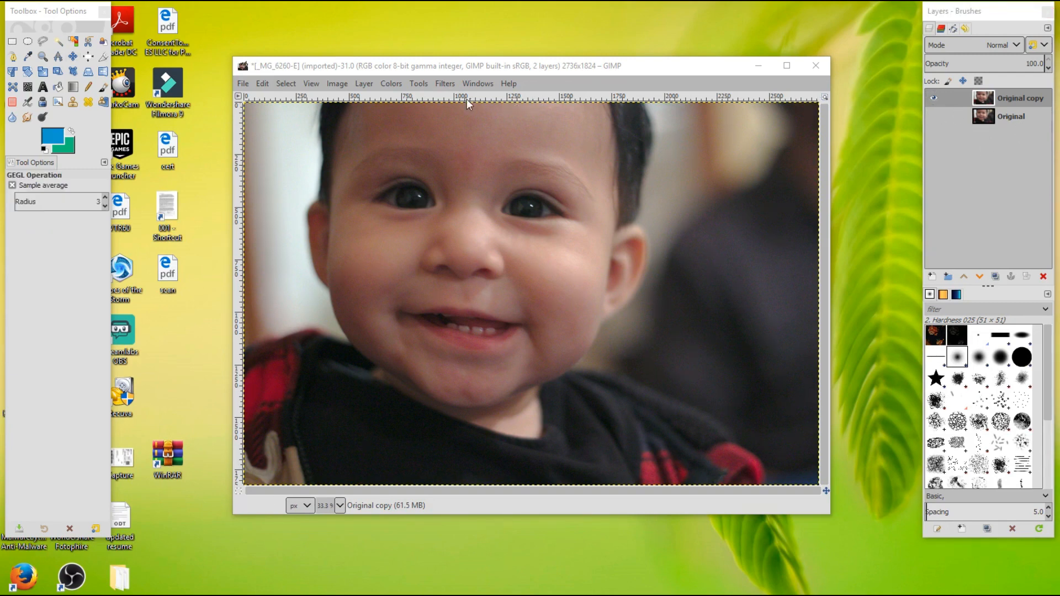
{"action": "mouse_move", "coordinate": [636, 302]}
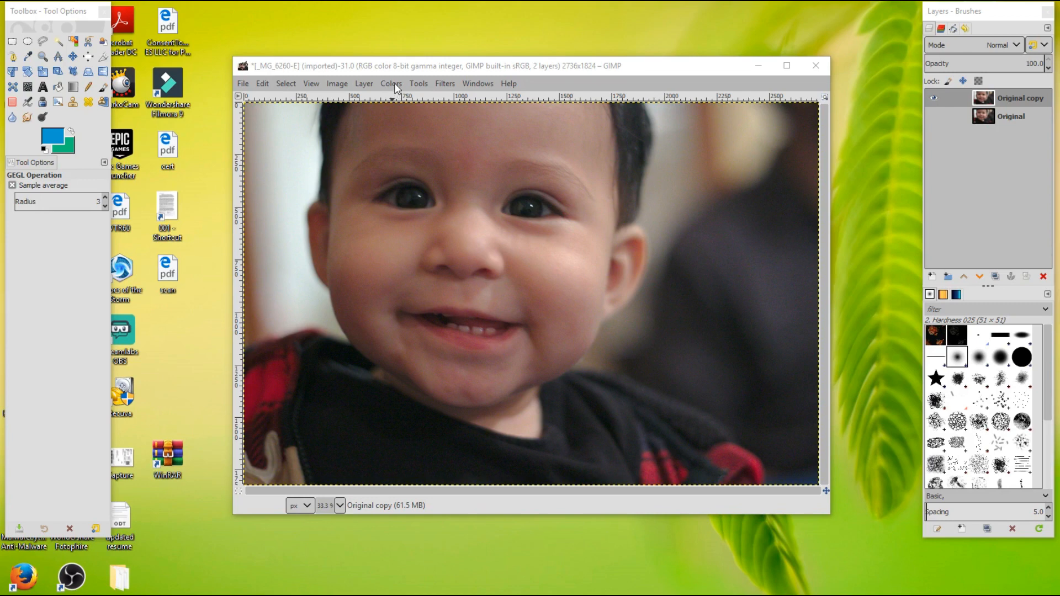
- In Color Balance, push the shadows toward blue by +12 on the Original copy
{"action": "left_click", "coordinate": [391, 83]}
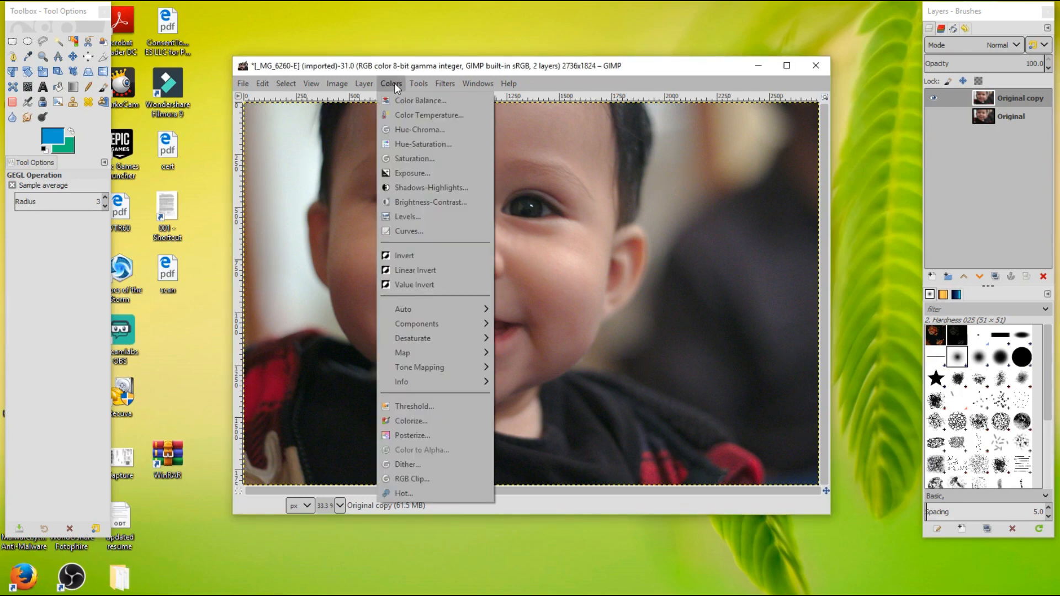
{"action": "mouse_move", "coordinate": [420, 101]}
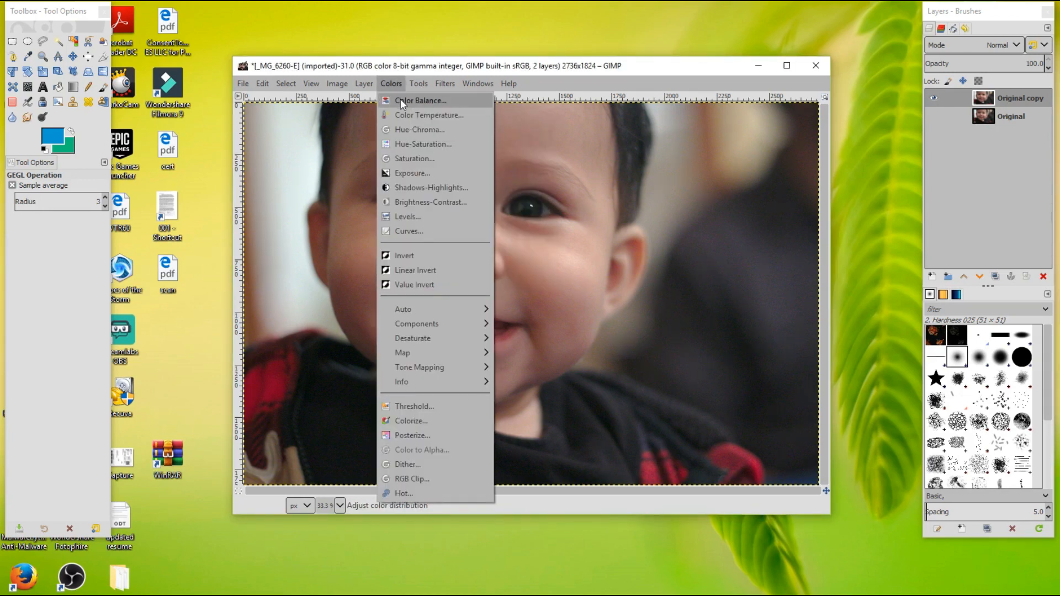
{"action": "left_click", "coordinate": [420, 100]}
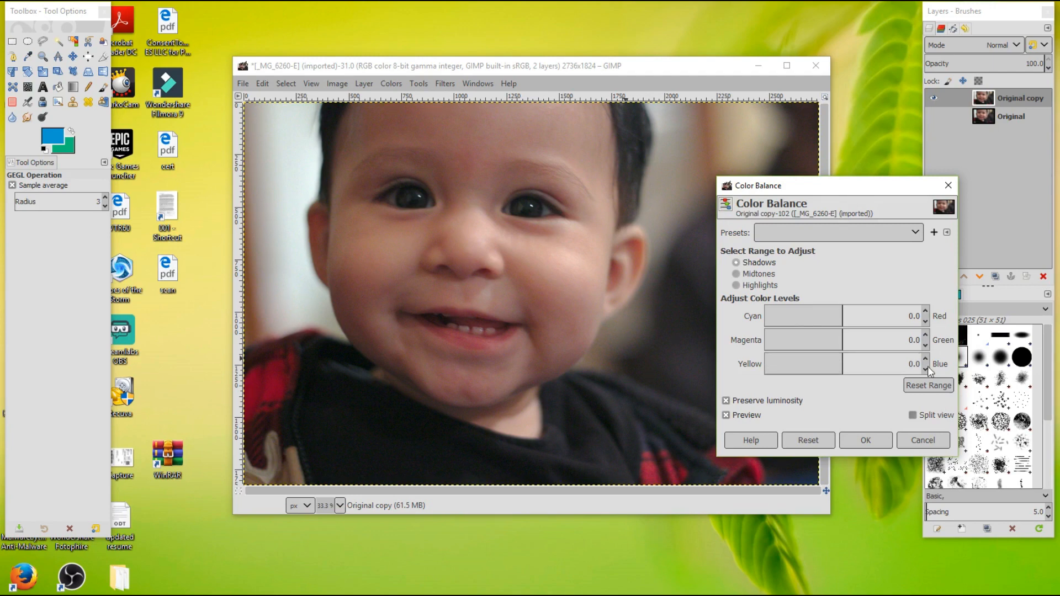
{"action": "left_click", "coordinate": [926, 359]}
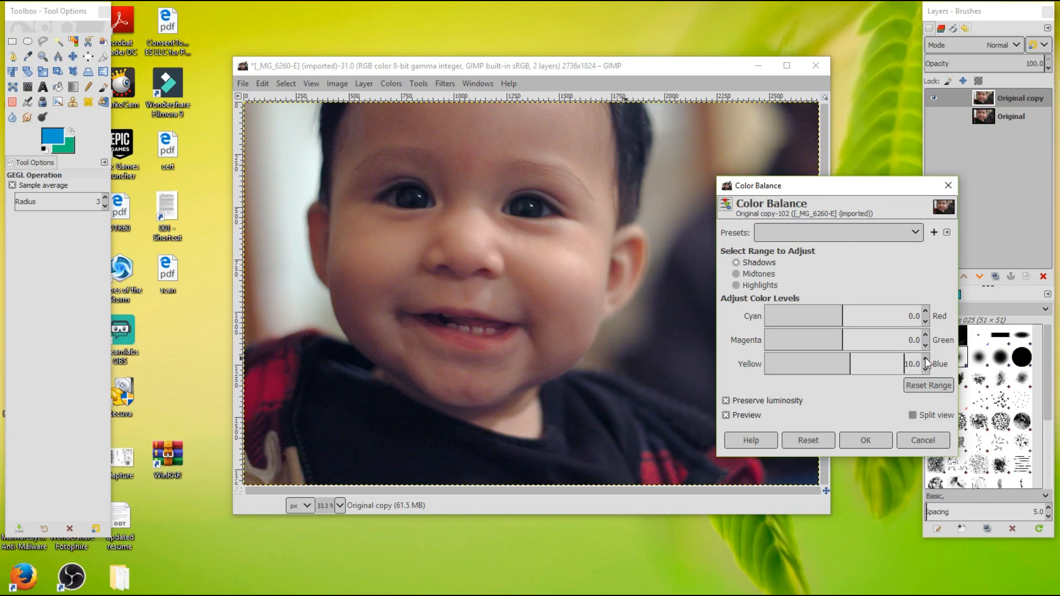
{"action": "left_click", "coordinate": [925, 359]}
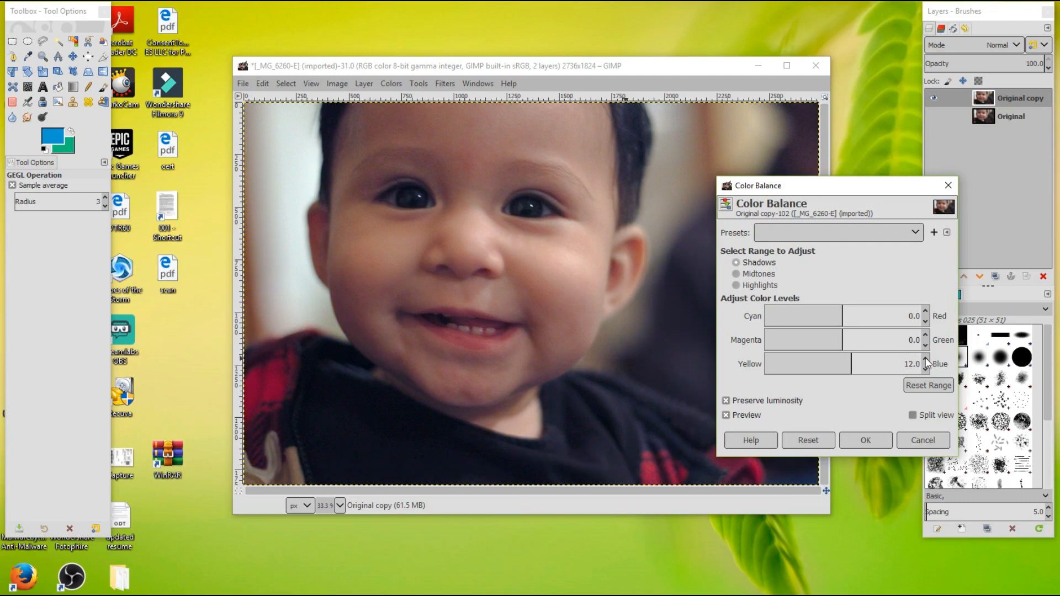
{"action": "left_click", "coordinate": [865, 441]}
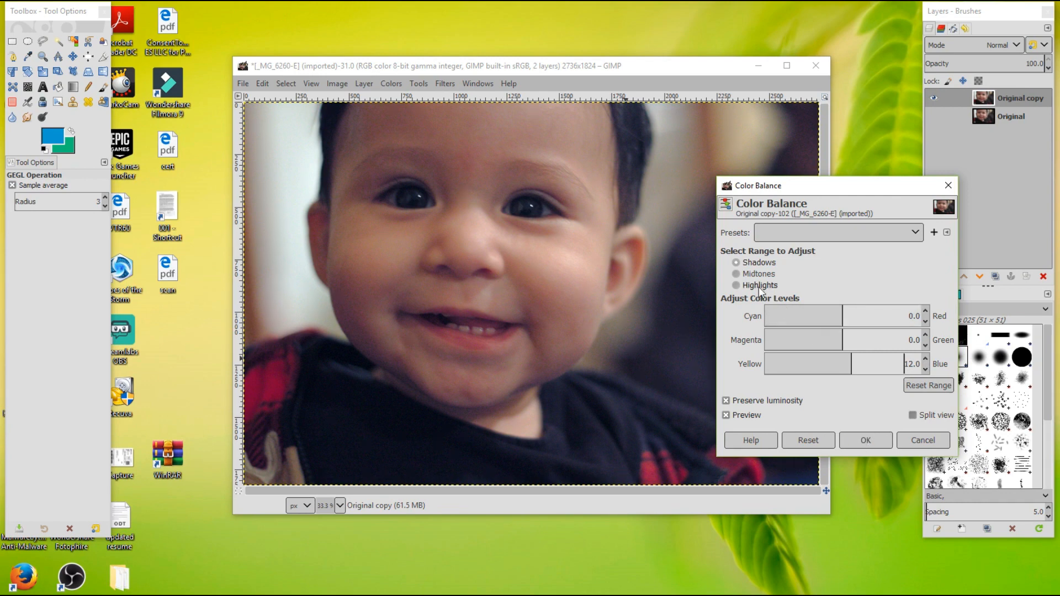
- Set midtones red +4 and highlights blue +4, then apply the colour balance
{"action": "left_click", "coordinate": [736, 273]}
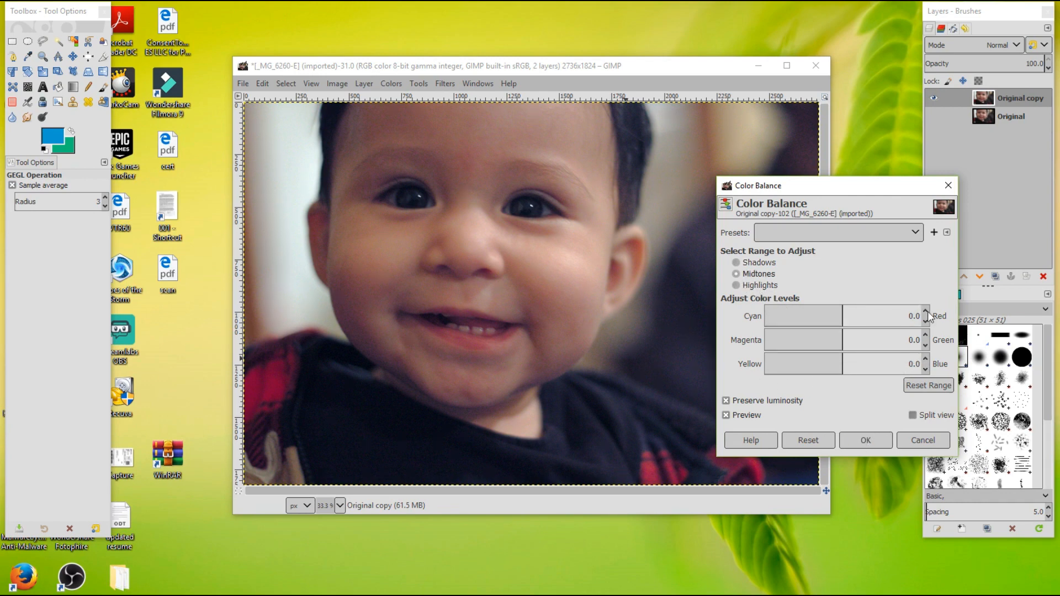
{"action": "left_click", "coordinate": [926, 312]}
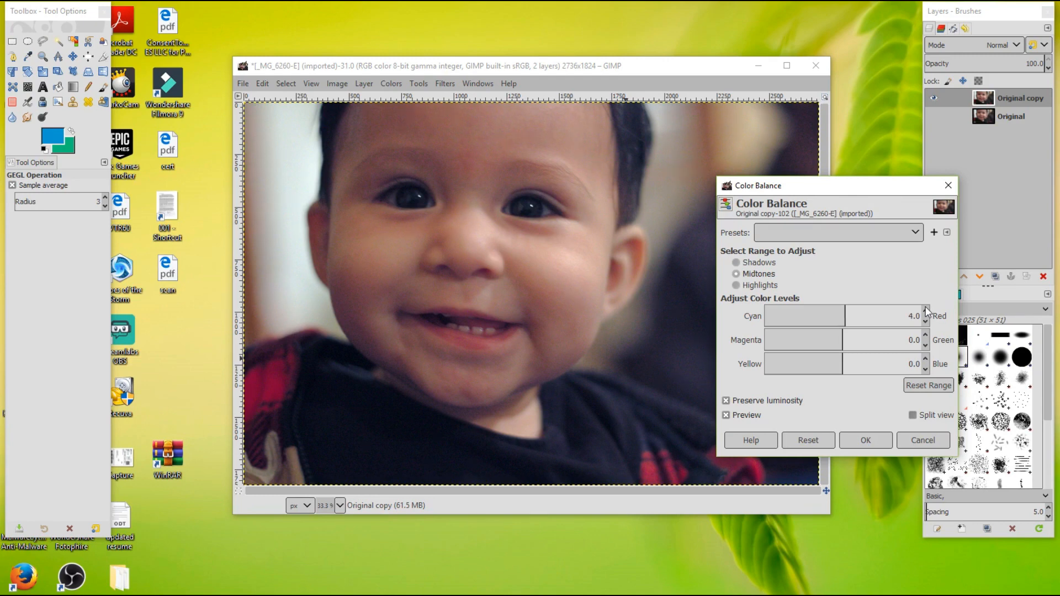
{"action": "left_click", "coordinate": [925, 361]}
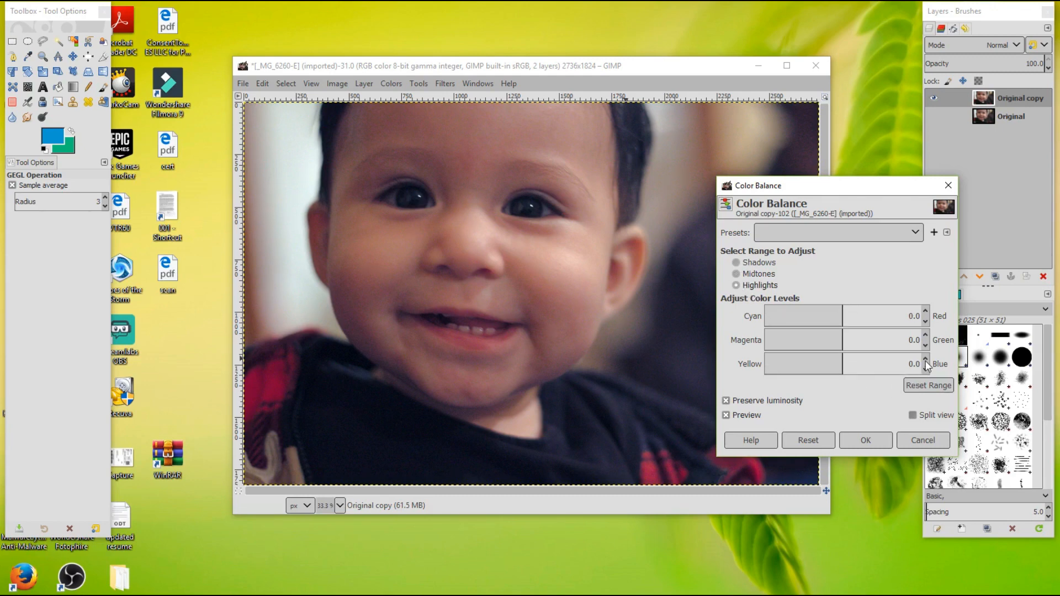
{"action": "left_click", "coordinate": [925, 361]}
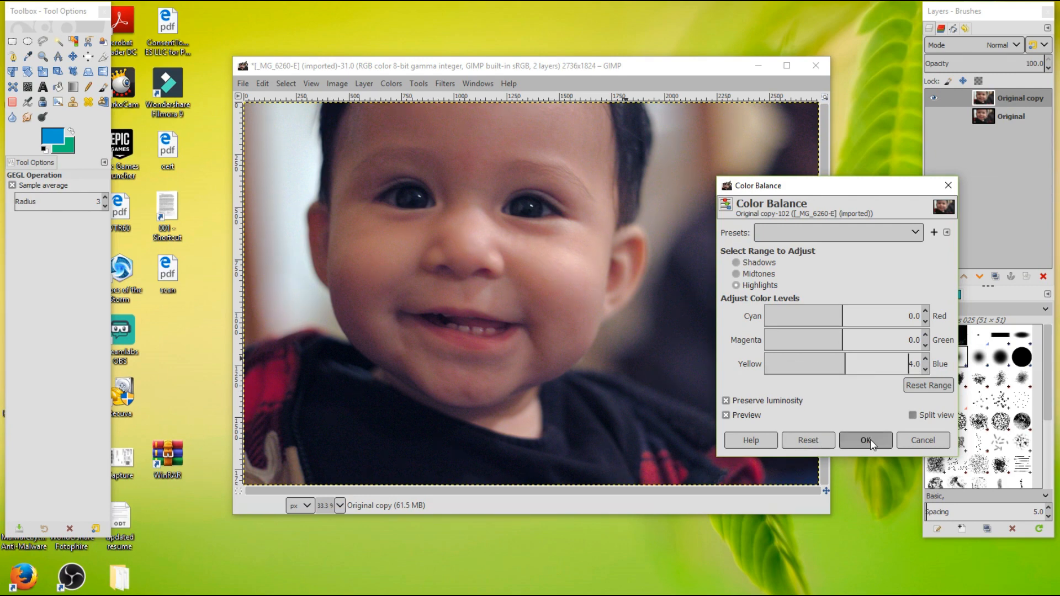
{"action": "left_click", "coordinate": [865, 441]}
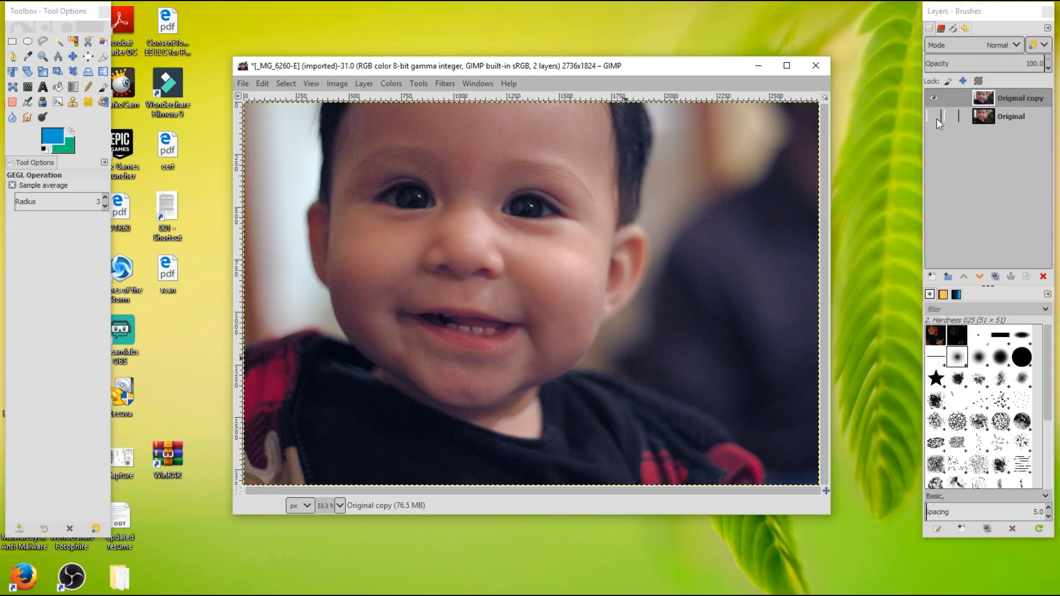
{"action": "left_click", "coordinate": [935, 116]}
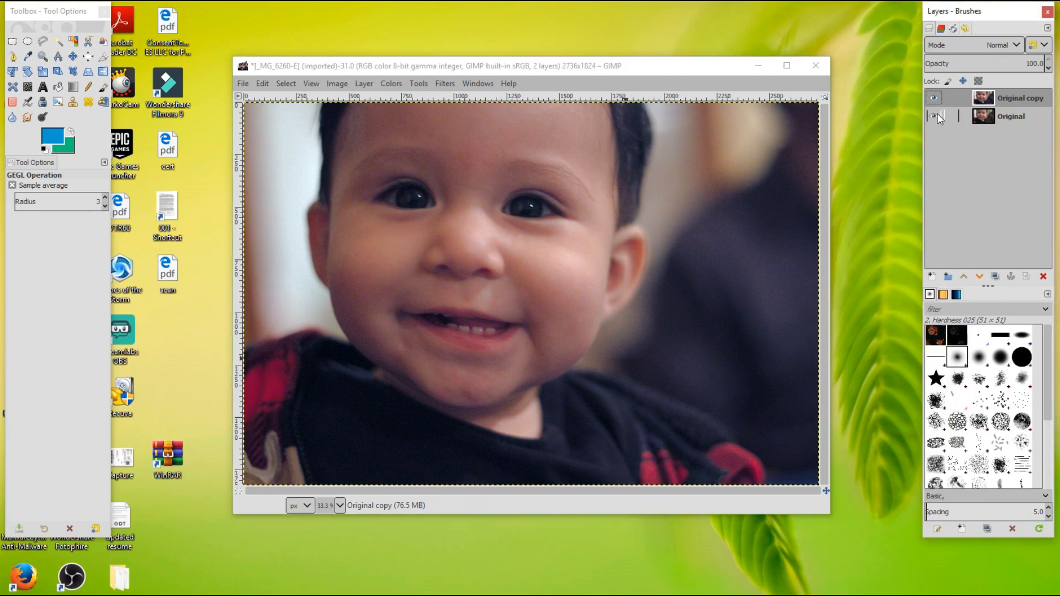
{"action": "left_click", "coordinate": [934, 98]}
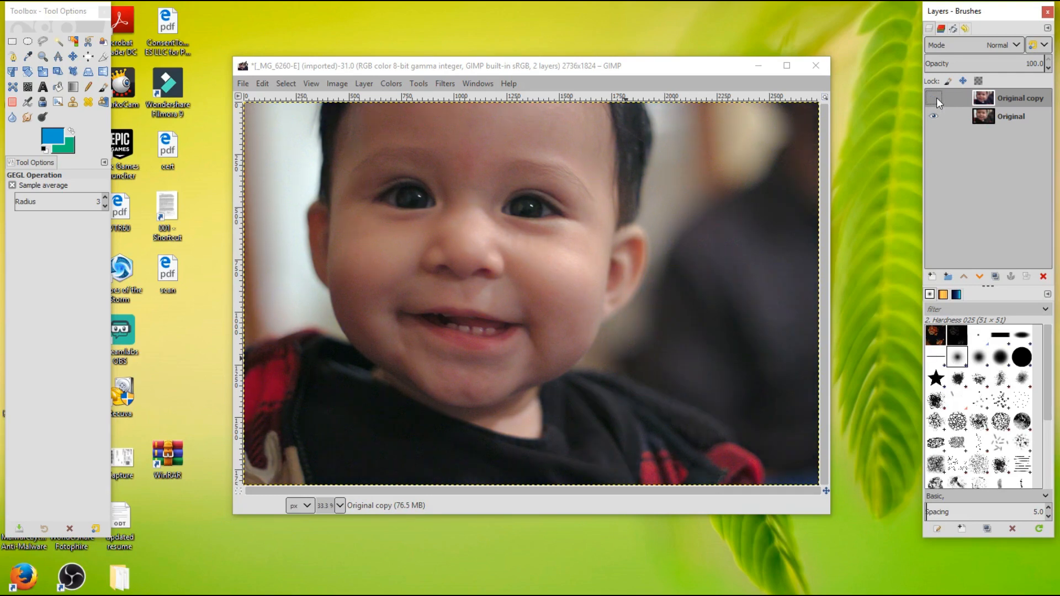
{"action": "left_click", "coordinate": [934, 98]}
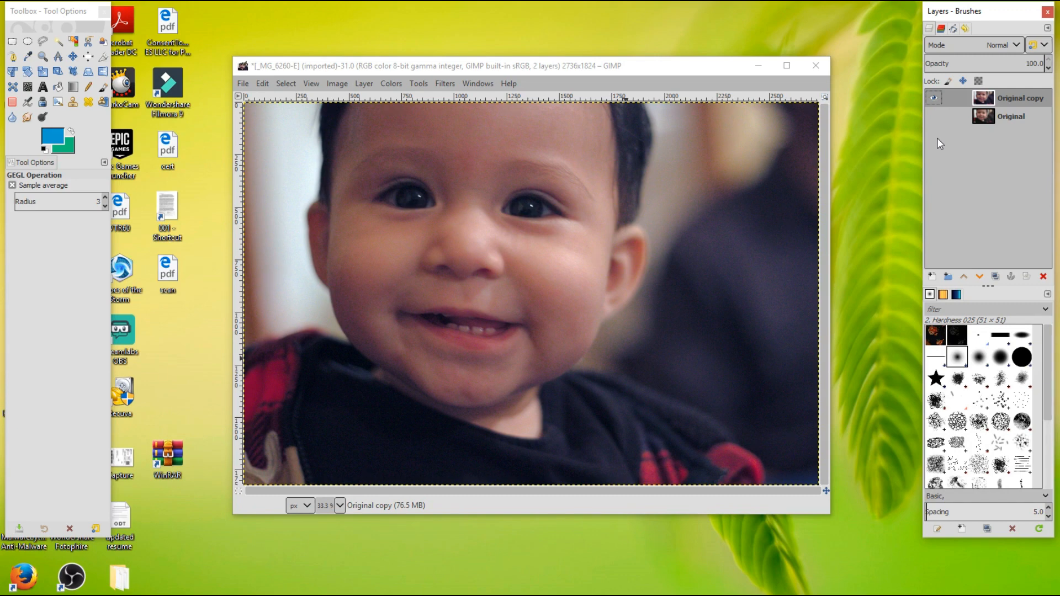
{"action": "mouse_move", "coordinate": [802, 151]}
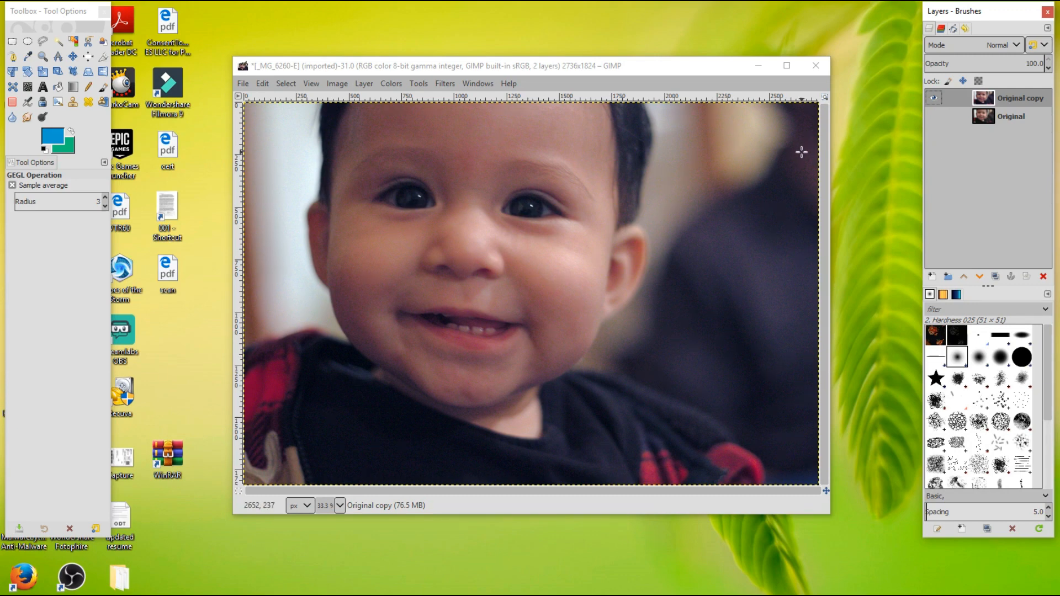
- Duplicate the top photo layer and desaturate the copy to grayscale (Luminance)
{"action": "right_click", "coordinate": [1020, 97]}
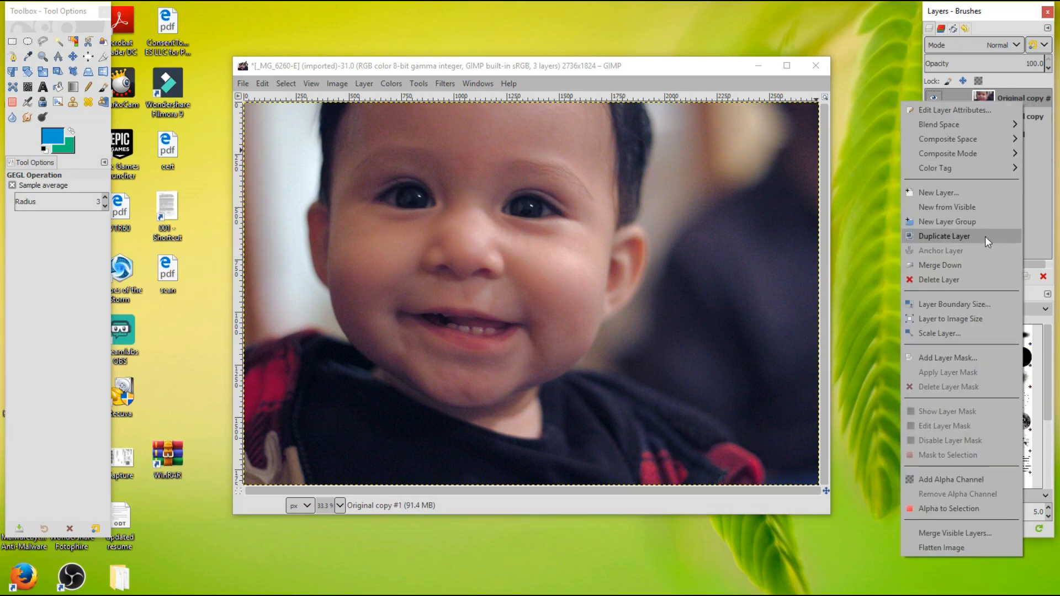
{"action": "left_click", "coordinate": [944, 236]}
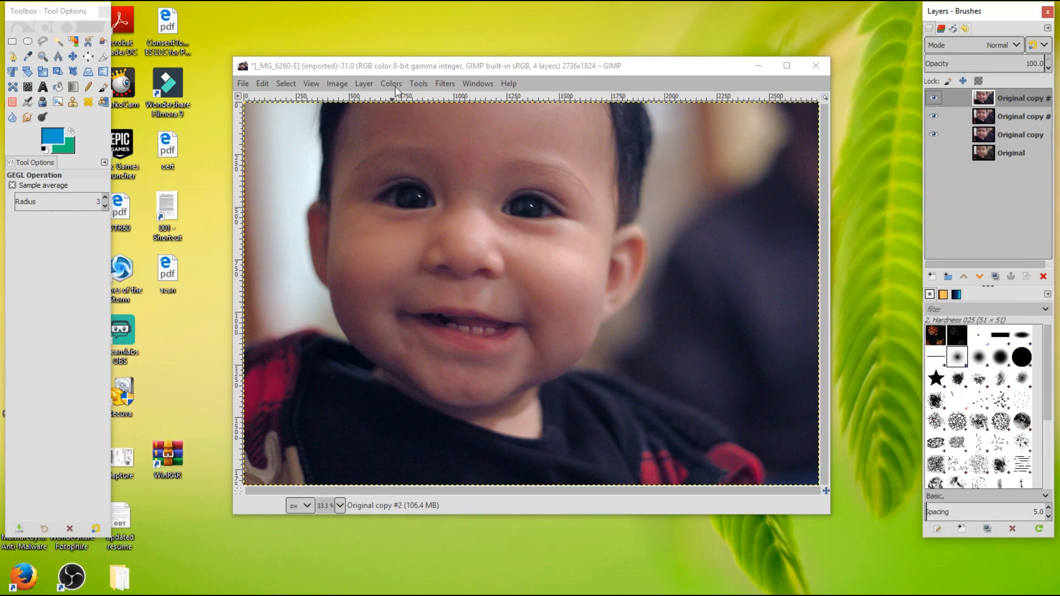
{"action": "left_click", "coordinate": [390, 82]}
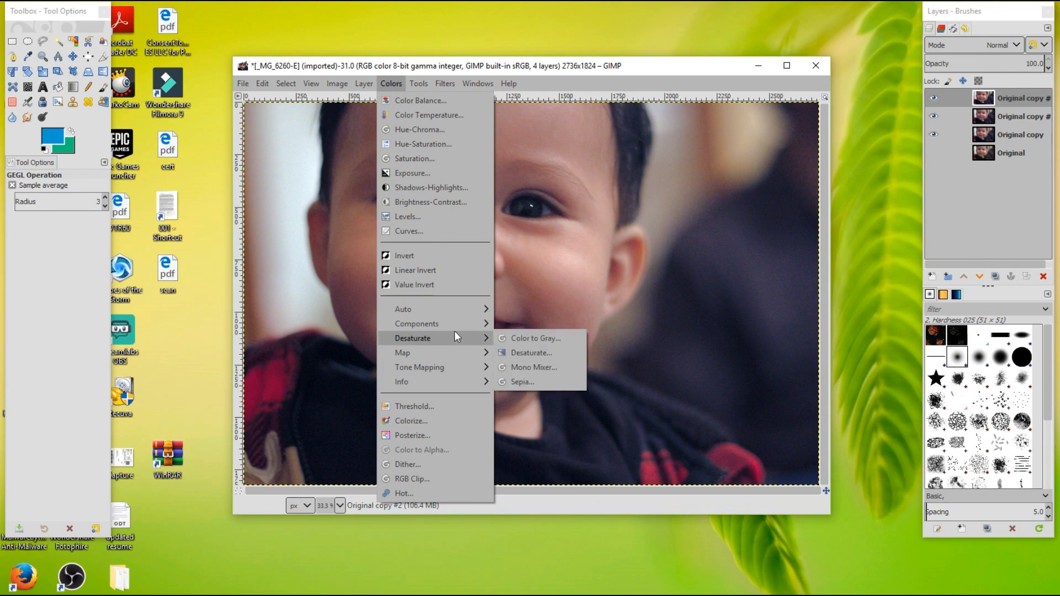
{"action": "mouse_move", "coordinate": [531, 352]}
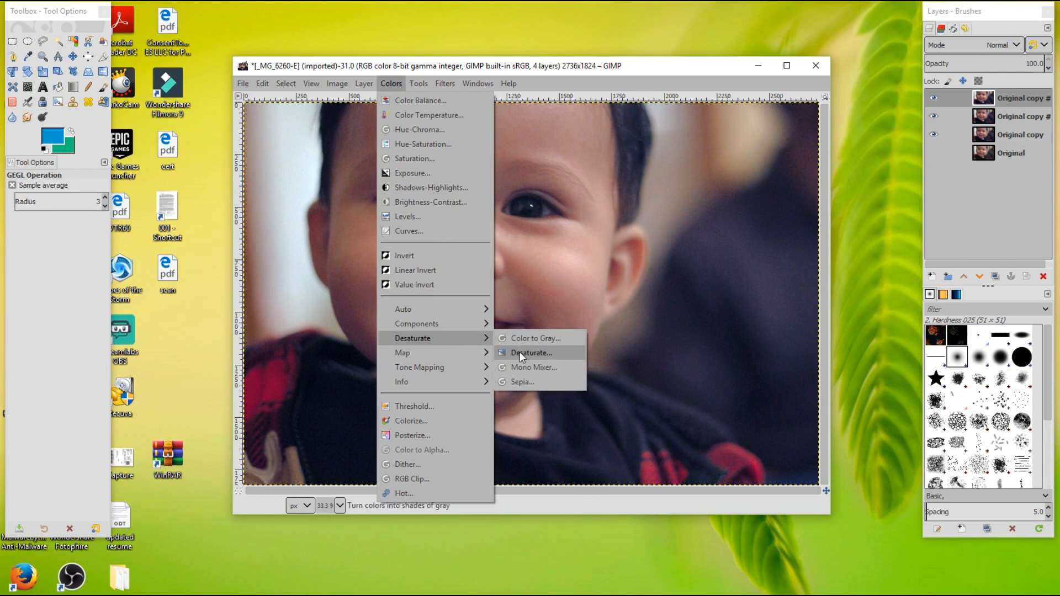
{"action": "left_click", "coordinate": [531, 352]}
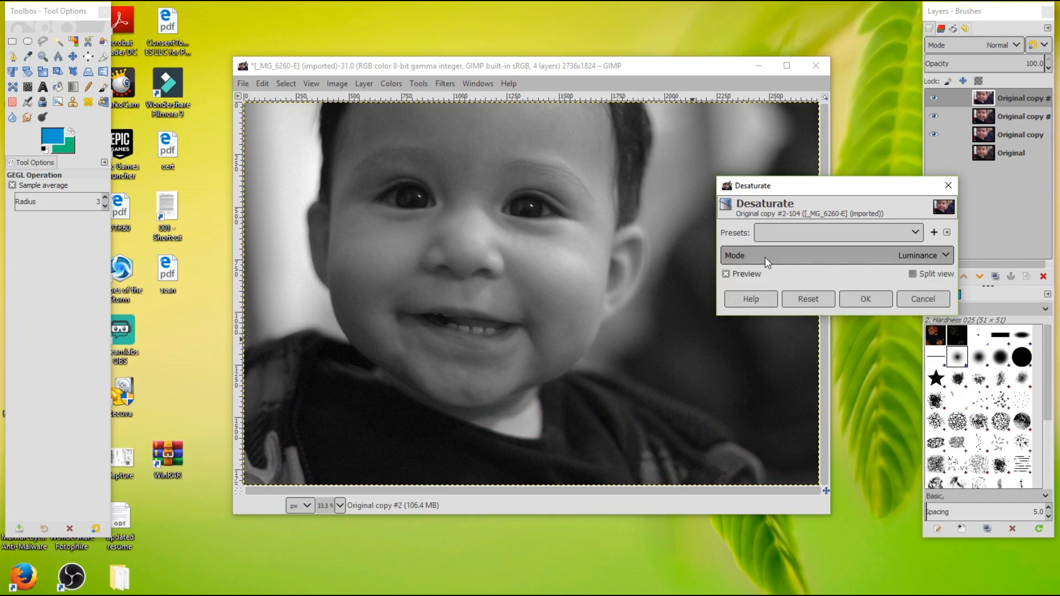
{"action": "left_click", "coordinate": [864, 299]}
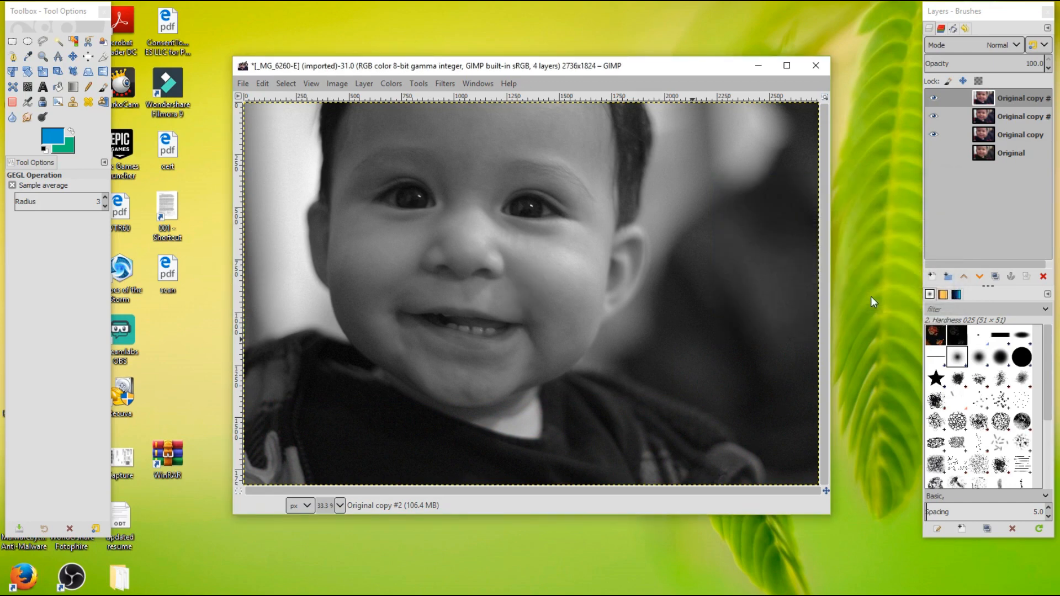
- Invert the grayscale copy into a negative
{"action": "left_click", "coordinate": [390, 82]}
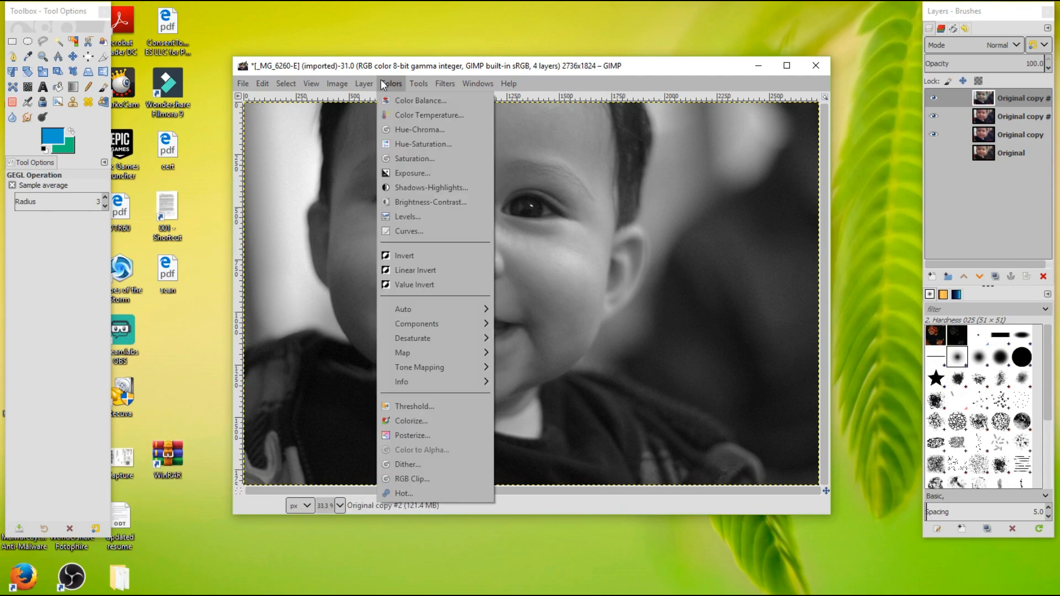
{"action": "mouse_move", "coordinate": [404, 255]}
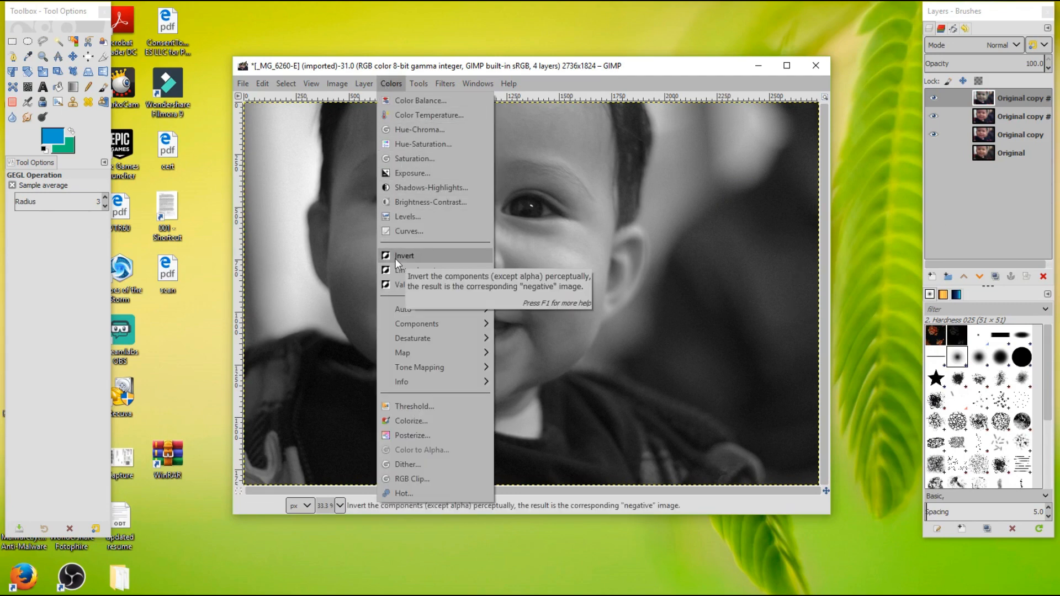
{"action": "left_click", "coordinate": [404, 255]}
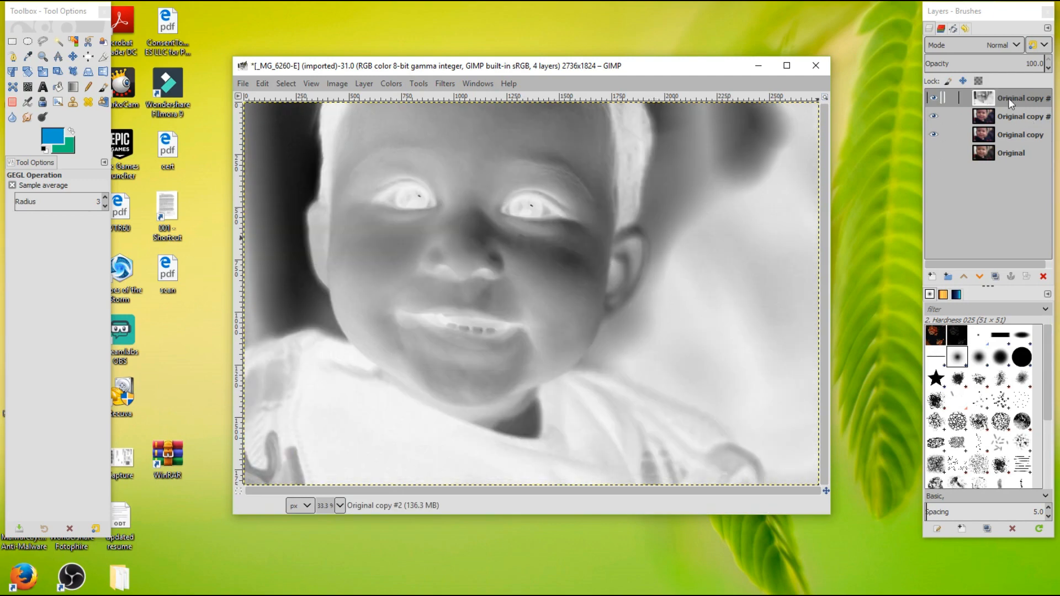
- Merge the negative down, set the result to Soft light at 70.7% opacity and compare
{"action": "right_click", "coordinate": [1017, 98]}
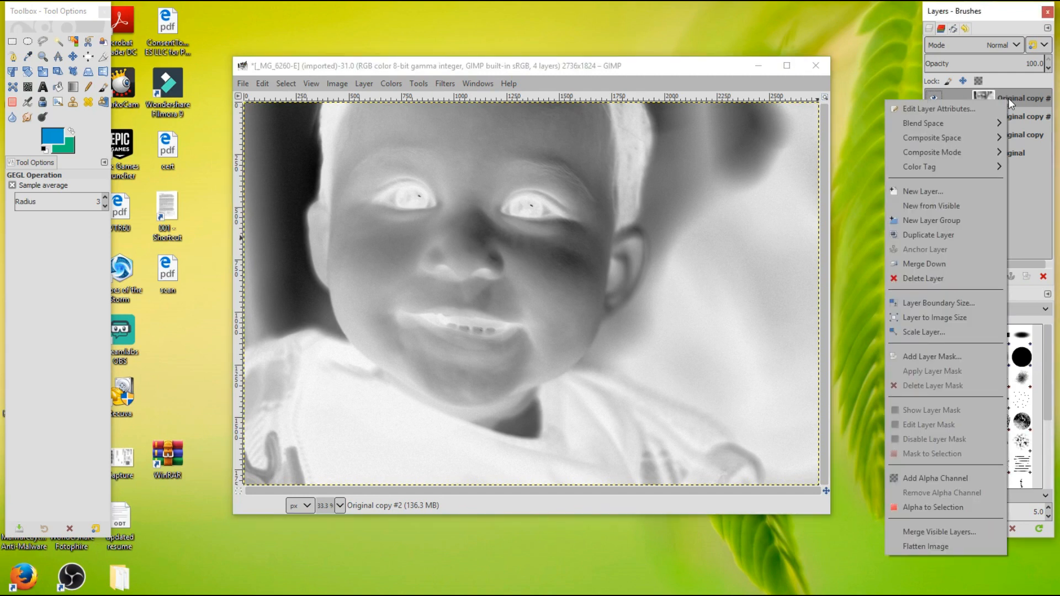
{"action": "mouse_move", "coordinate": [928, 234]}
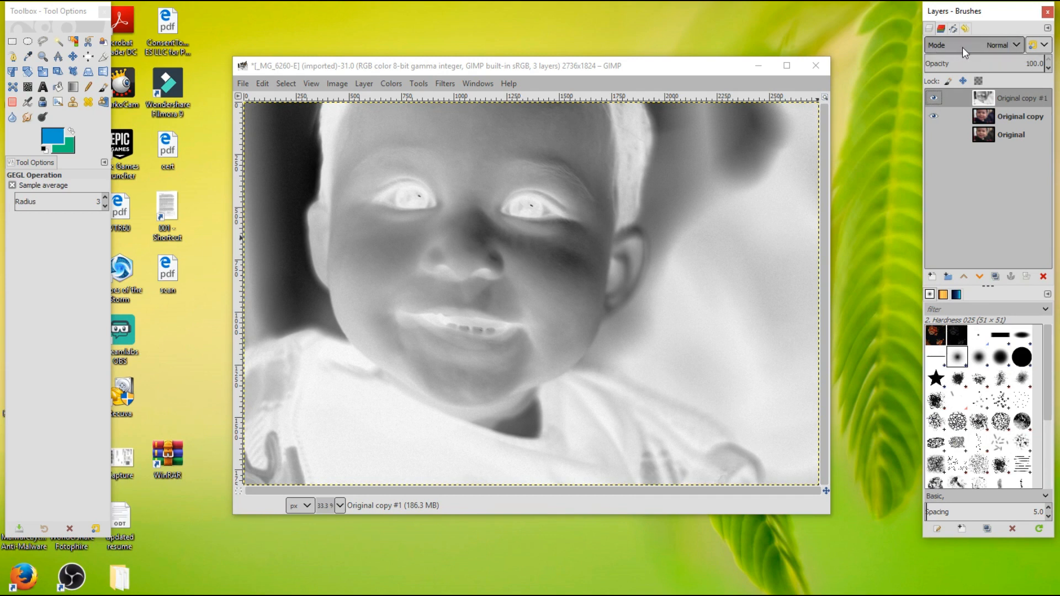
{"action": "left_click", "coordinate": [993, 44]}
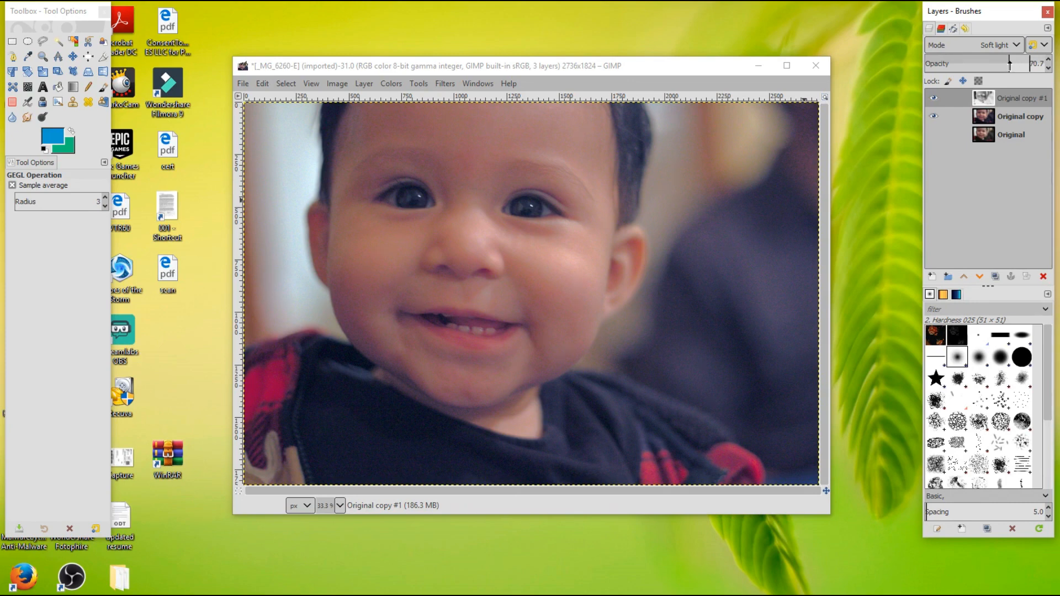
{"action": "left_click", "coordinate": [934, 98]}
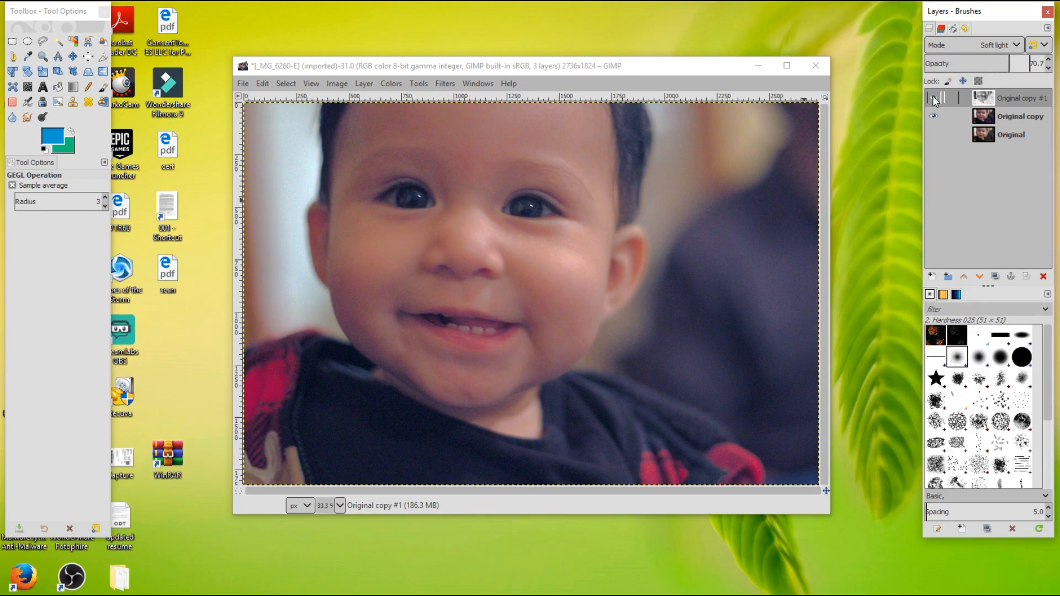
{"action": "left_click", "coordinate": [934, 100]}
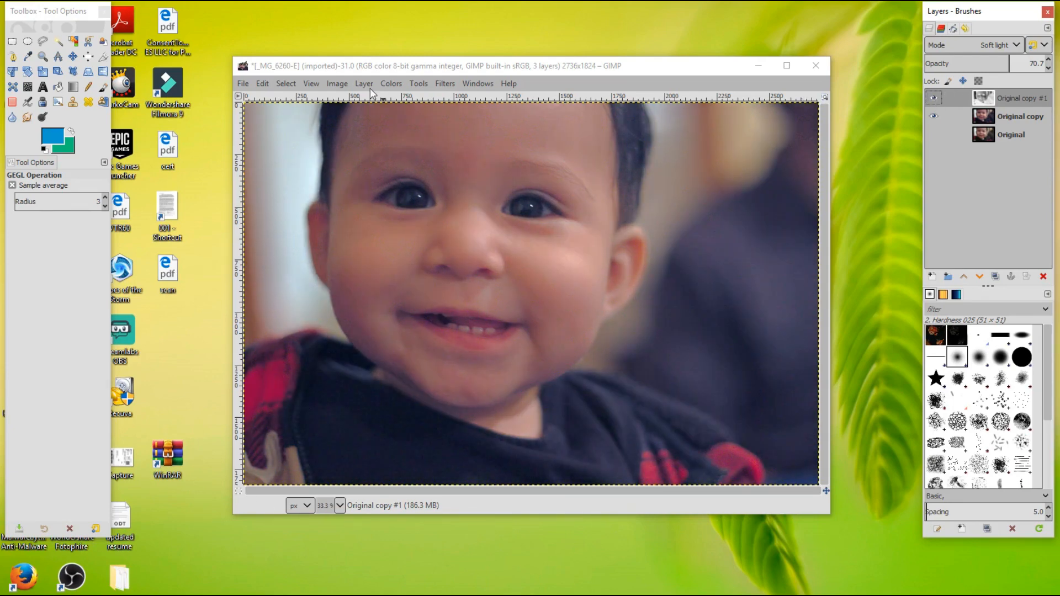
- Add Bokeh lights.jpg from Pictures > Originals > Effects as a new layer
{"action": "left_click", "coordinate": [242, 83]}
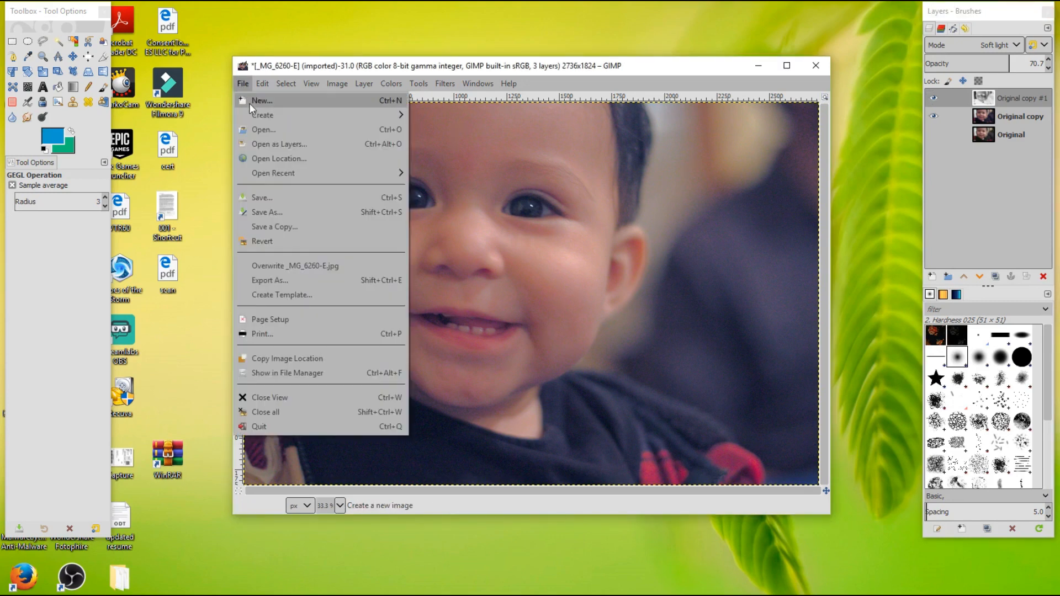
{"action": "mouse_move", "coordinate": [242, 95]}
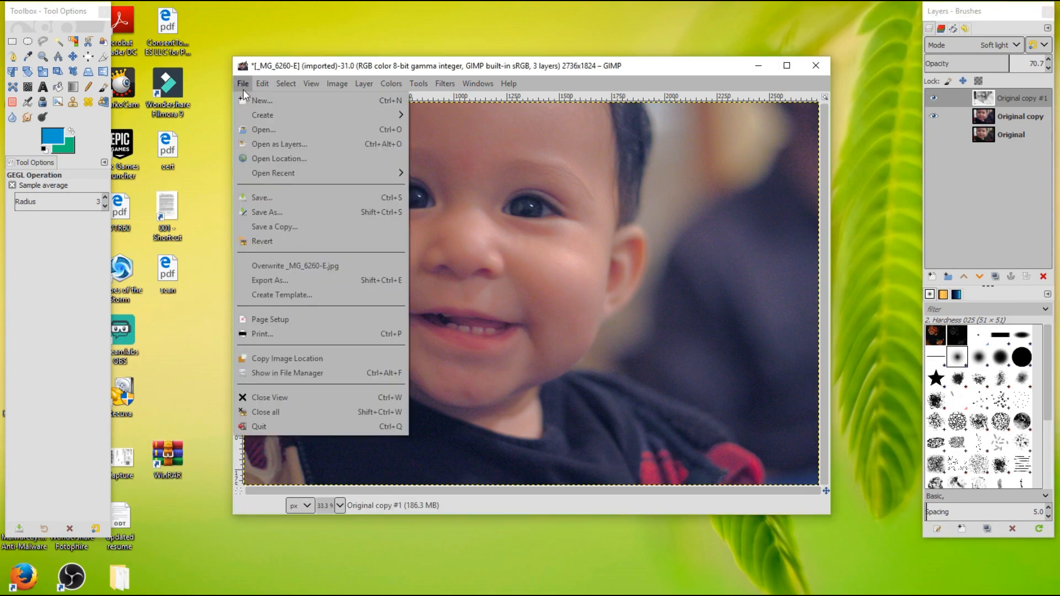
{"action": "left_click", "coordinate": [279, 144]}
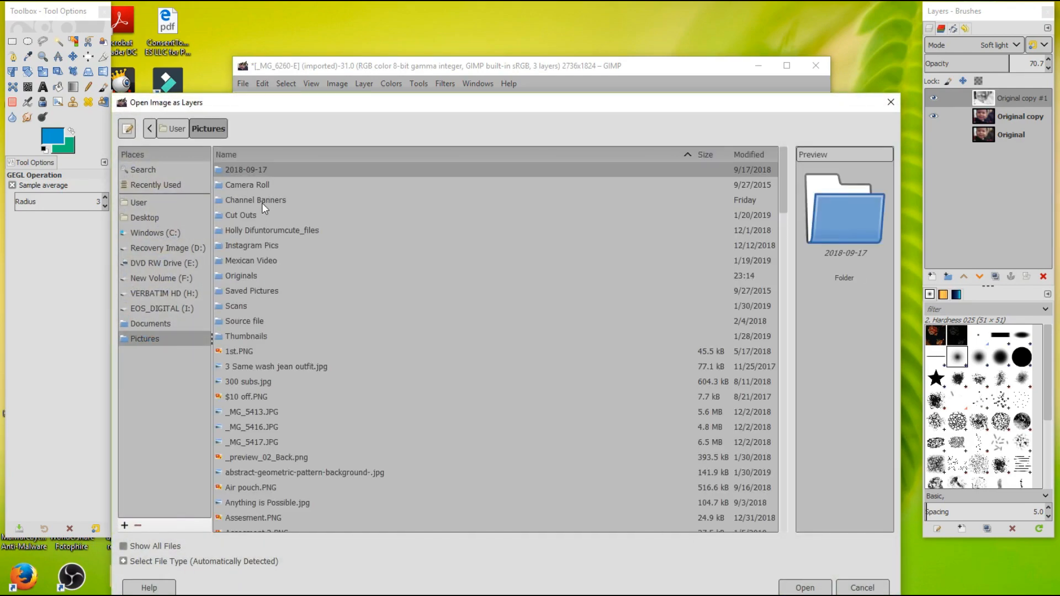
{"action": "double_click", "coordinate": [242, 276]}
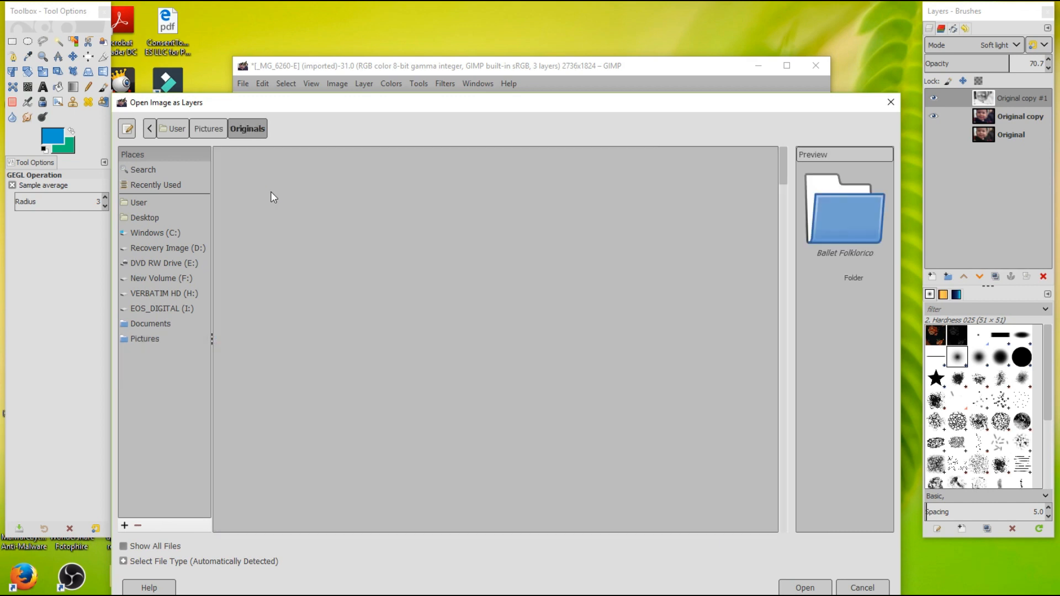
{"action": "left_click", "coordinate": [284, 128]}
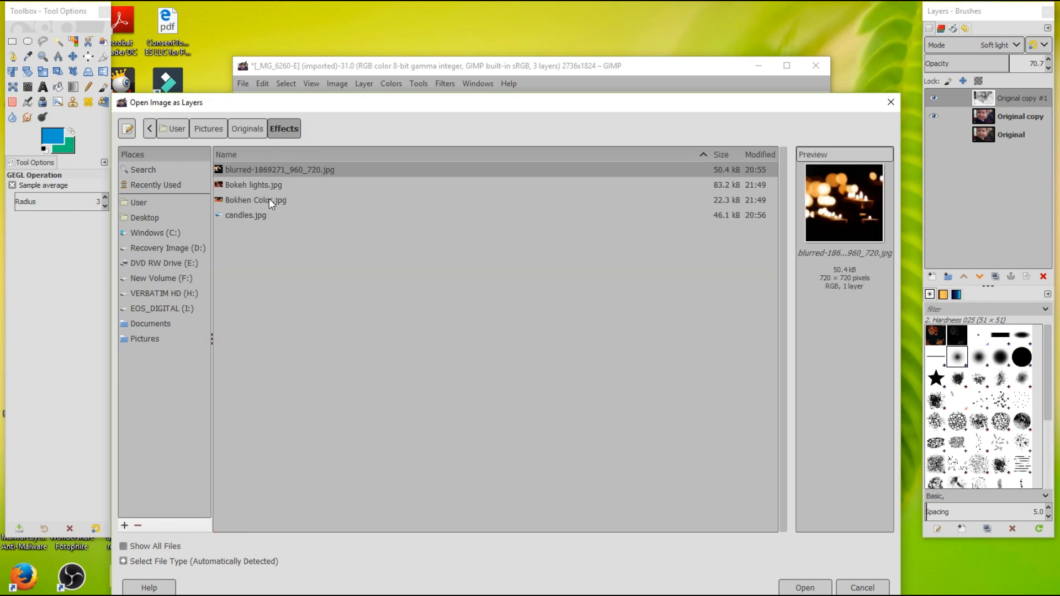
{"action": "left_click", "coordinate": [253, 184]}
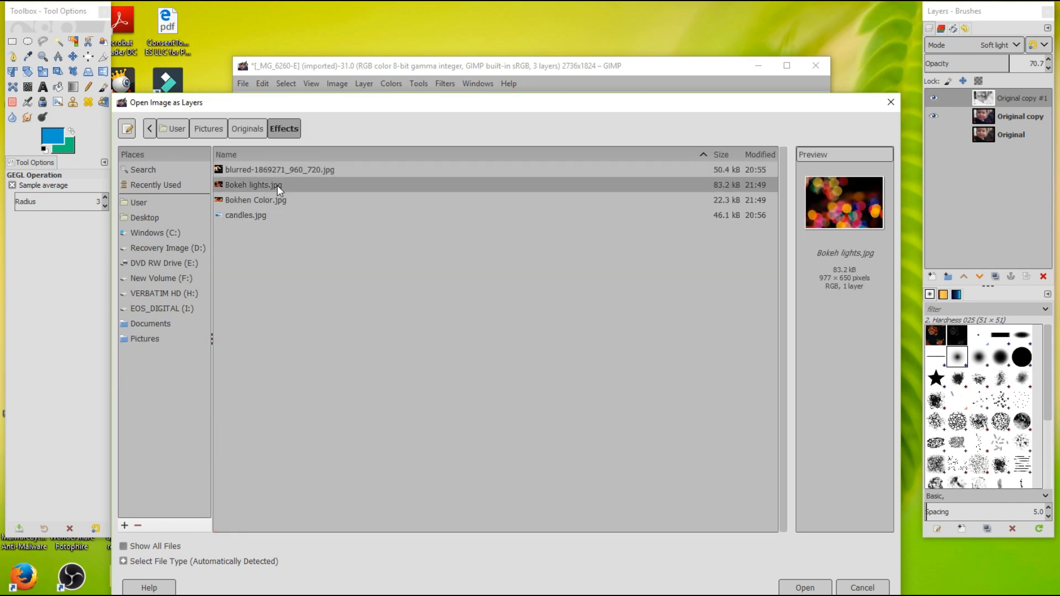
{"action": "left_click", "coordinate": [804, 587]}
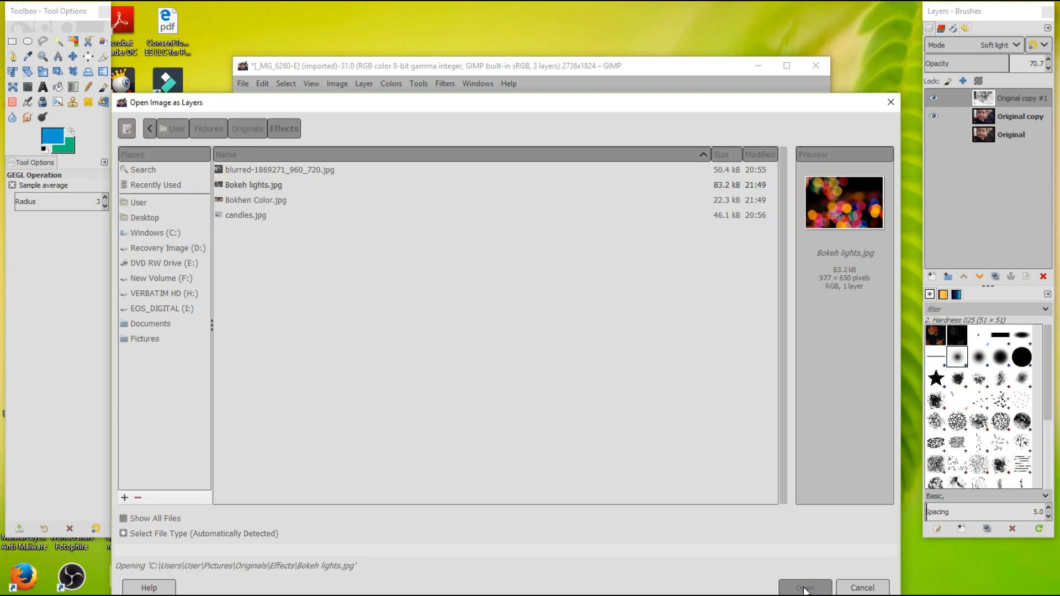
{"action": "left_click", "coordinate": [804, 587]}
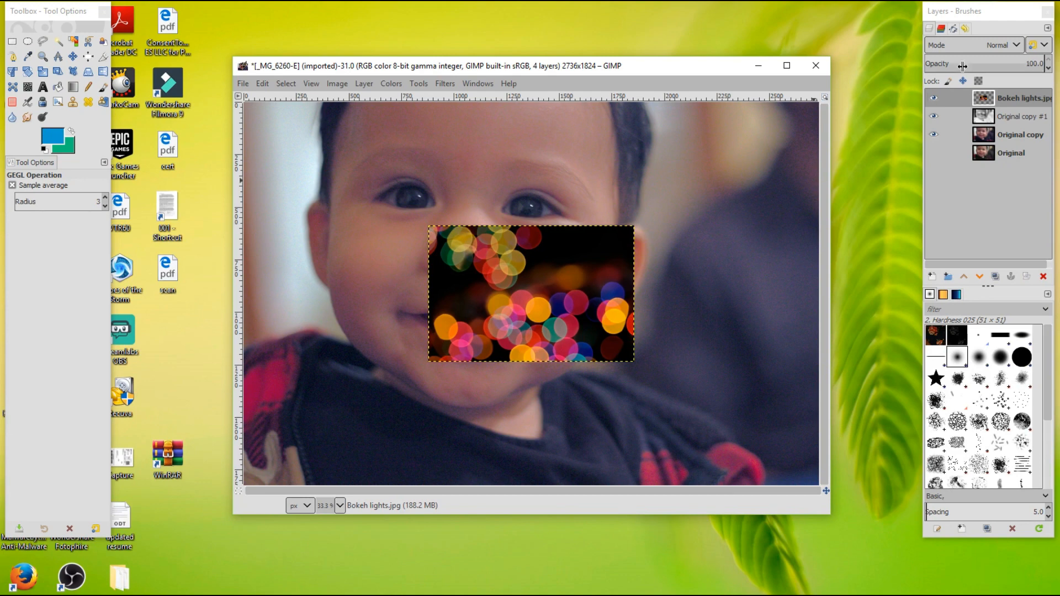
- Set the Bokeh lights layer's blend mode to Screen
{"action": "left_click", "coordinate": [1002, 44]}
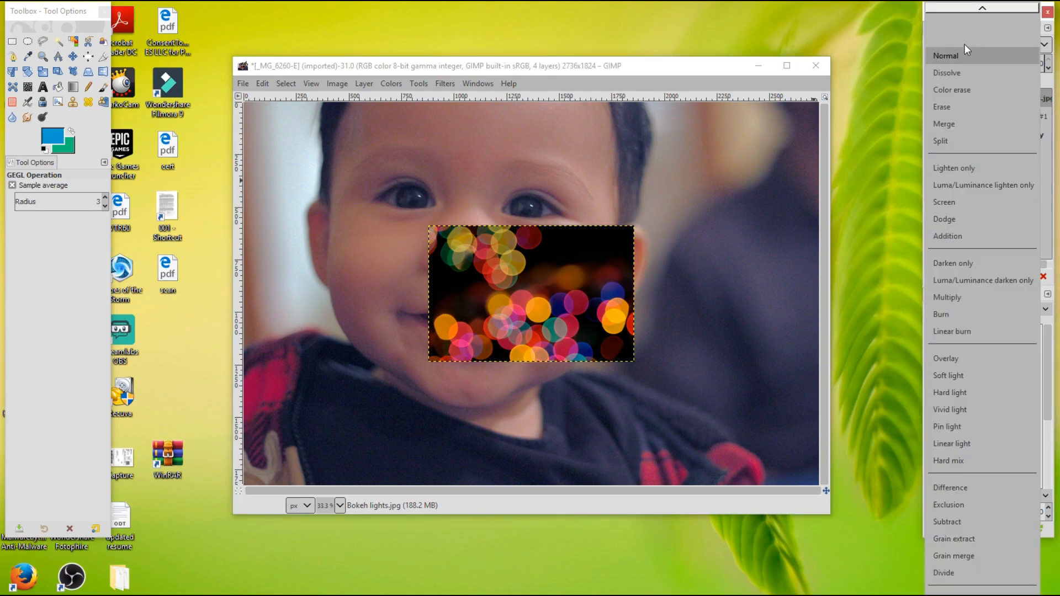
{"action": "left_click", "coordinate": [944, 201]}
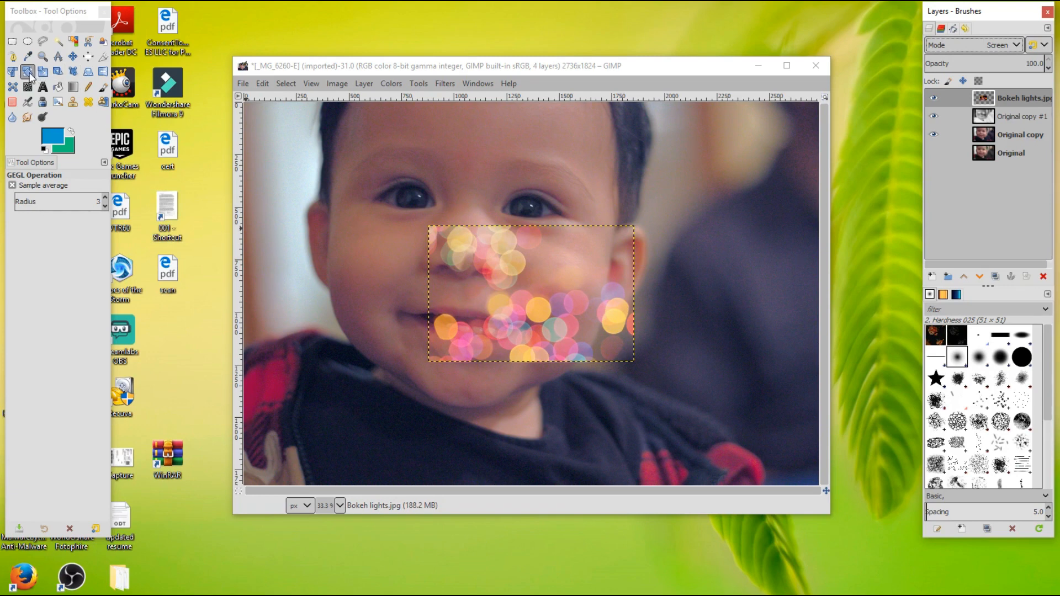
- With the Rotate tool, try tilting the bokeh layer, then enter an exact angle
{"action": "left_click", "coordinate": [27, 72]}
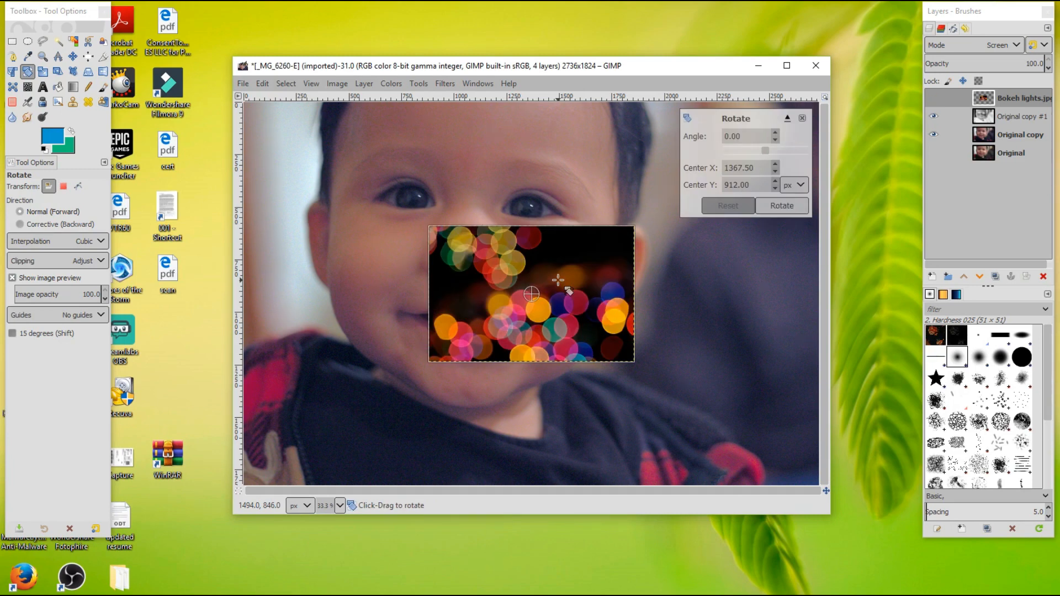
{"action": "left_click_drag", "start_coordinate": [558, 281], "coordinate": [557, 254]}
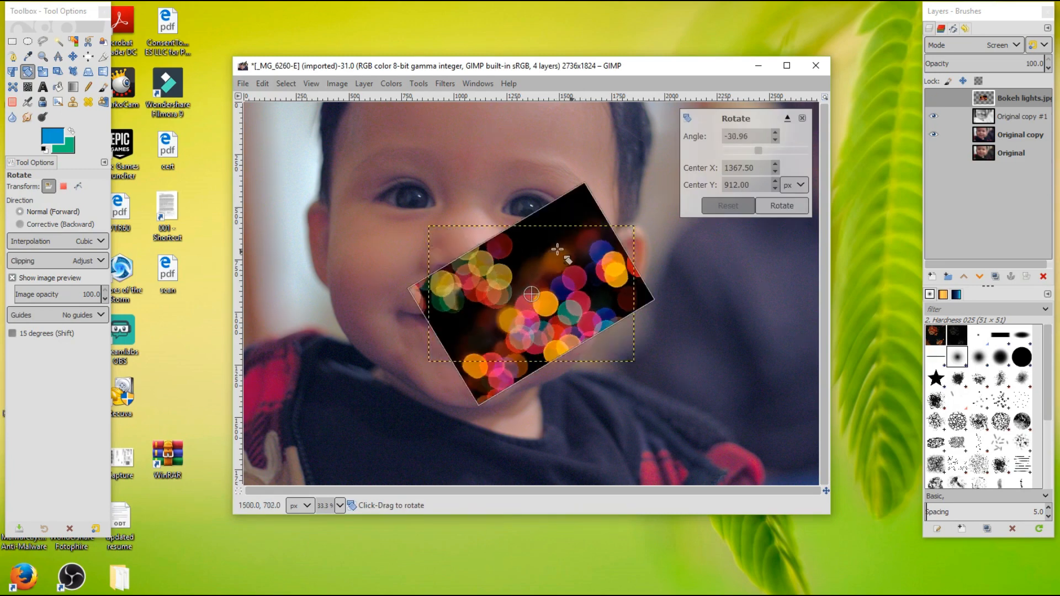
{"action": "left_click_drag", "start_coordinate": [557, 254], "coordinate": [564, 266]}
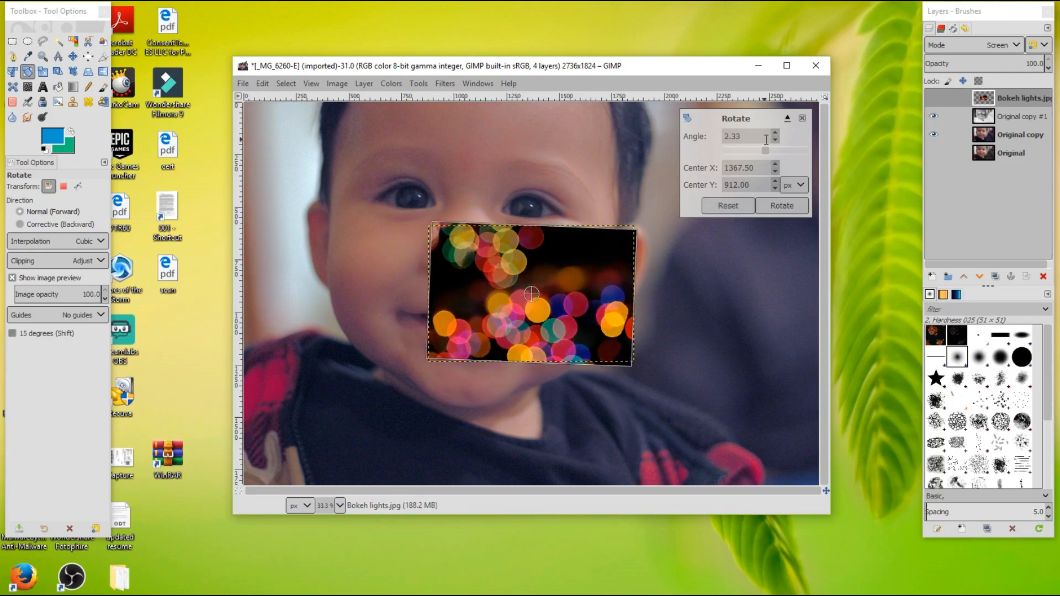
{"action": "left_click", "coordinate": [775, 140]}
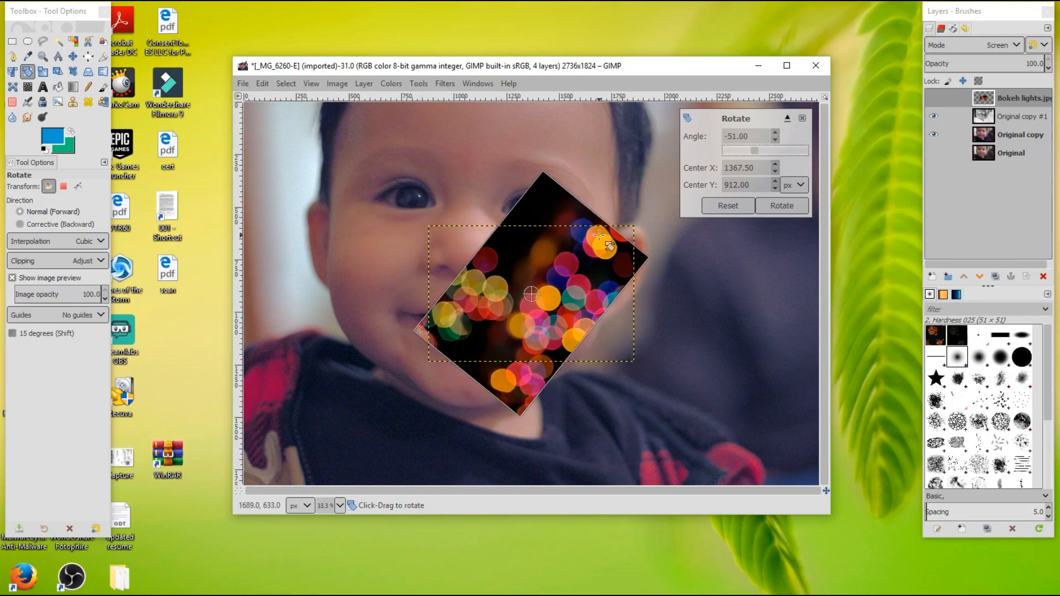
- Turn the bokeh layer upright to about 85.57° and apply the rotation
{"action": "left_click_drag", "start_coordinate": [605, 246], "coordinate": [550, 240]}
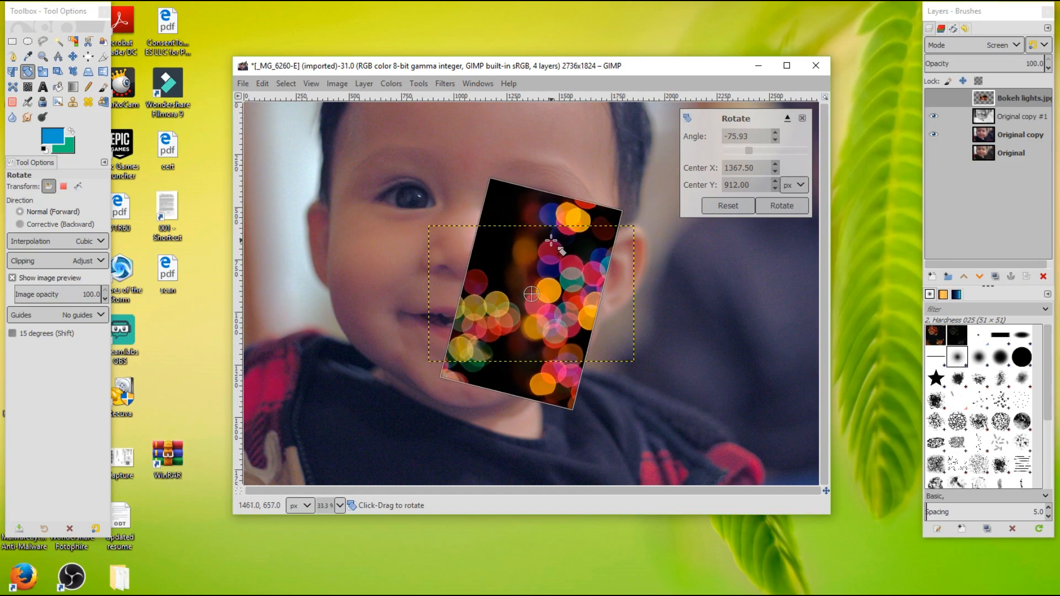
{"action": "left_click_drag", "start_coordinate": [551, 239], "coordinate": [534, 356]}
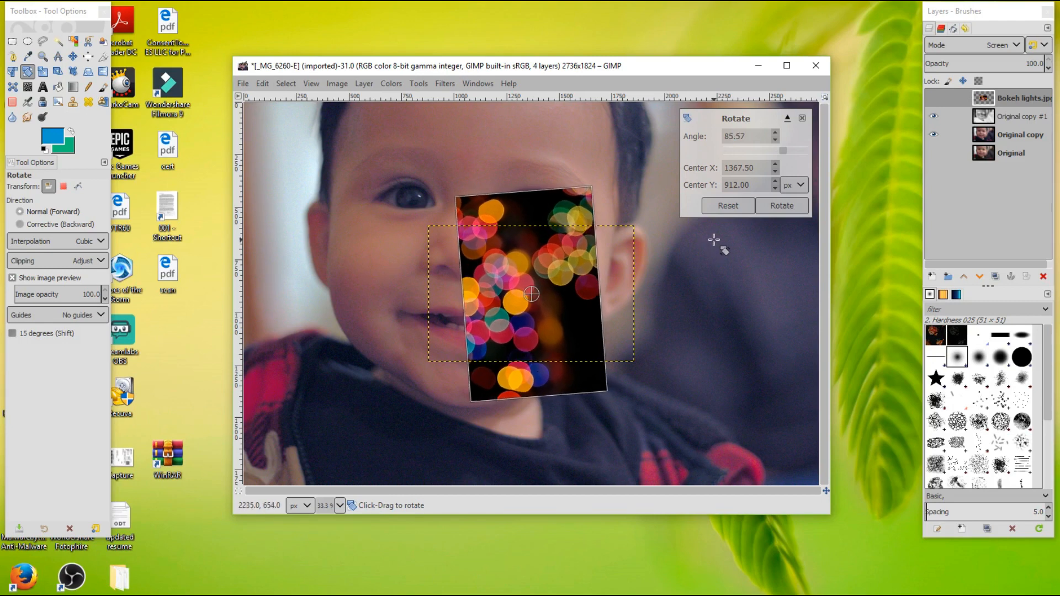
{"action": "left_click", "coordinate": [781, 206]}
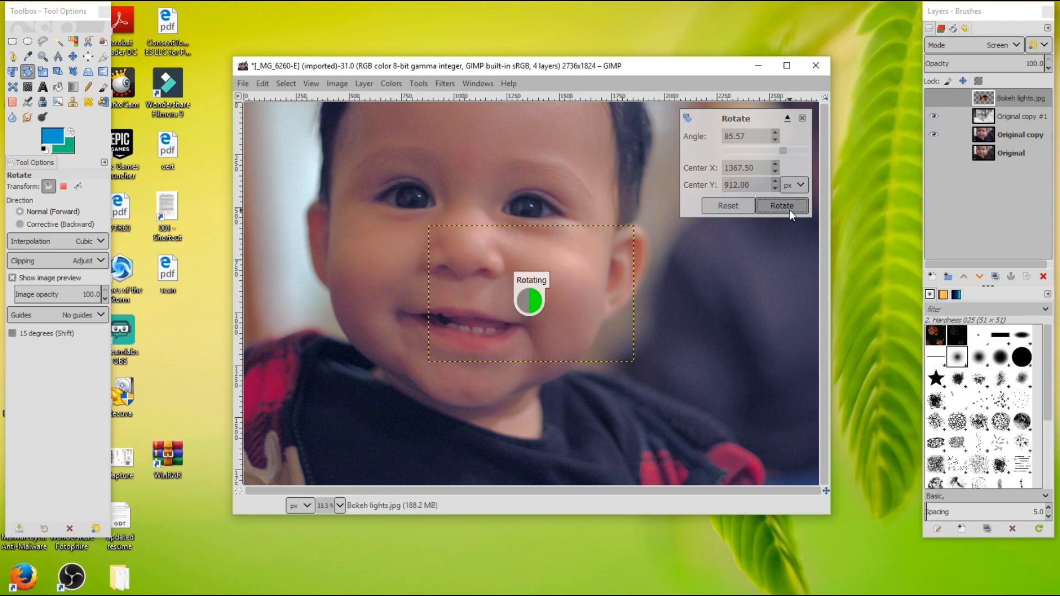
{"action": "left_click", "coordinate": [781, 205]}
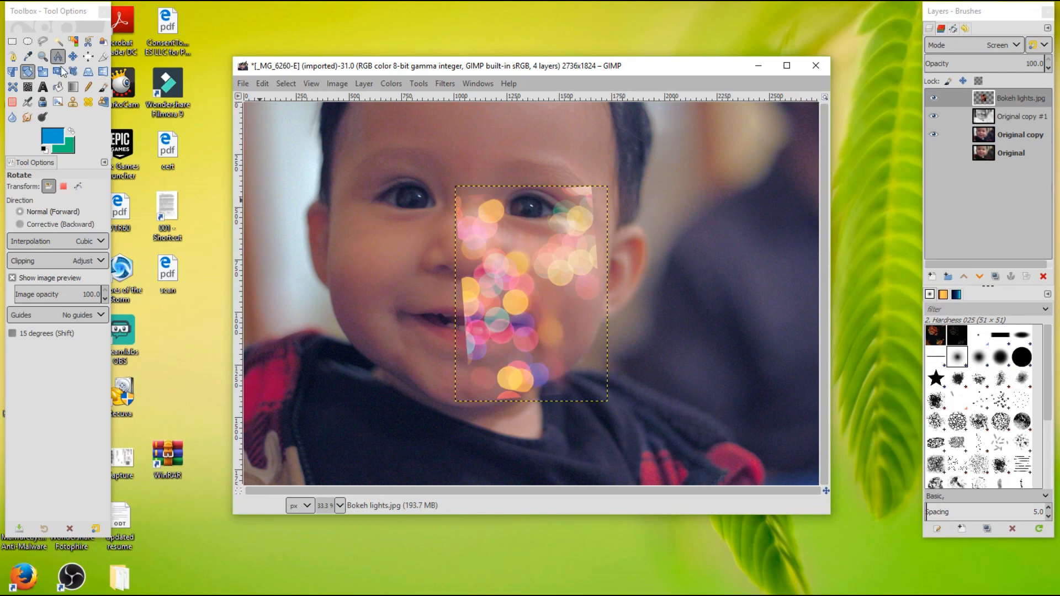
{"action": "mouse_move", "coordinate": [42, 72]}
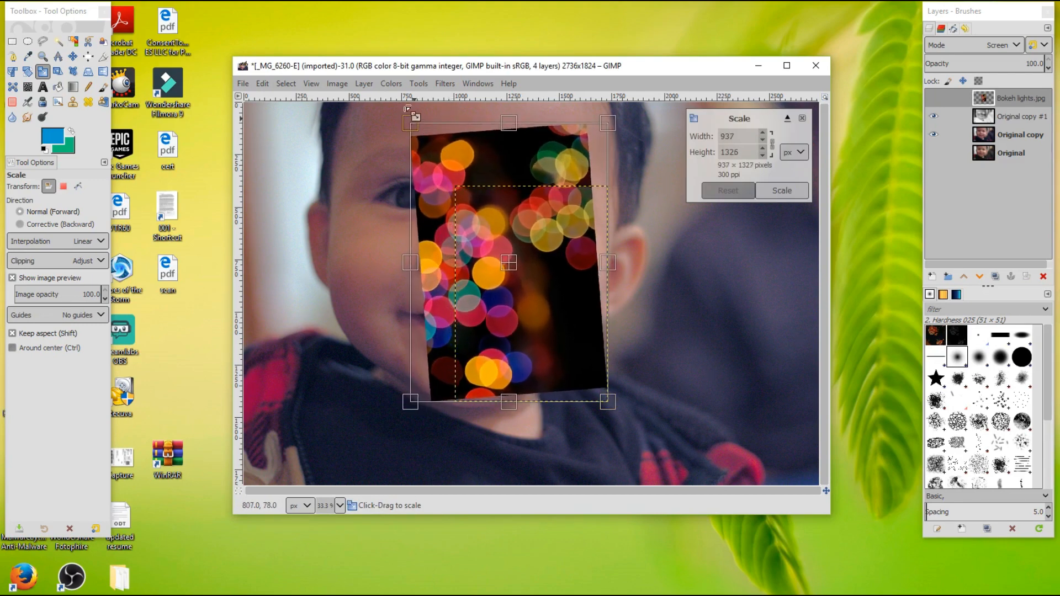
- Scale the bokeh lights layer up to about 1077 × 1524 px
{"action": "left_click", "coordinate": [780, 191]}
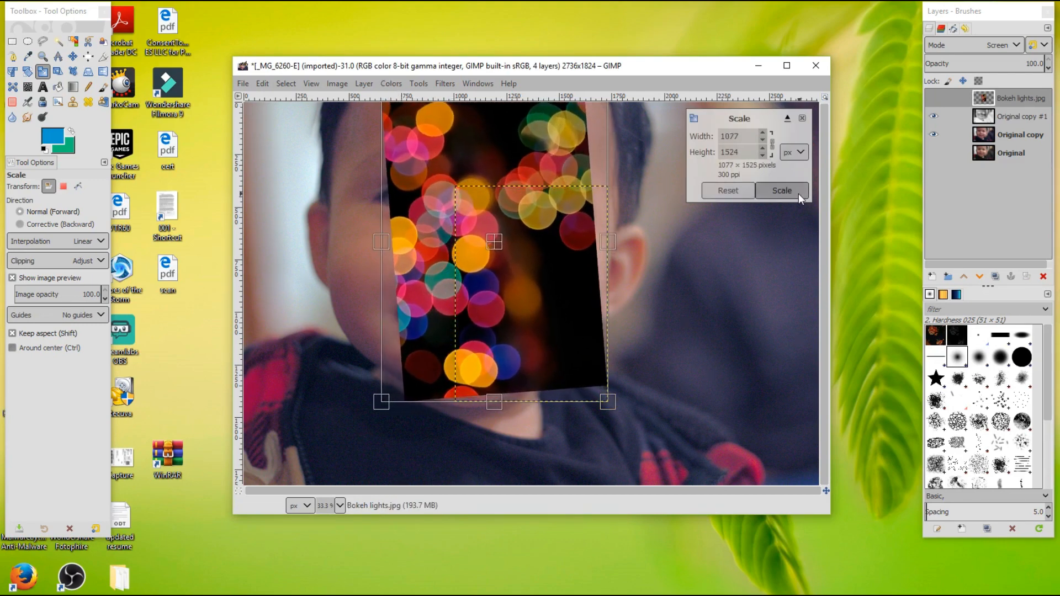
{"action": "left_click", "coordinate": [782, 190]}
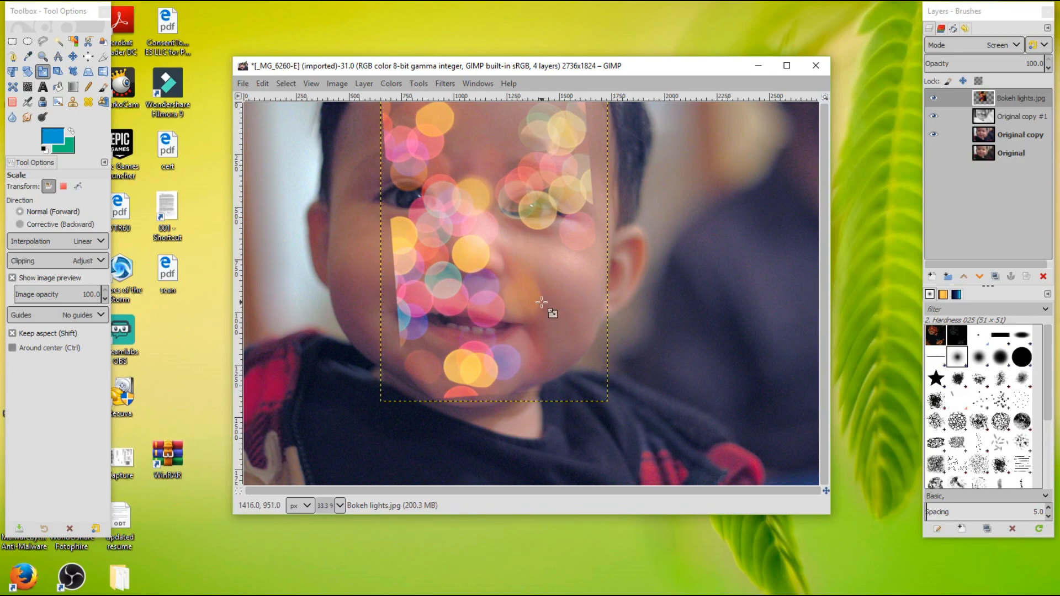
{"action": "left_click", "coordinate": [73, 56]}
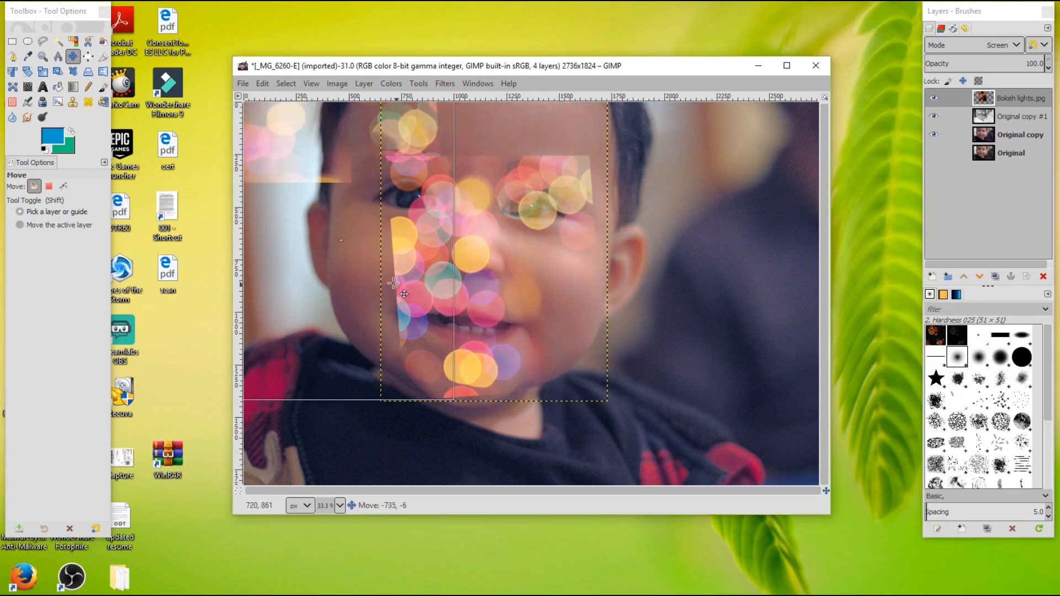
- Drag the bokeh lights to the left edge beside the baby's cheek and slightly up
{"action": "left_click_drag", "start_coordinate": [405, 293], "coordinate": [366, 294]}
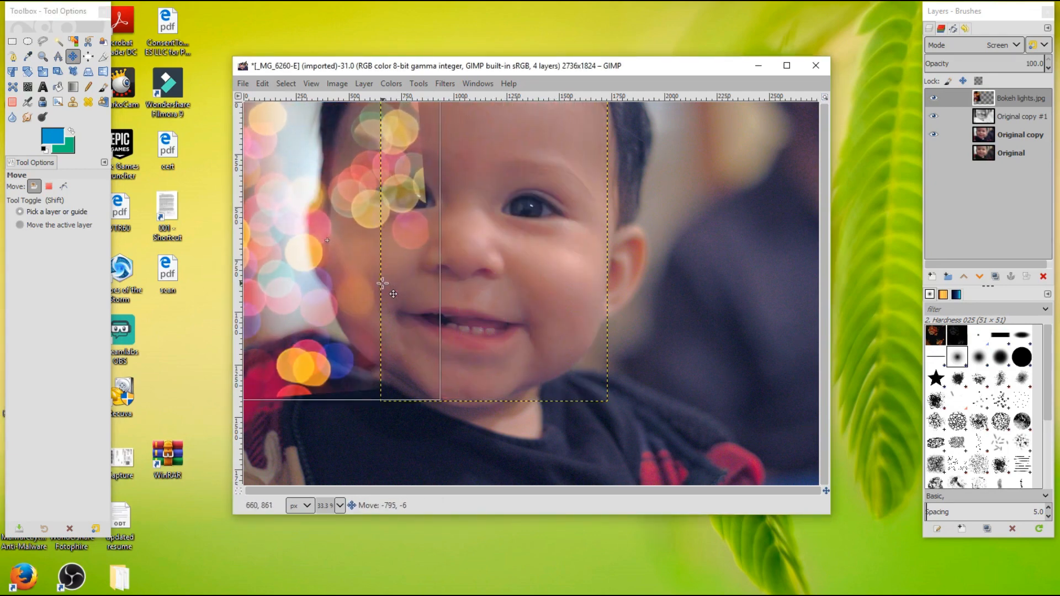
{"action": "left_click_drag", "start_coordinate": [393, 294], "coordinate": [372, 284]}
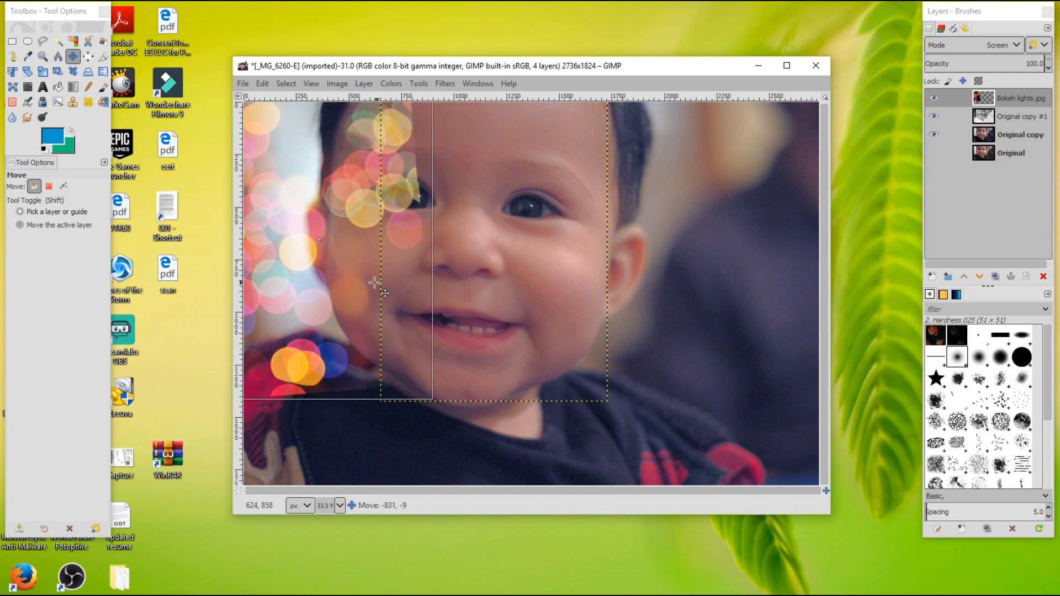
{"action": "left_click_drag", "start_coordinate": [382, 293], "coordinate": [372, 284]}
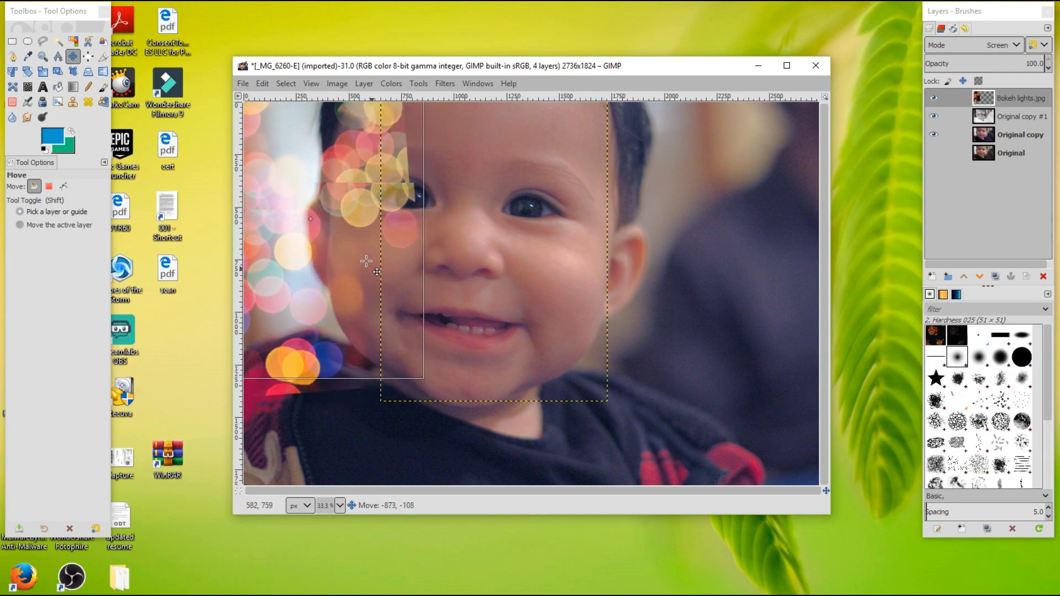
{"action": "left_click_drag", "start_coordinate": [365, 270], "coordinate": [365, 254]}
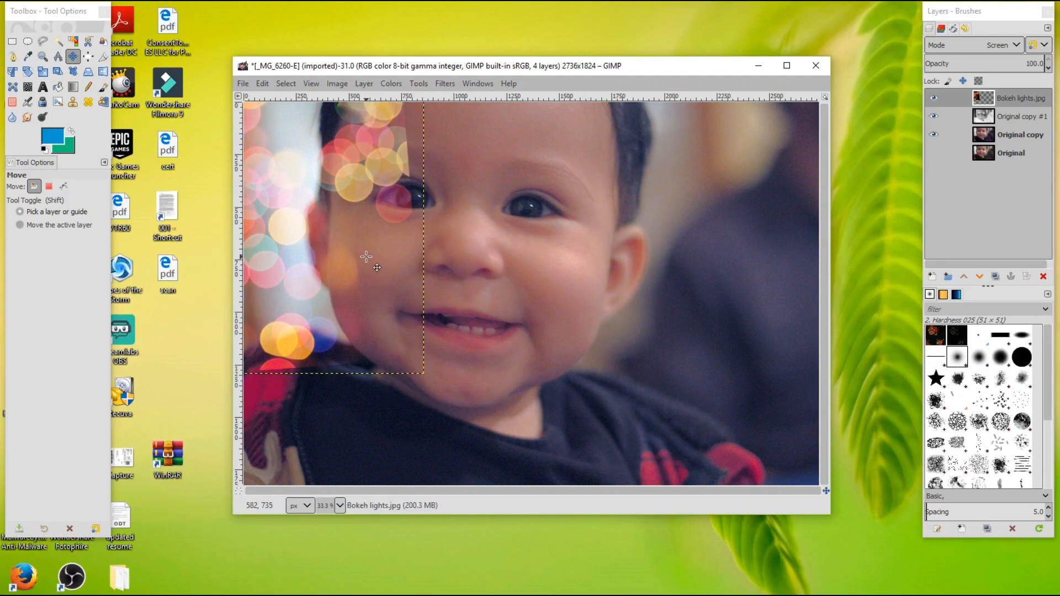
{"action": "mouse_move", "coordinate": [395, 289]}
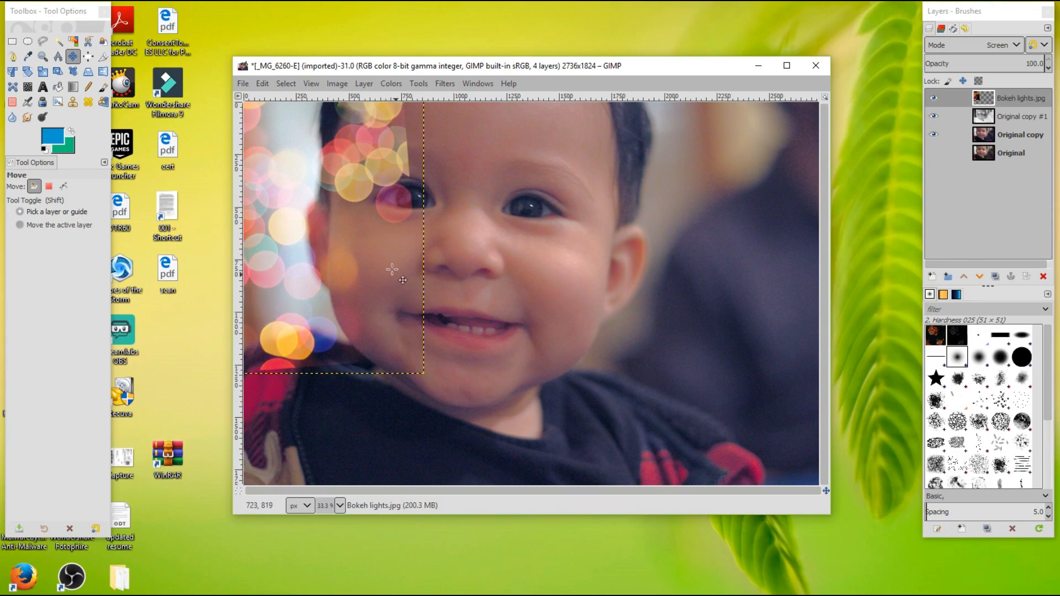
{"action": "mouse_move", "coordinate": [12, 102]}
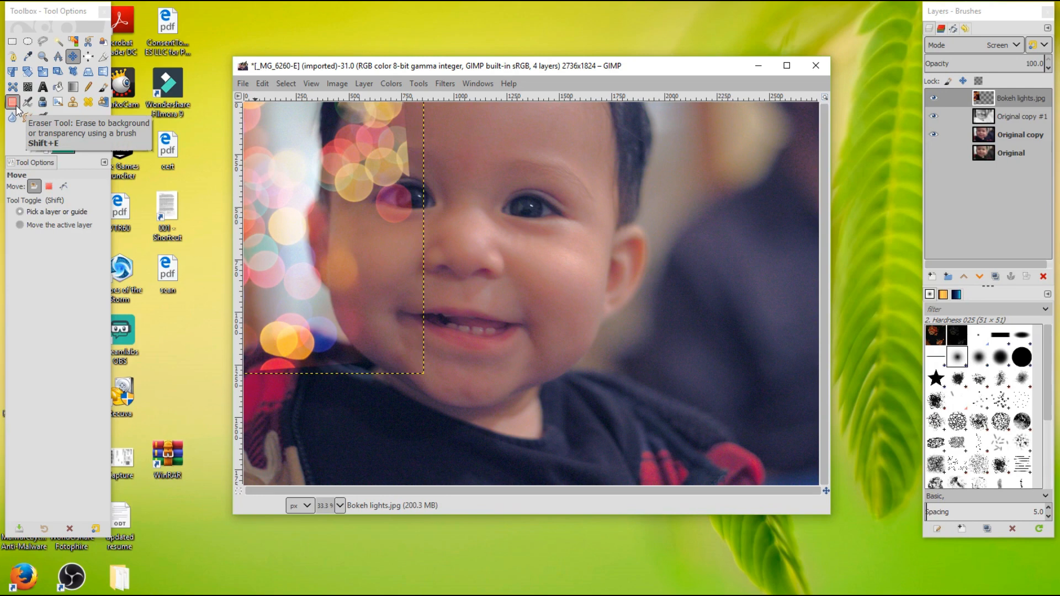
- With the Eraser and current brush, erase bokeh lights over the baby's shirt and lower-left edge
{"action": "left_click", "coordinate": [11, 102]}
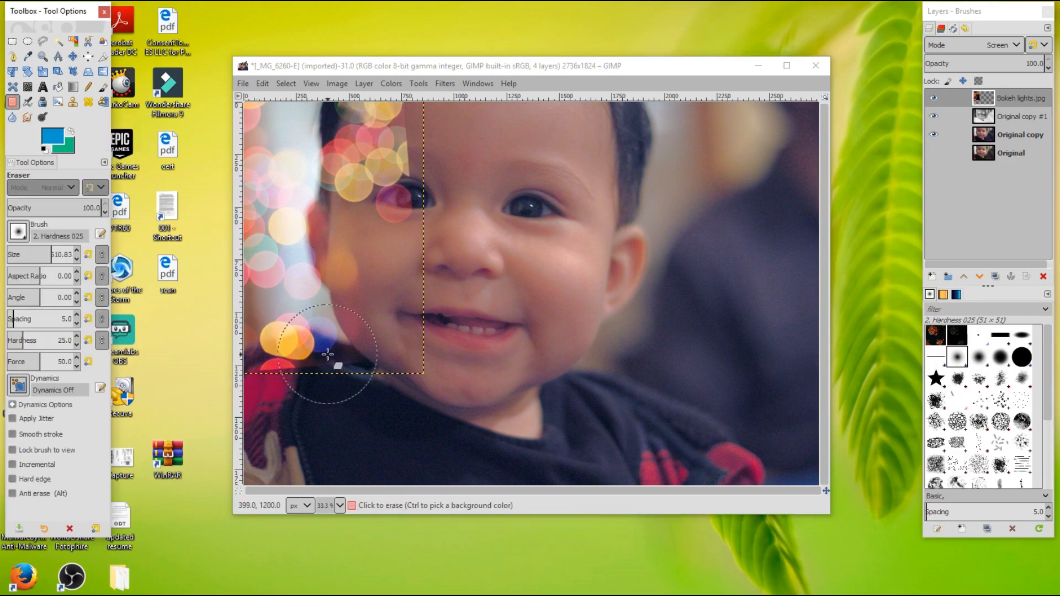
{"action": "left_click", "coordinate": [17, 231]}
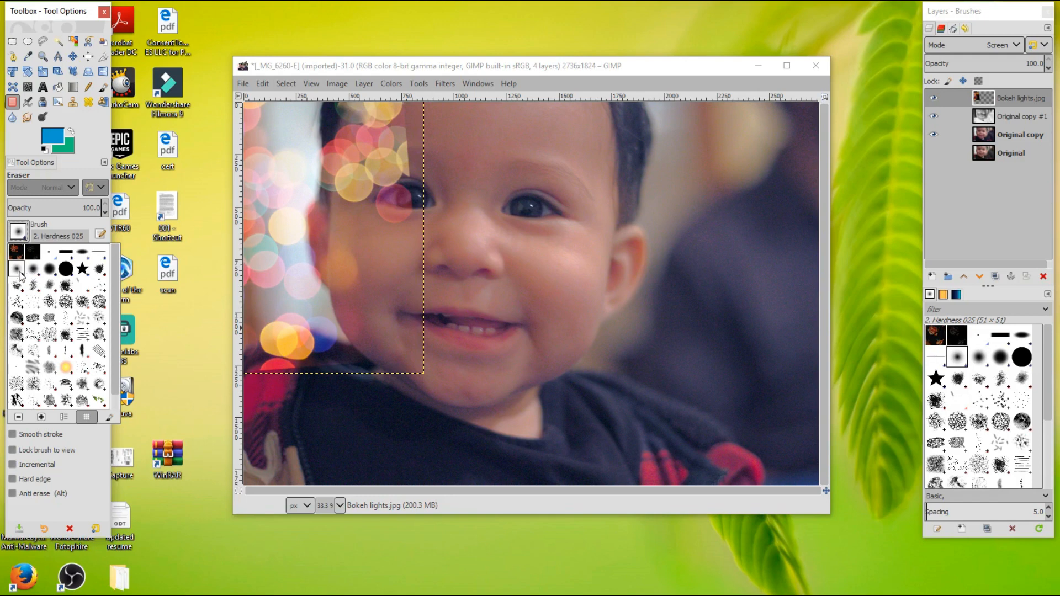
{"action": "left_click", "coordinate": [18, 232]}
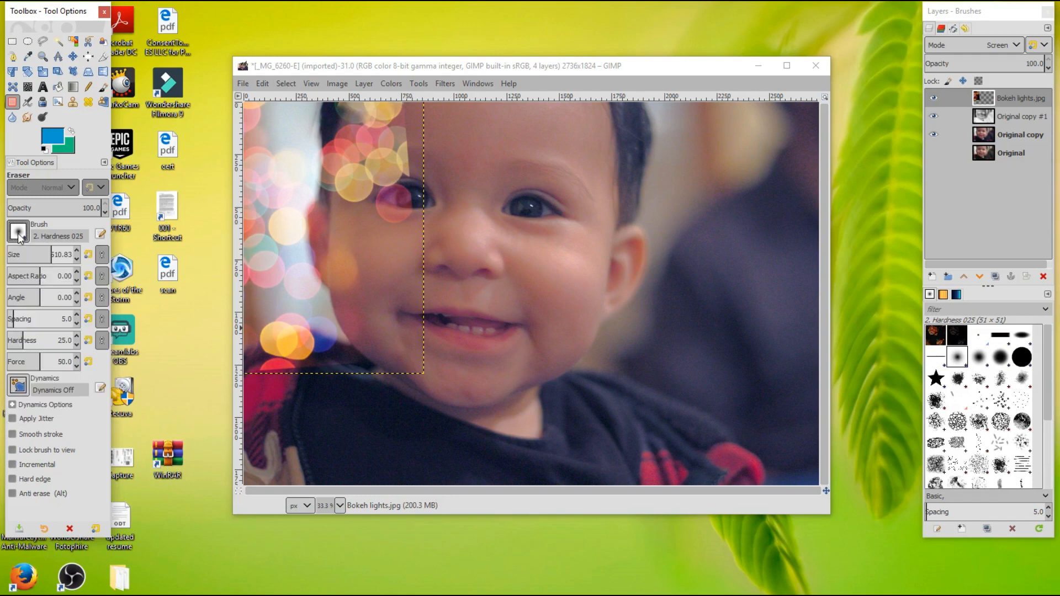
{"action": "mouse_move", "coordinate": [402, 392]}
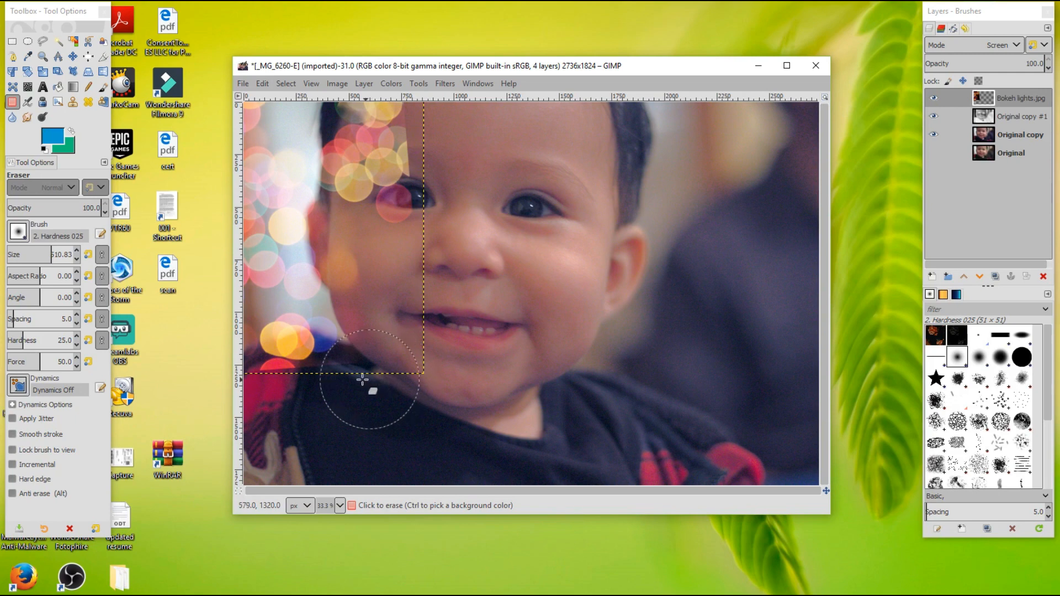
{"action": "left_click_drag", "start_coordinate": [372, 392], "coordinate": [283, 382]}
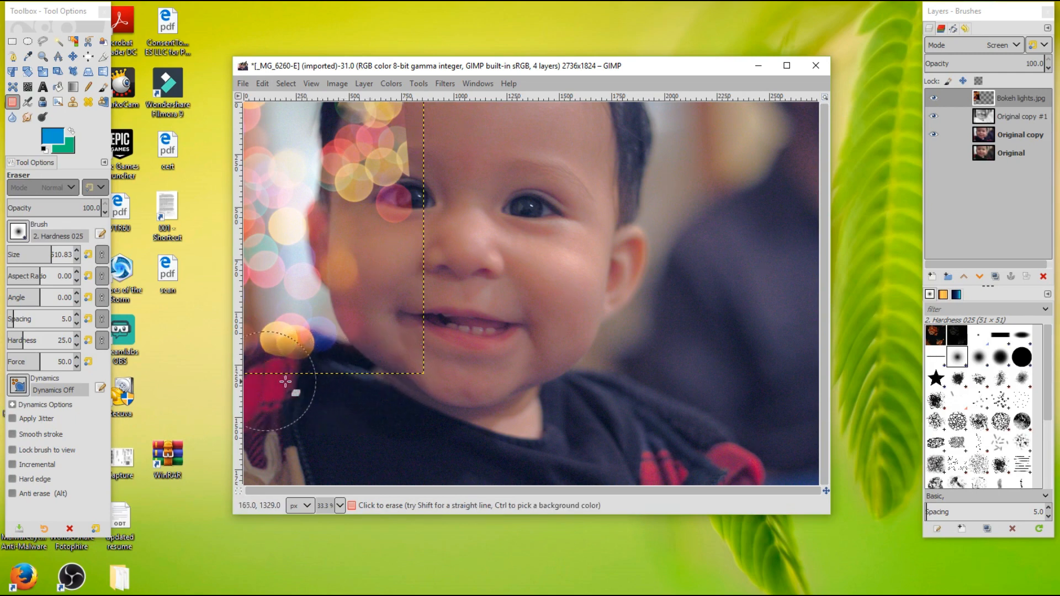
{"action": "left_click_drag", "start_coordinate": [283, 382], "coordinate": [318, 375]}
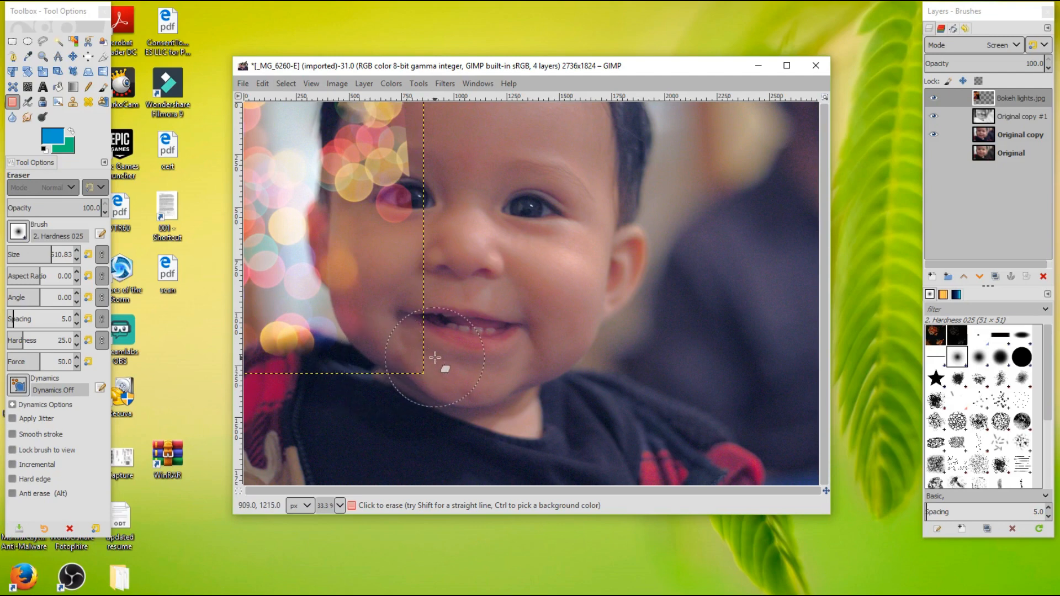
{"action": "mouse_move", "coordinate": [387, 218]}
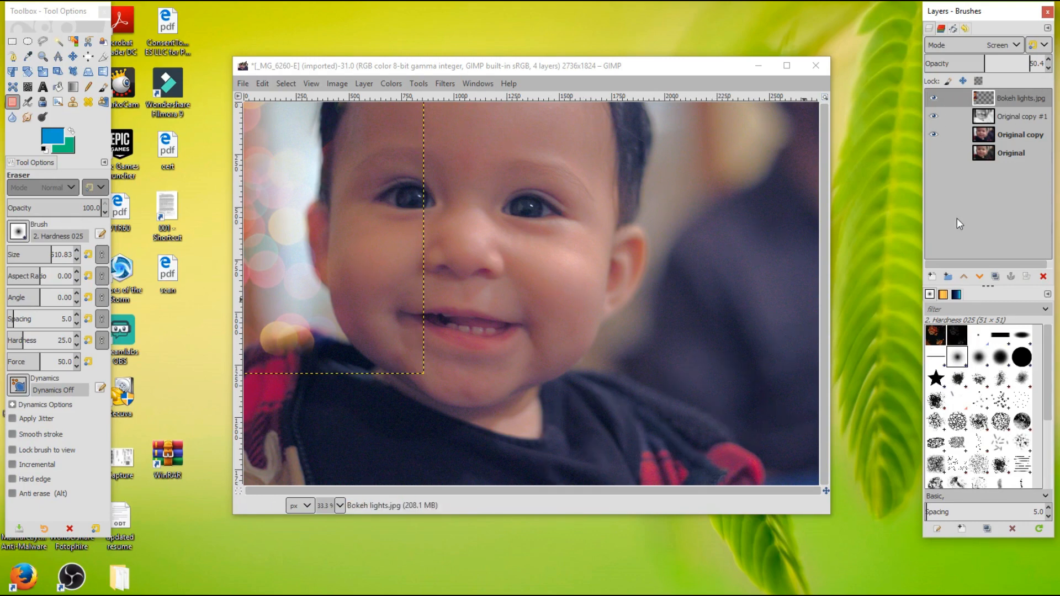
{"action": "mouse_move", "coordinate": [246, 88]}
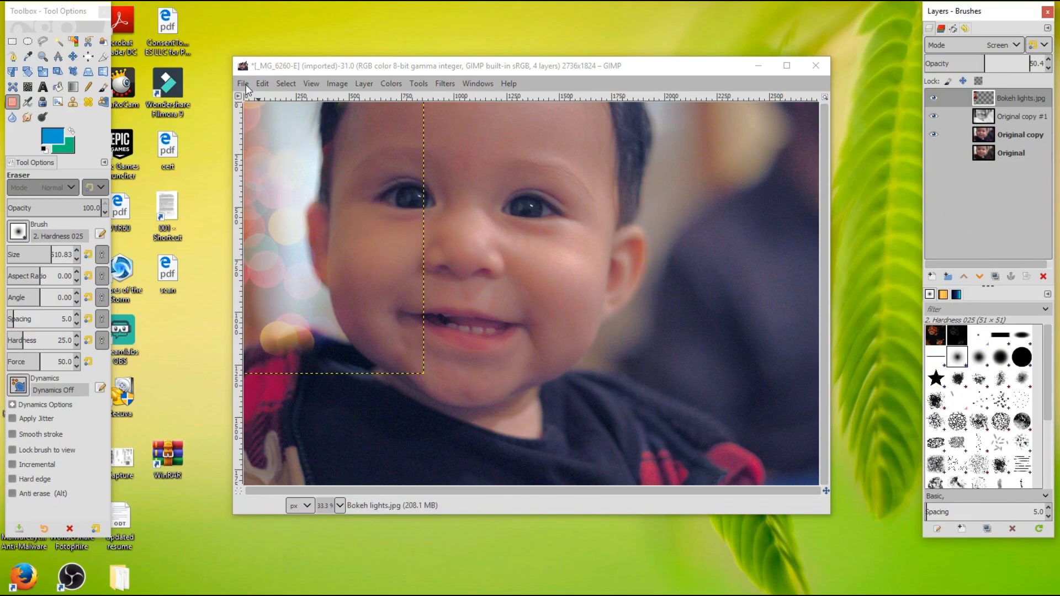
- Open Bokehn Color.jpg as a new layer over the baby's mouth, ready for rotating
{"action": "left_click", "coordinate": [243, 82]}
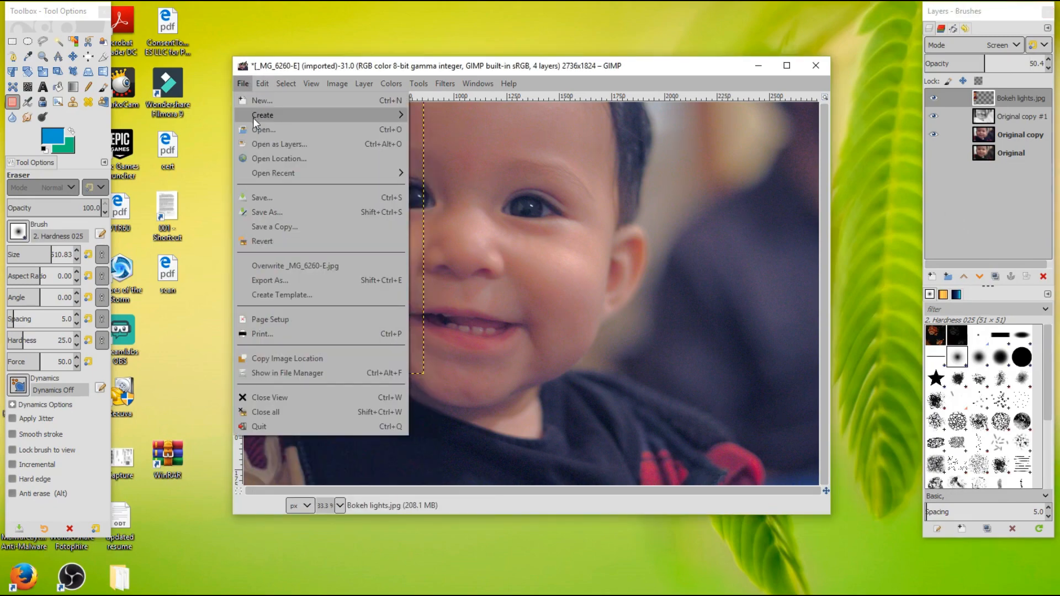
{"action": "left_click", "coordinate": [278, 144]}
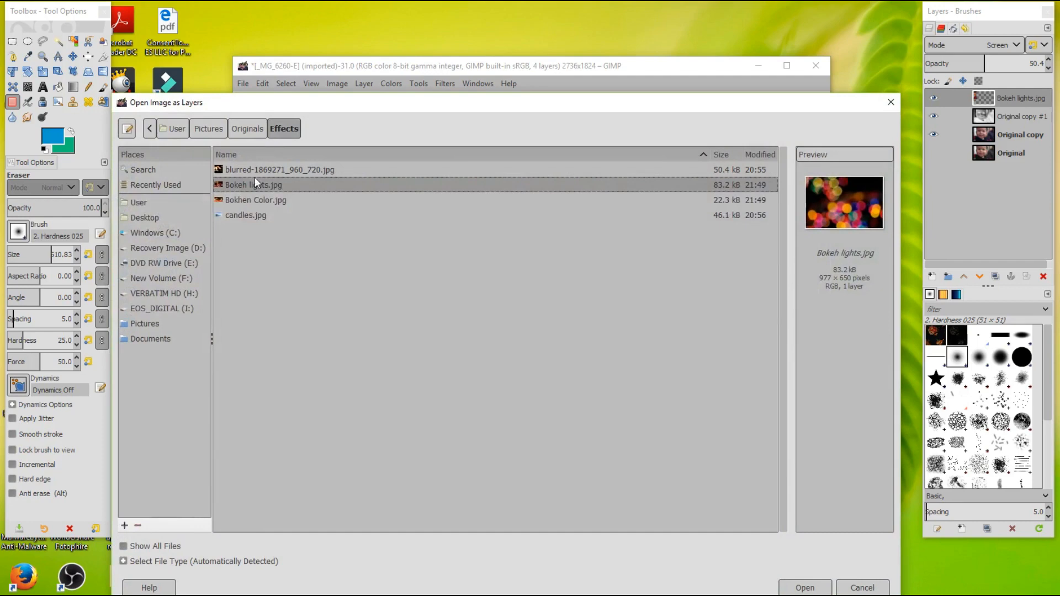
{"action": "left_click", "coordinate": [255, 199]}
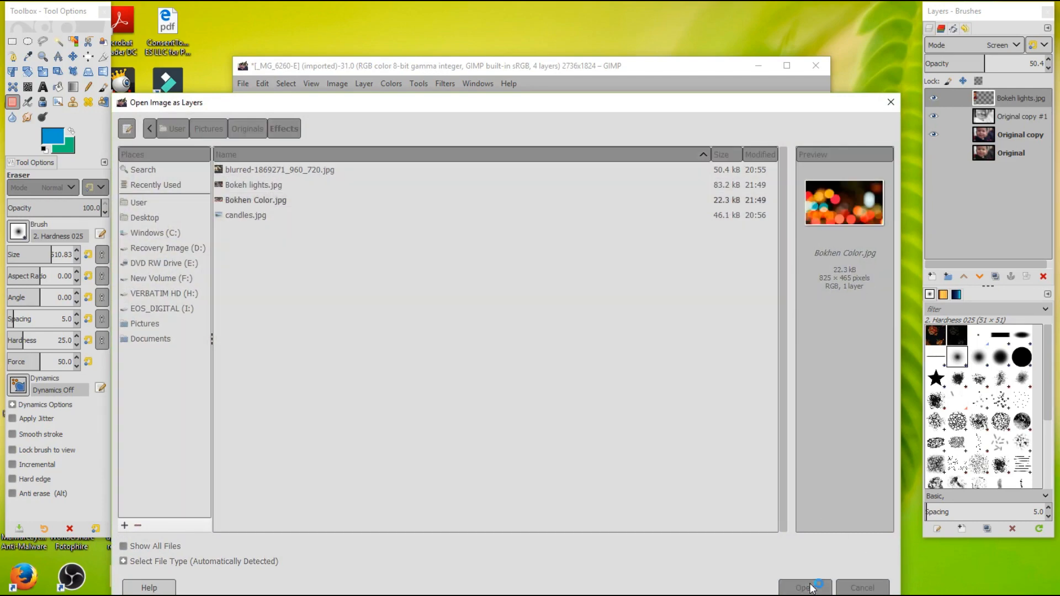
{"action": "left_click", "coordinate": [803, 587]}
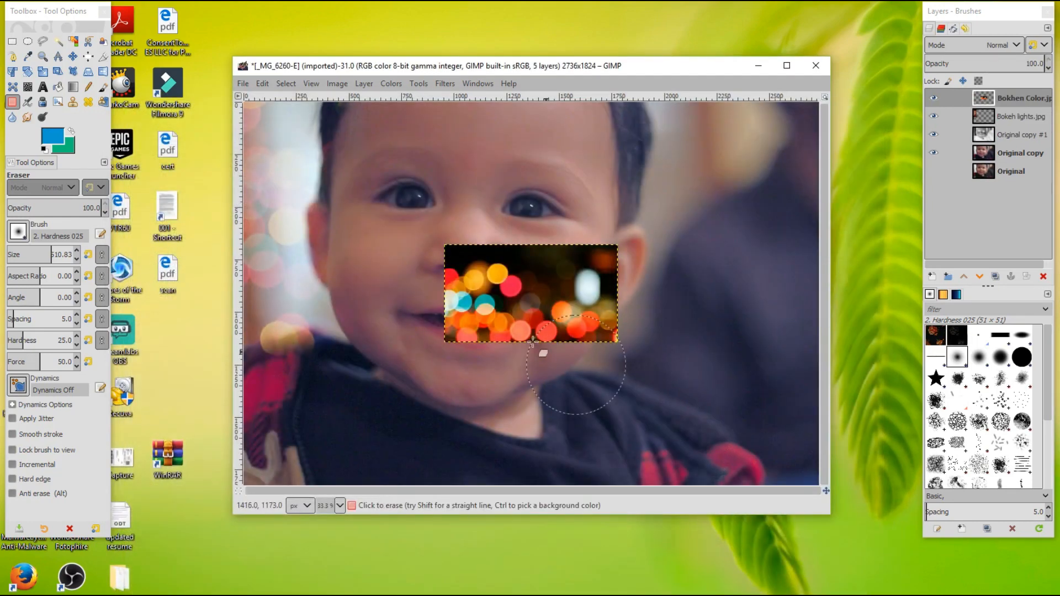
{"action": "left_click", "coordinate": [27, 72]}
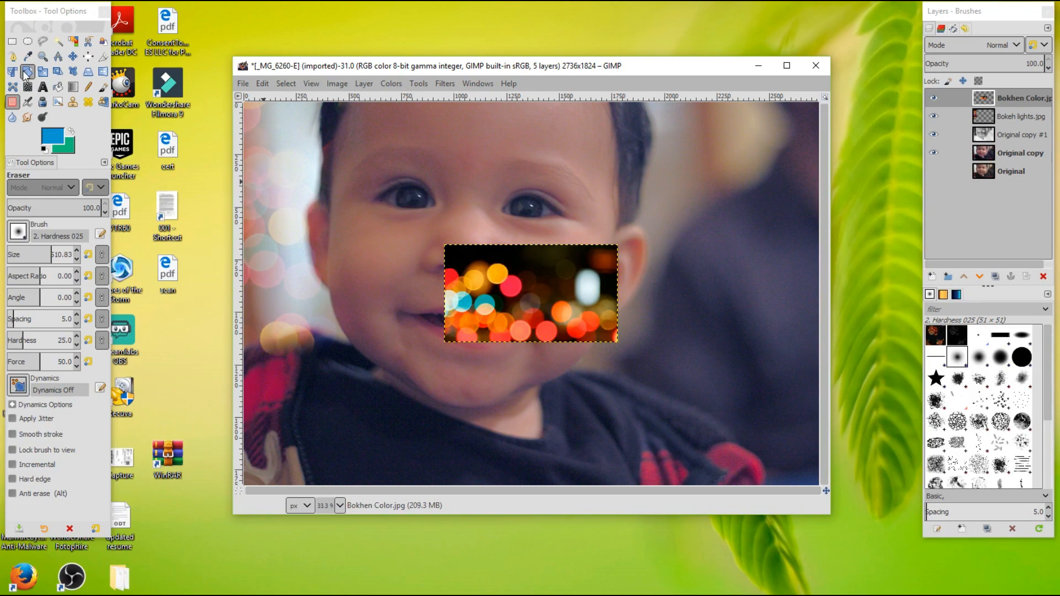
- Rotate the Bokhen Color layer about -90° so it stands upright over the baby's cheek
{"action": "left_click", "coordinate": [27, 70]}
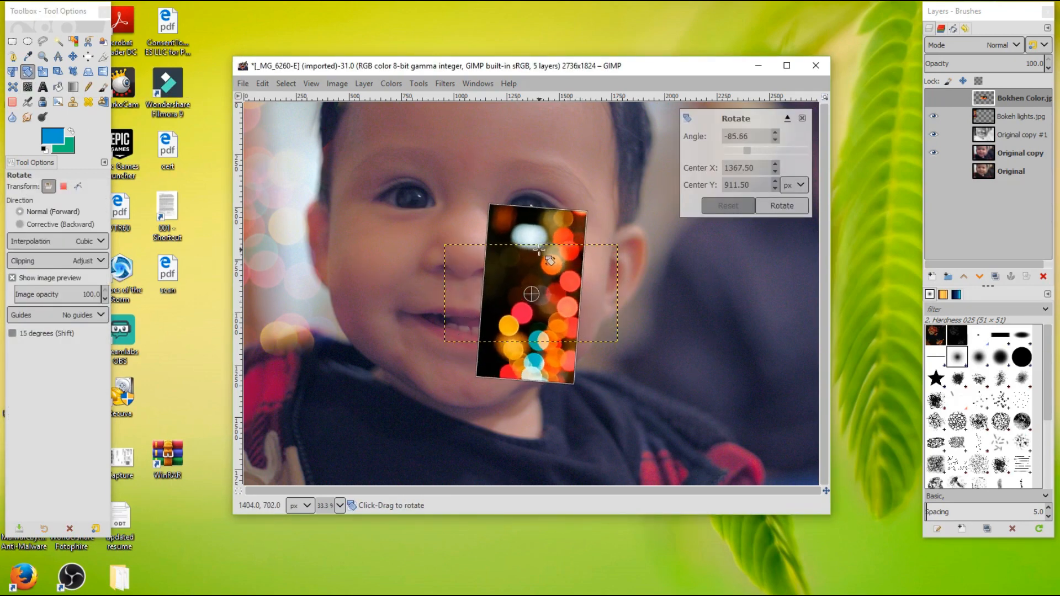
{"action": "left_click_drag", "start_coordinate": [551, 260], "coordinate": [546, 258]}
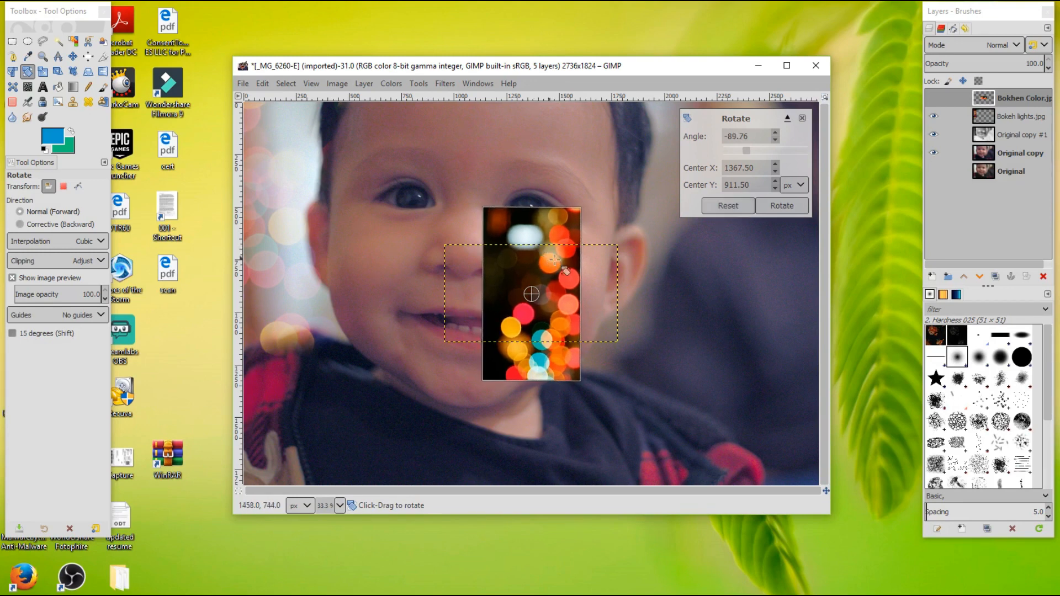
{"action": "left_click", "coordinate": [782, 206]}
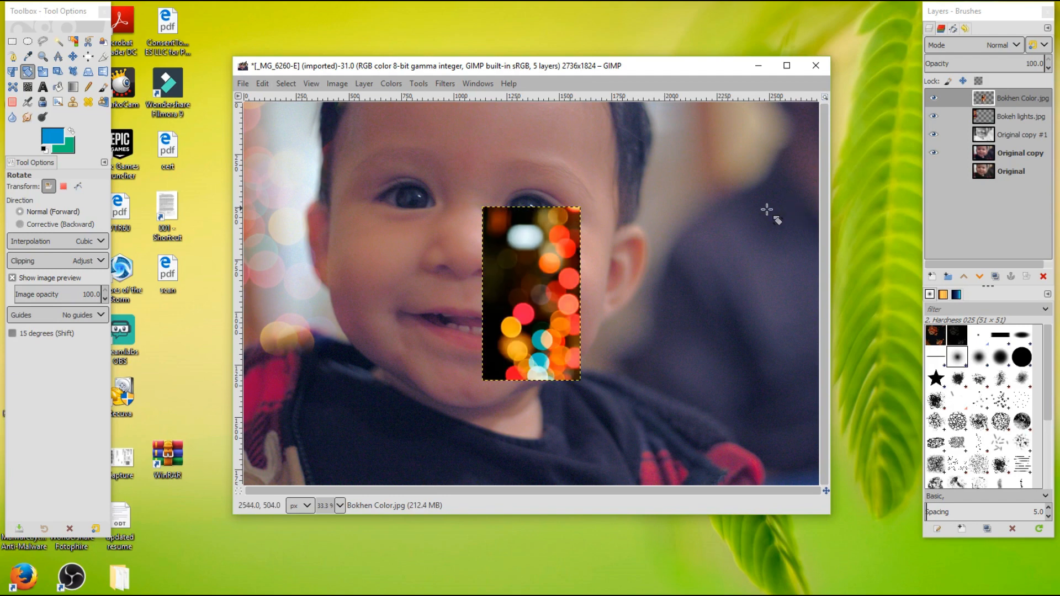
{"action": "left_click", "coordinate": [27, 70]}
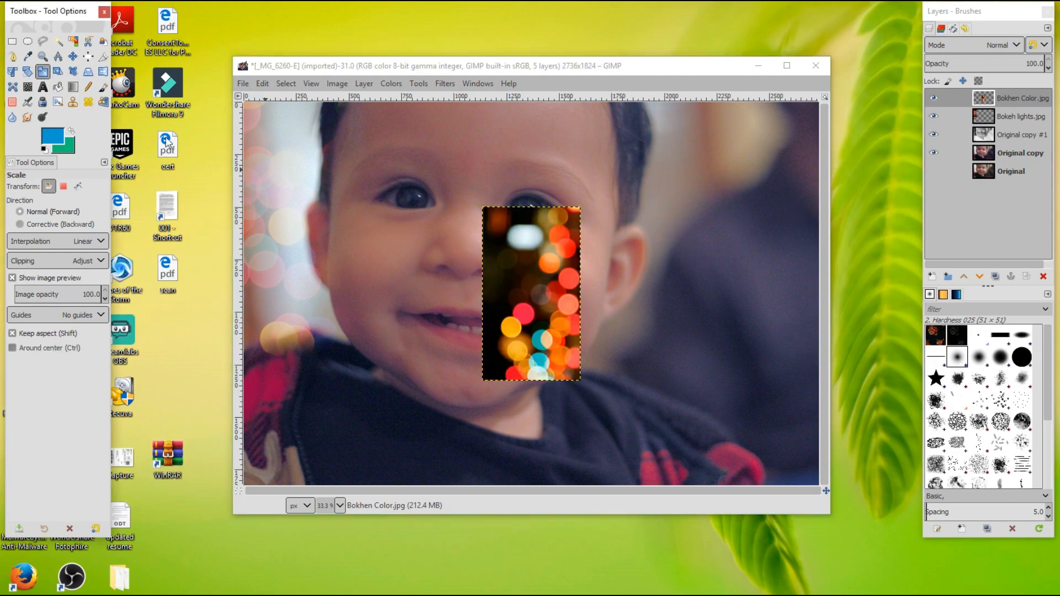
- Enlarge the bokeh strip, set it to Screen mode, and shift it right of the baby's face
{"action": "left_click", "coordinate": [531, 293]}
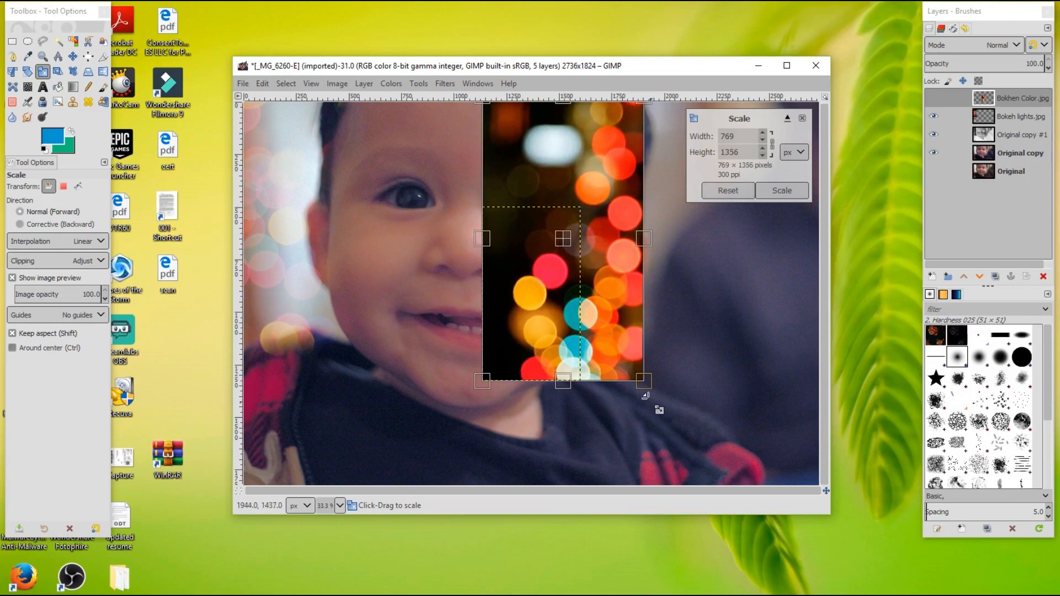
{"action": "left_click_drag", "start_coordinate": [642, 381], "coordinate": [706, 480]}
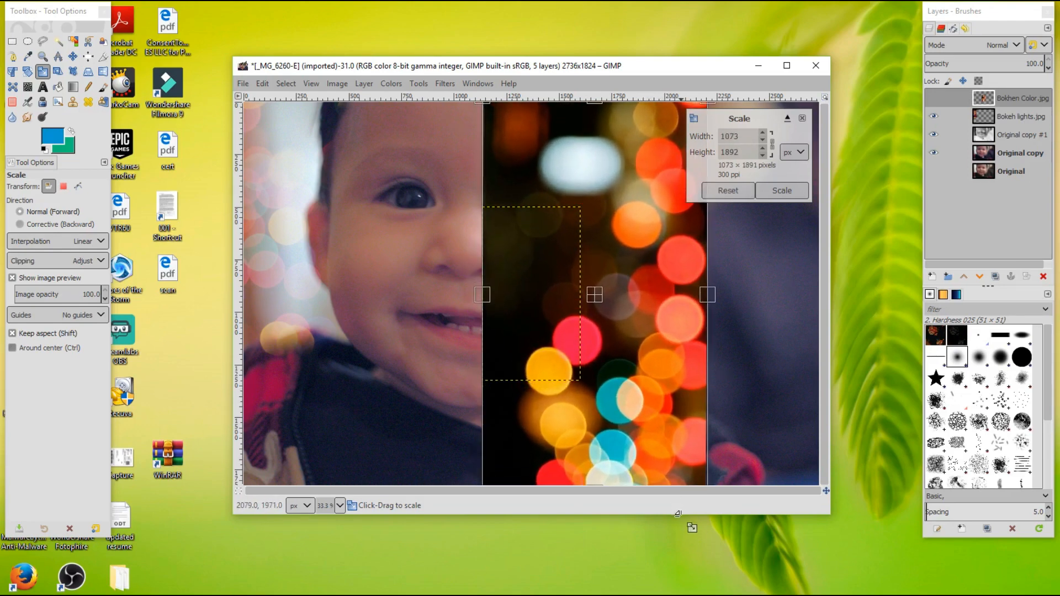
{"action": "left_click", "coordinate": [781, 189]}
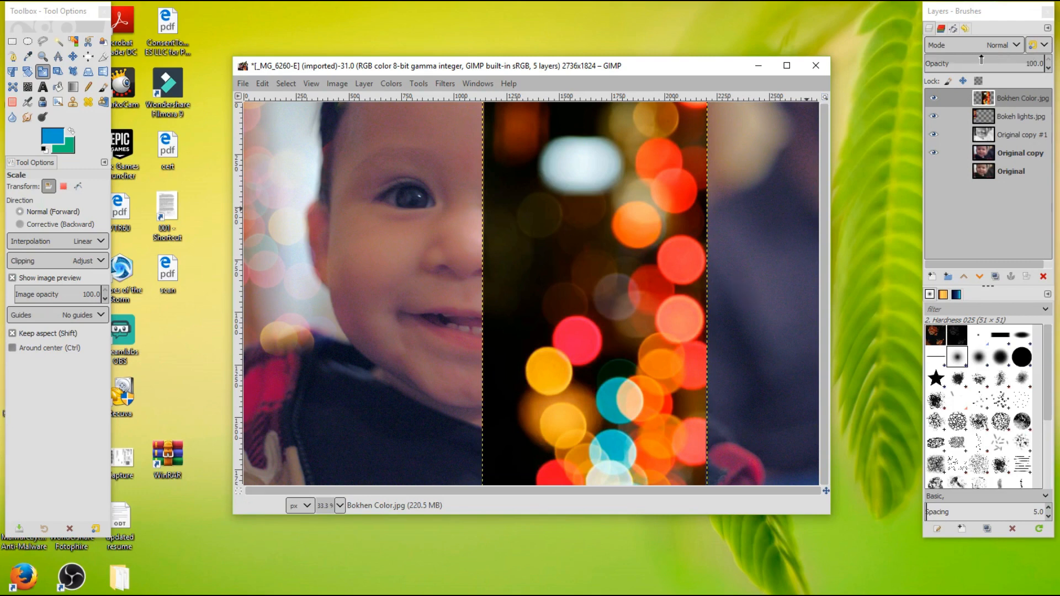
{"action": "left_click", "coordinate": [1007, 44]}
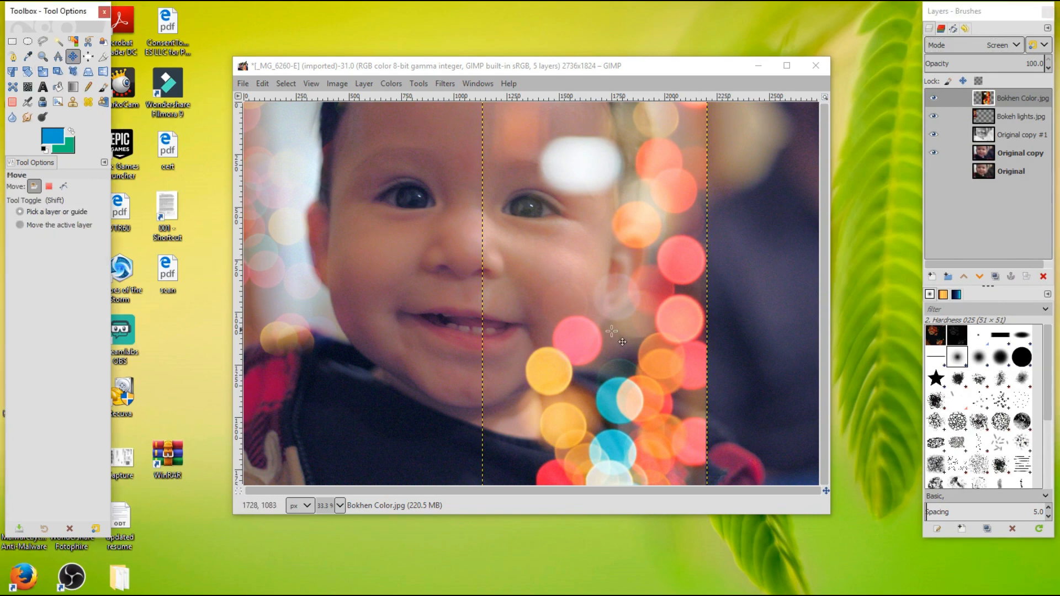
{"action": "left_click_drag", "start_coordinate": [611, 331], "coordinate": [739, 331]}
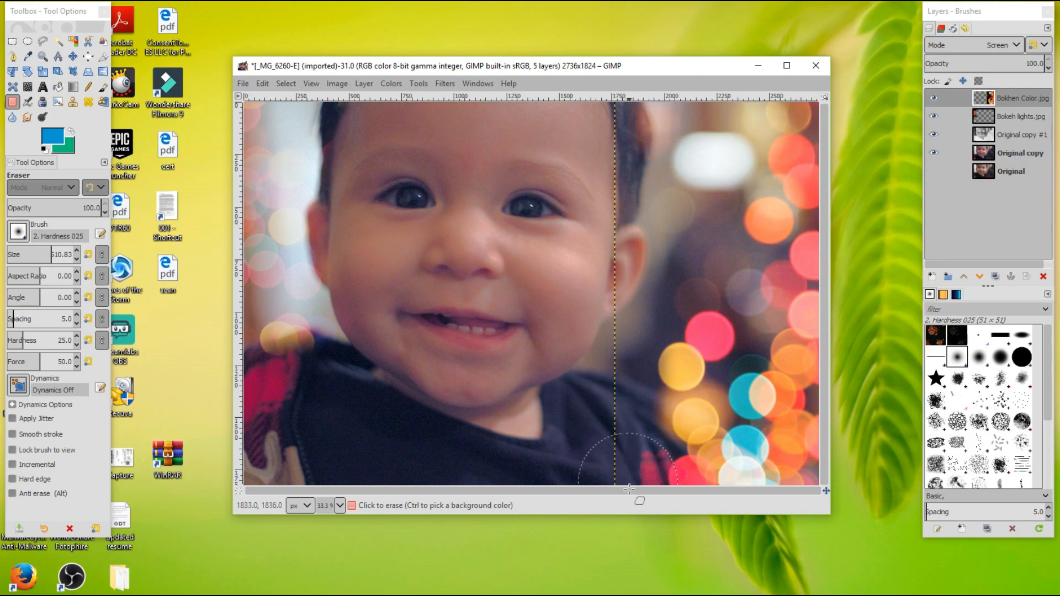
{"action": "mouse_move", "coordinate": [631, 458]}
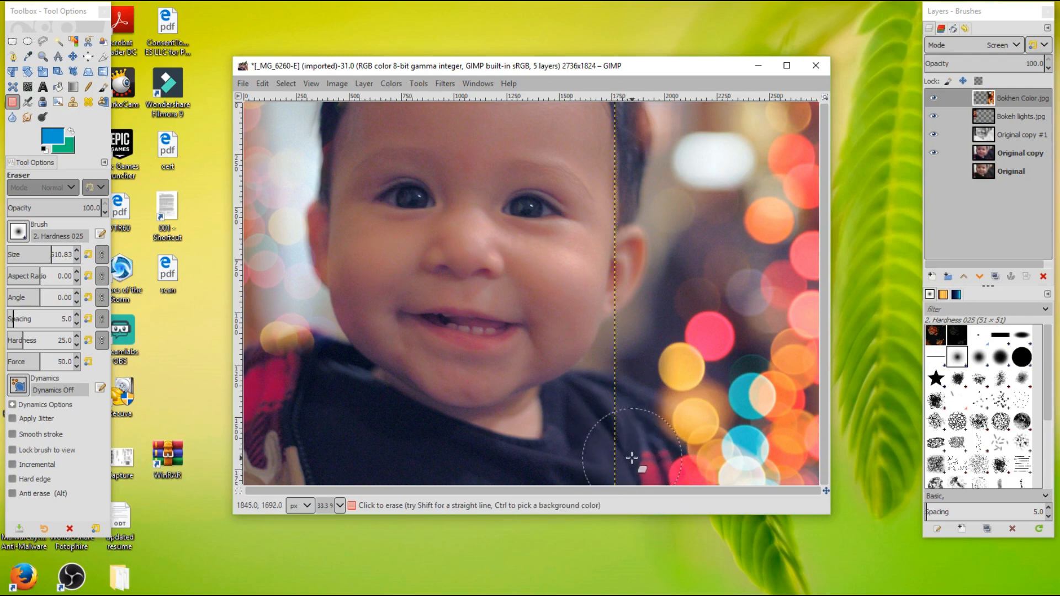
{"action": "mouse_move", "coordinate": [618, 438]}
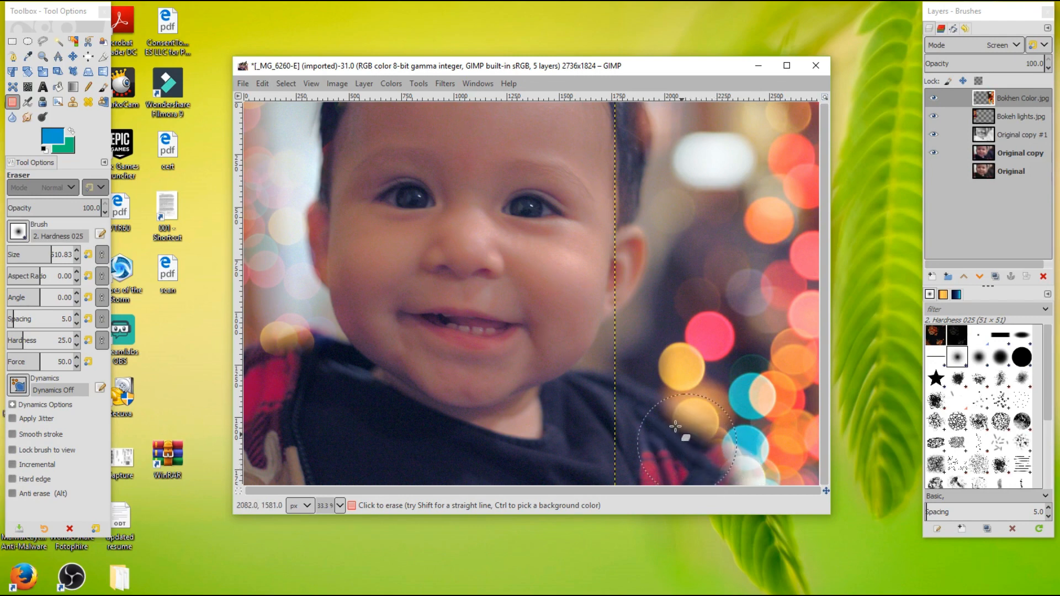
- Softly erase the Bokhen Color lights over the baby's lower cheek and shirt
{"action": "left_click_drag", "start_coordinate": [676, 427], "coordinate": [554, 452]}
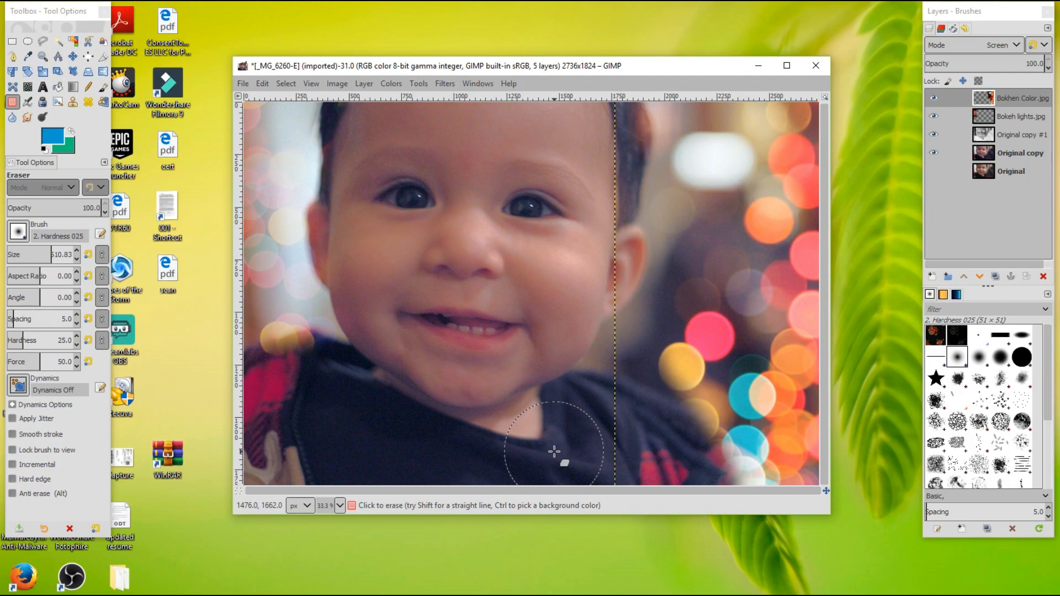
{"action": "mouse_move", "coordinate": [599, 354]}
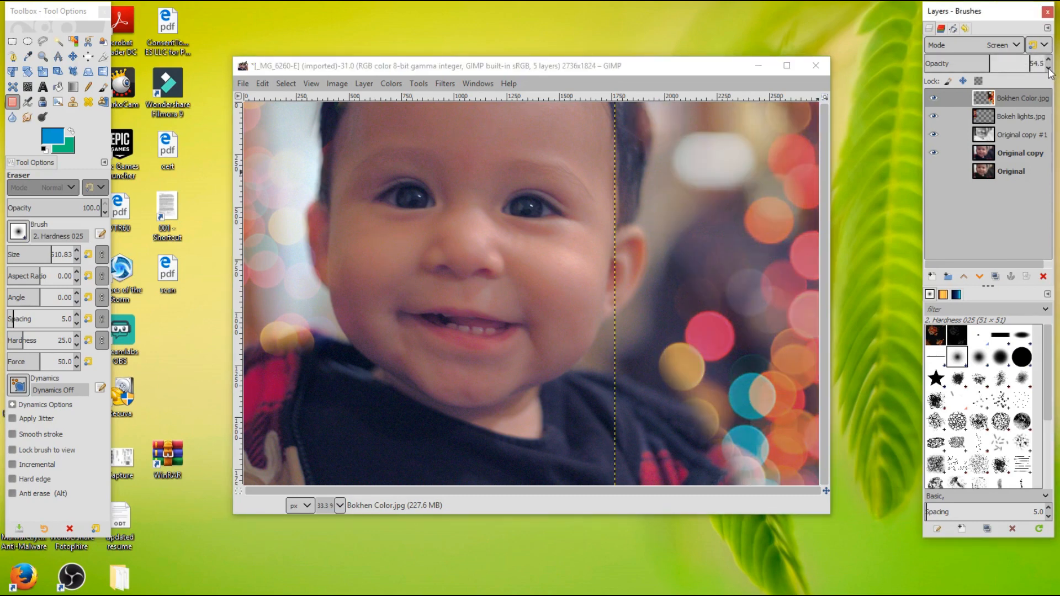
- Lower the Bokhen Color layer's opacity to about 50.5%
{"action": "left_click_drag", "start_coordinate": [1045, 63], "coordinate": [1038, 63]}
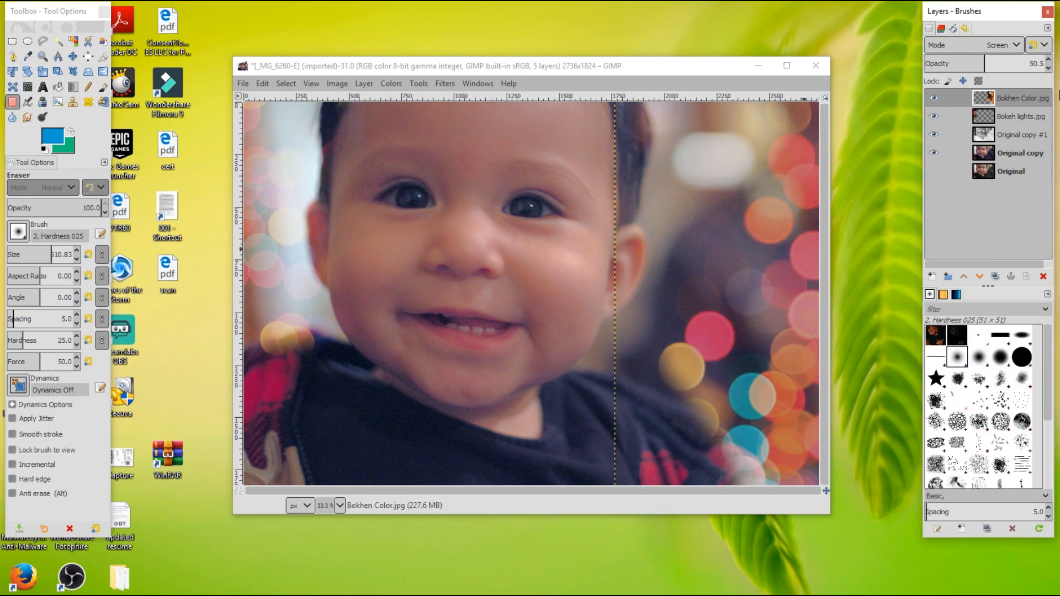
{"action": "mouse_move", "coordinate": [714, 265]}
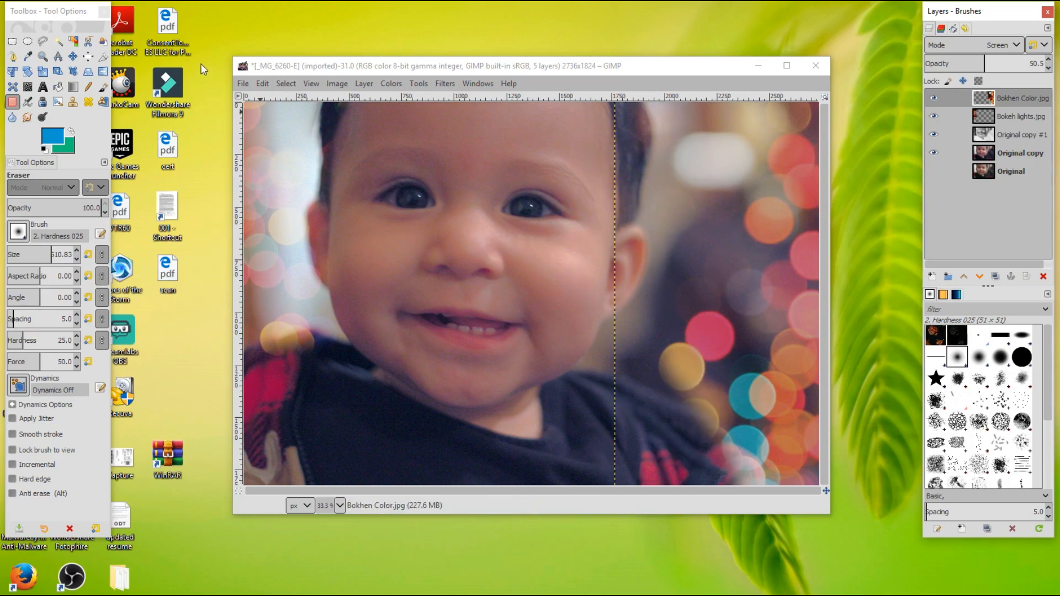
- Add another Bokhen Color.jpg layer and rotate it about 90° upright over the baby's face
{"action": "left_click", "coordinate": [241, 83]}
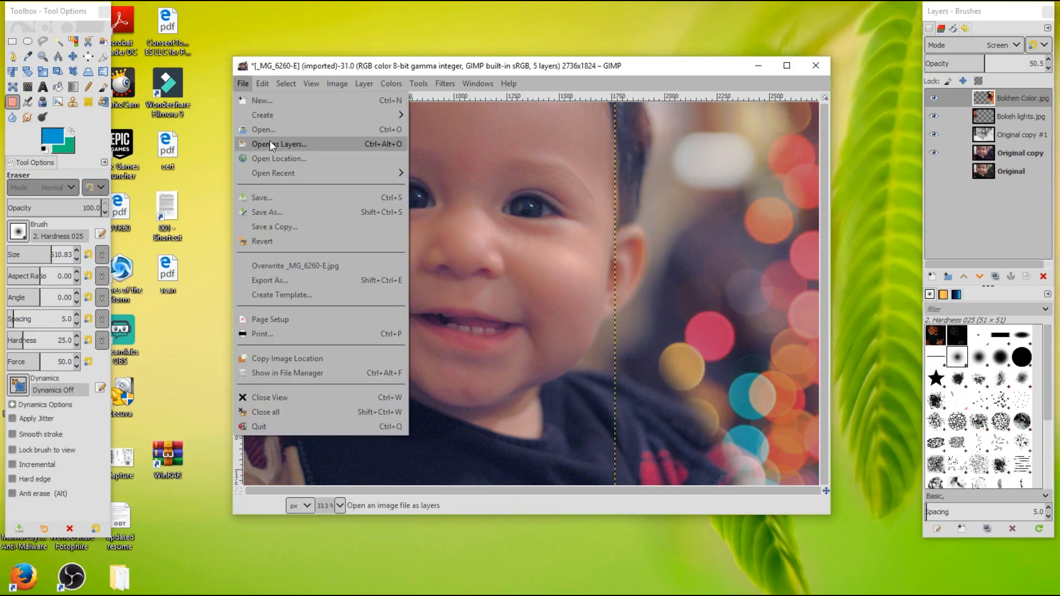
{"action": "left_click", "coordinate": [279, 143]}
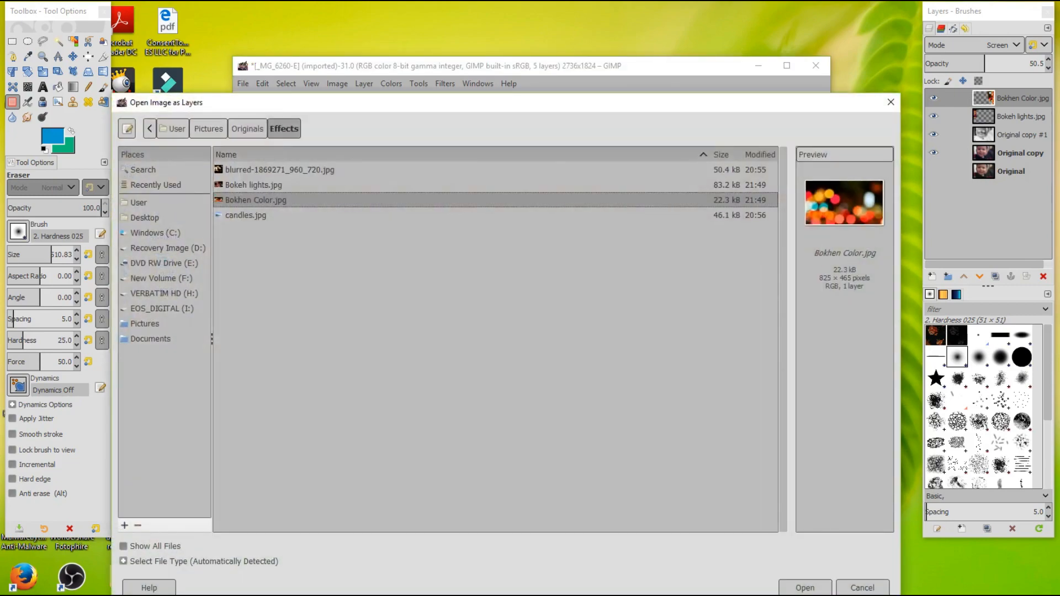
{"action": "left_click", "coordinate": [803, 586]}
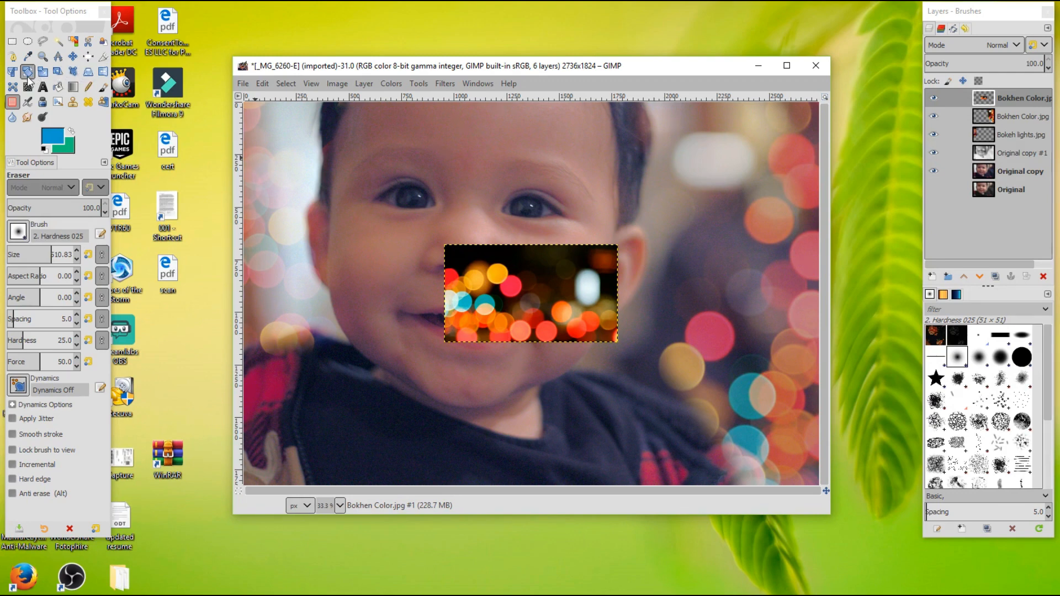
{"action": "left_click", "coordinate": [27, 72]}
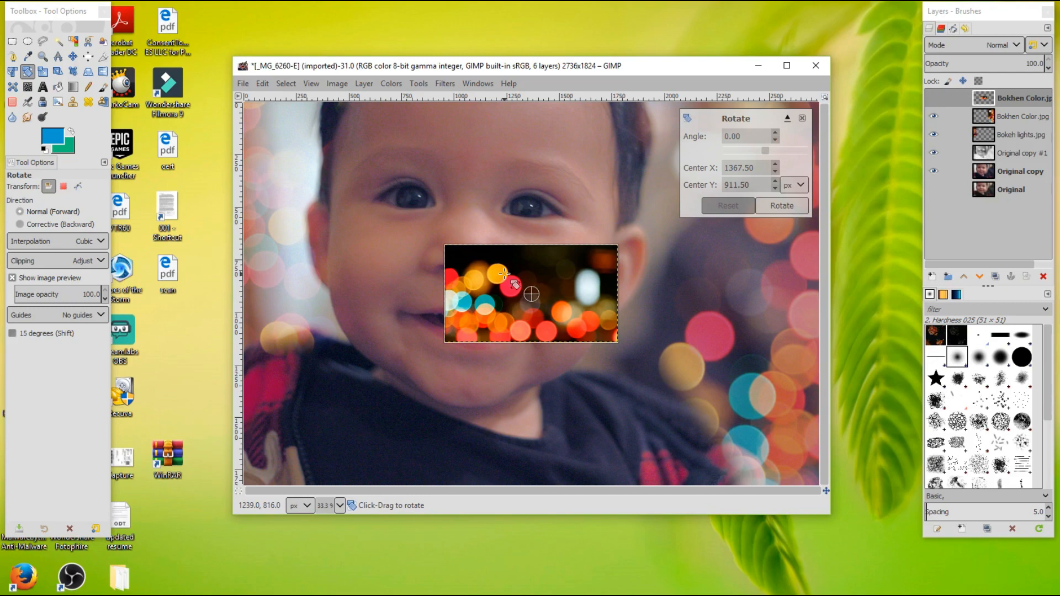
{"action": "left_click_drag", "start_coordinate": [503, 274], "coordinate": [555, 267]}
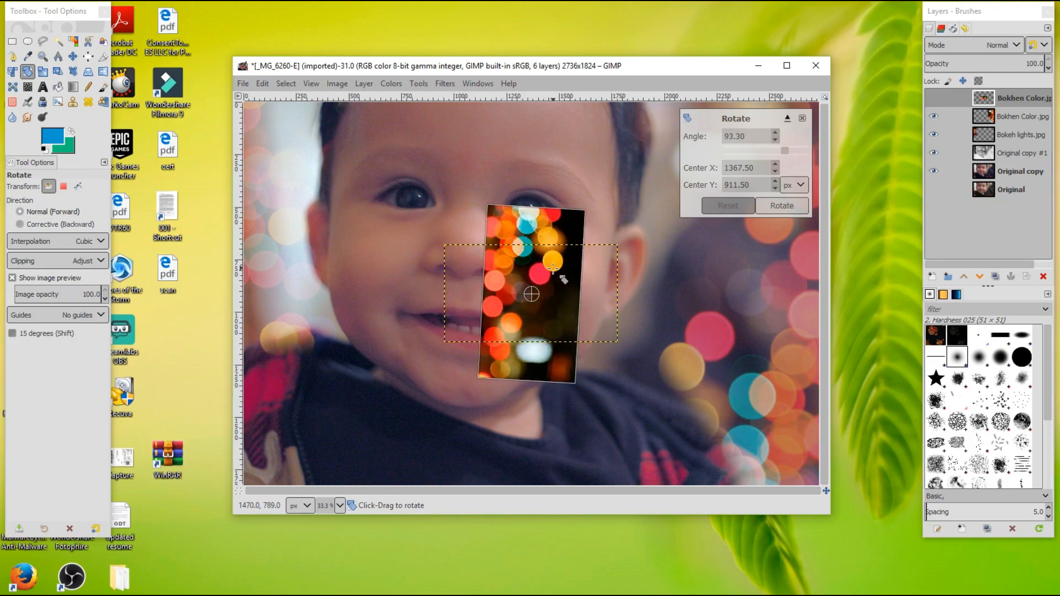
{"action": "left_click_drag", "start_coordinate": [553, 265], "coordinate": [551, 264]}
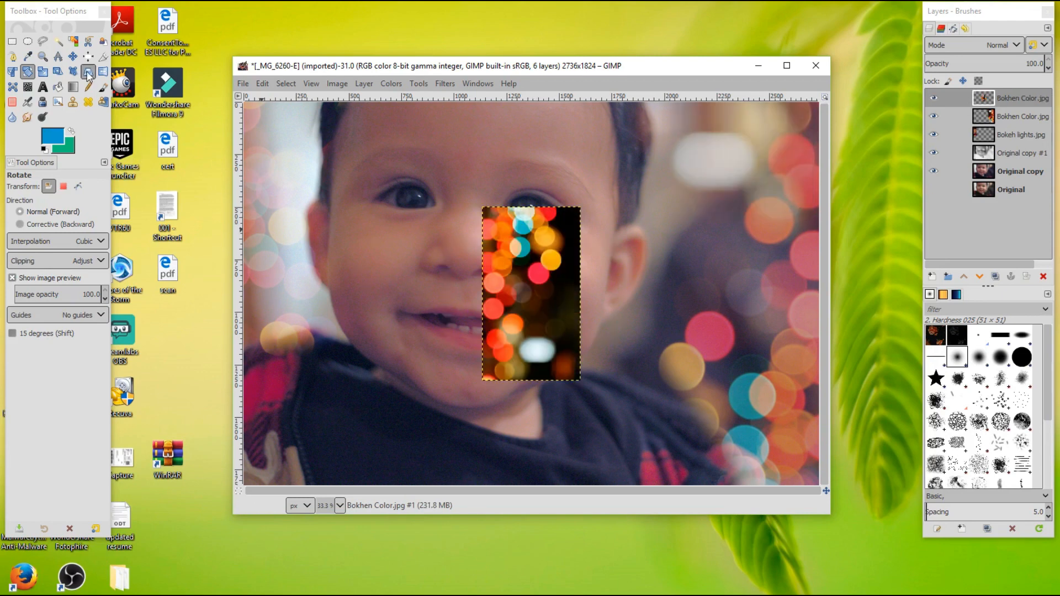
- Scale the second bokeh strip to about 1103×1953 pixels, a full-height band over the face
{"action": "left_click", "coordinate": [87, 73]}
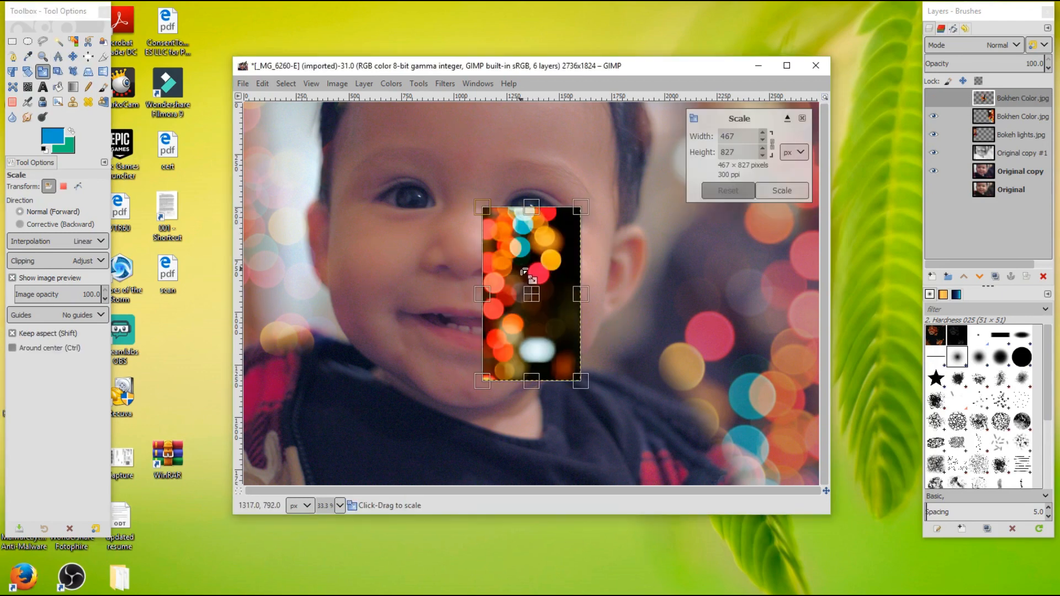
{"action": "left_click_drag", "start_coordinate": [580, 381], "coordinate": [645, 351]}
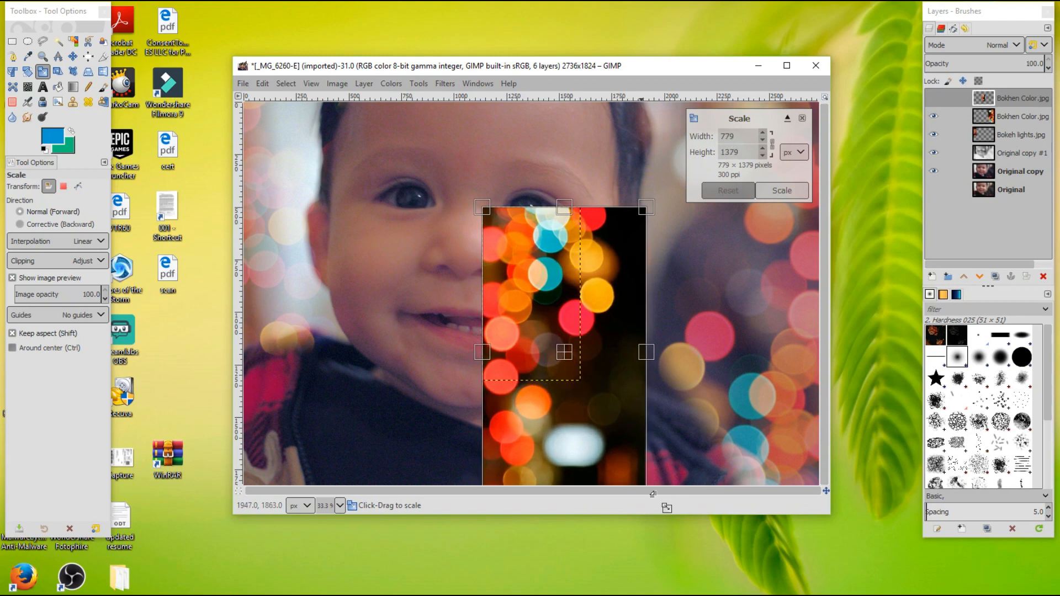
{"action": "left_click_drag", "start_coordinate": [482, 206], "coordinate": [442, 134]}
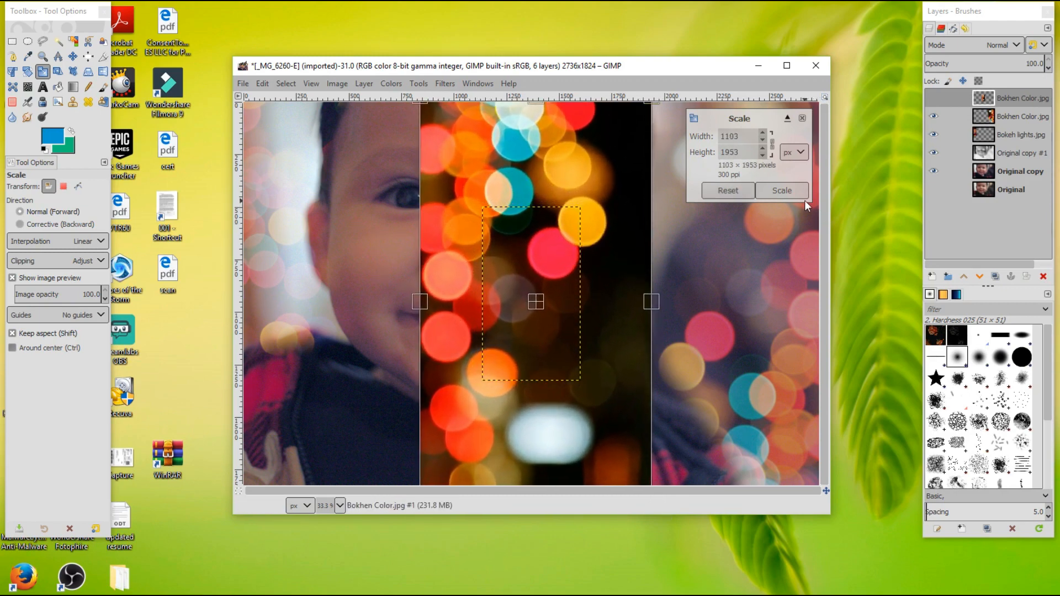
{"action": "left_click", "coordinate": [782, 190]}
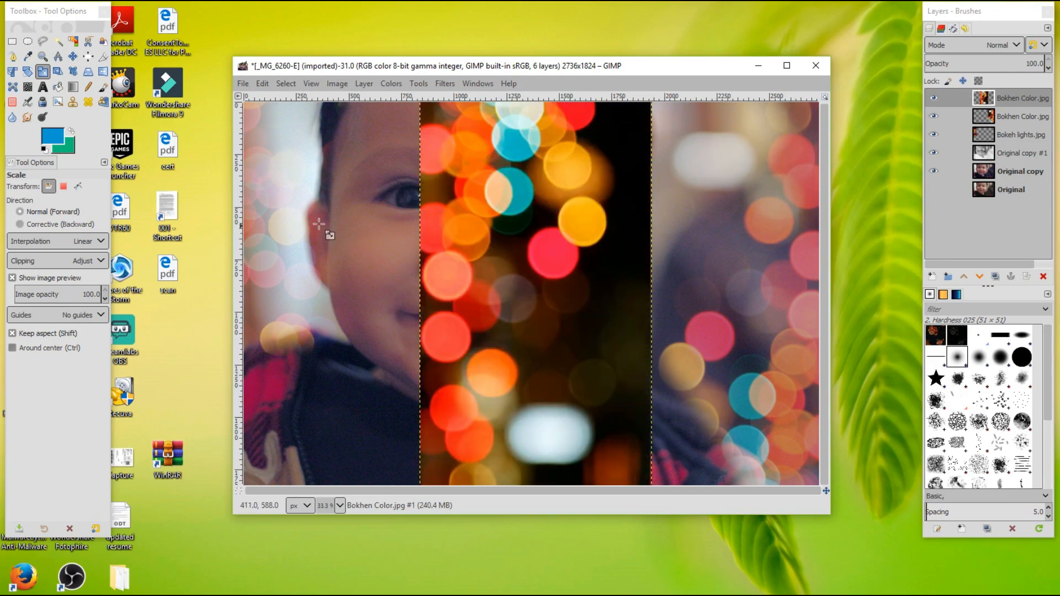
{"action": "left_click", "coordinate": [1003, 44]}
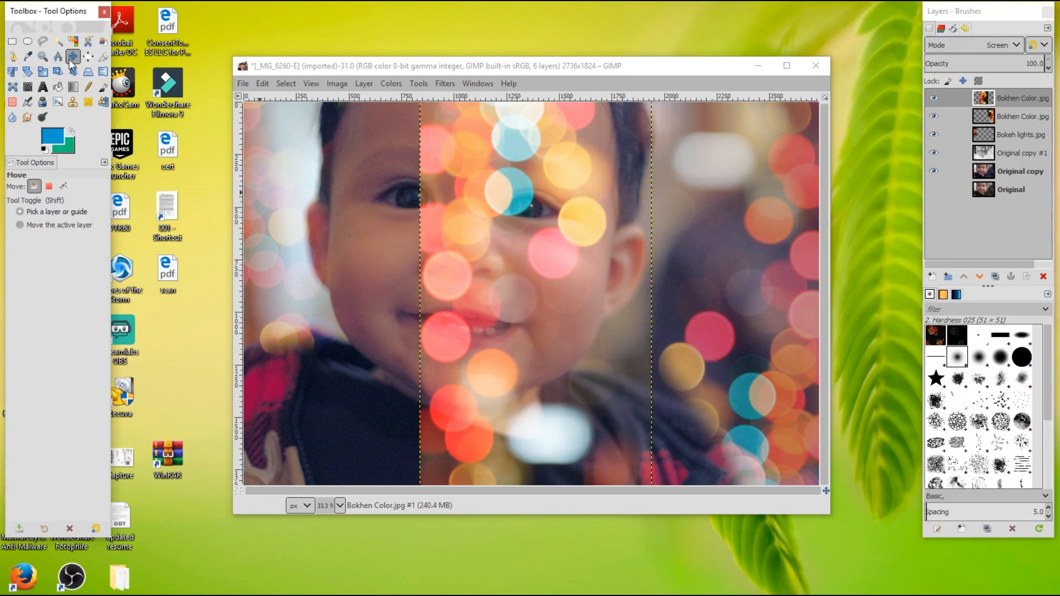
{"action": "mouse_move", "coordinate": [548, 366]}
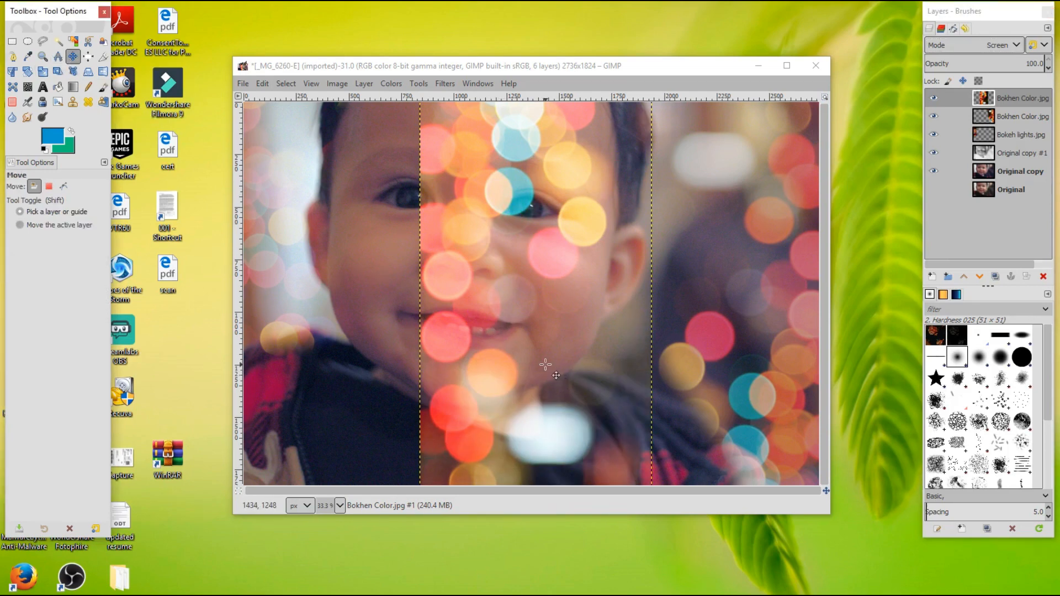
- Move the bokeh strip left across the baby's face and show that layer alone
{"action": "left_click_drag", "start_coordinate": [554, 376], "coordinate": [481, 347]}
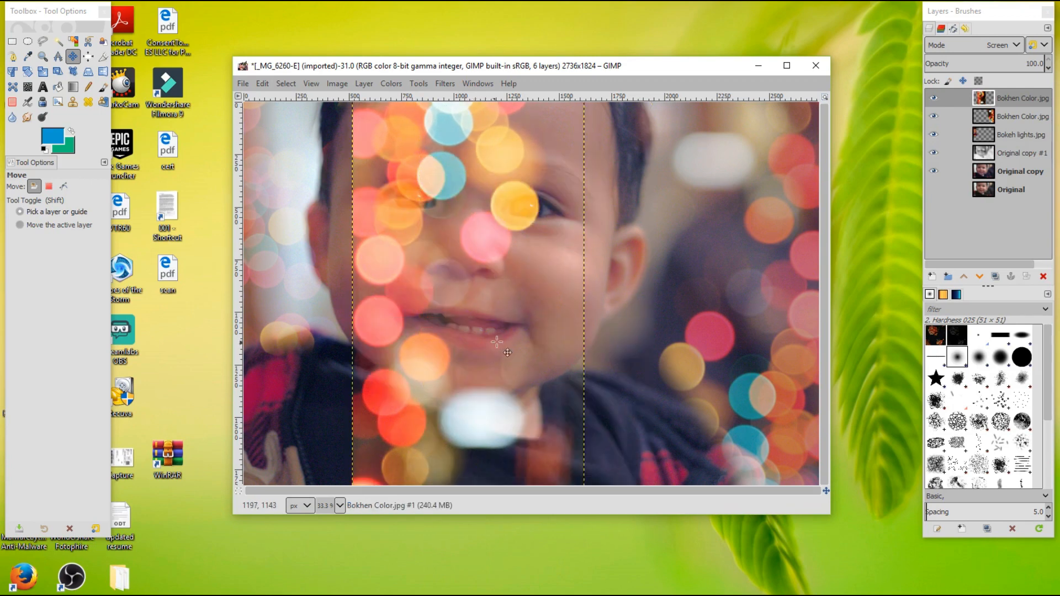
{"action": "mouse_move", "coordinate": [537, 349]}
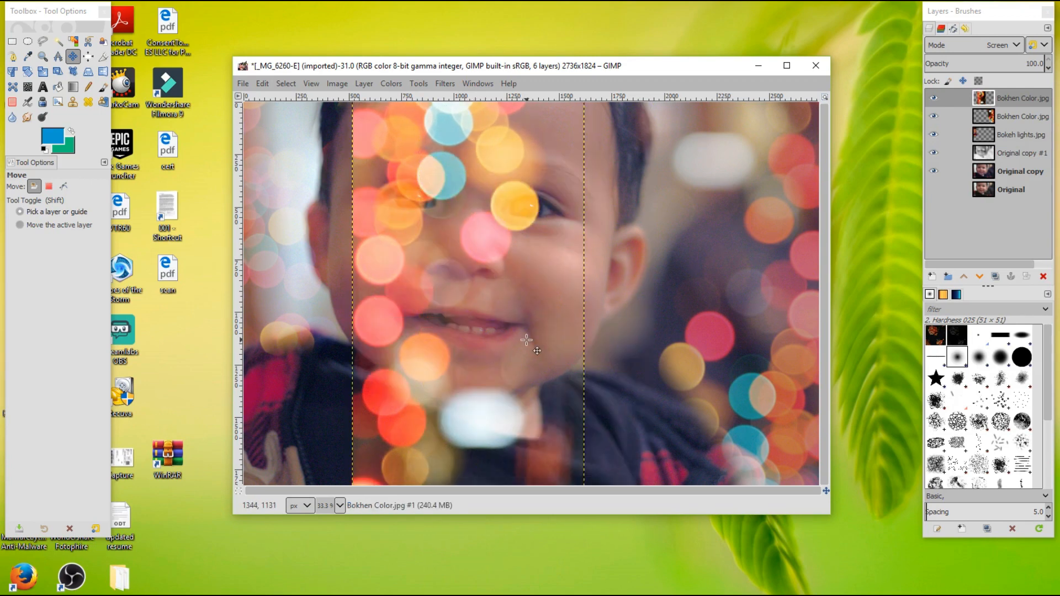
{"action": "left_click", "coordinate": [934, 98]}
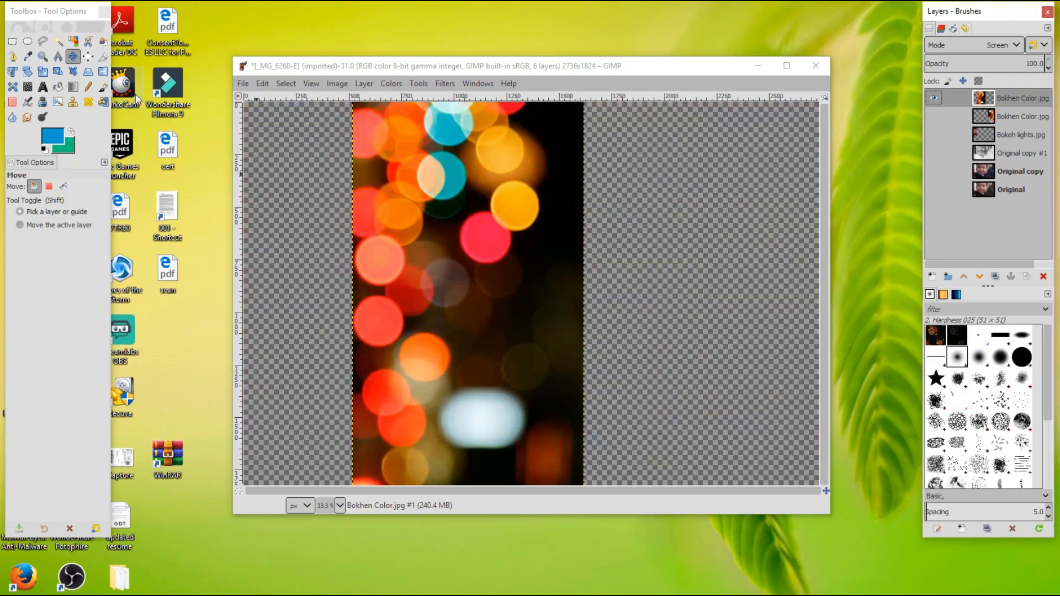
- Softly erase the strip's hard right edge, then restore visibility of all layers
{"action": "left_click", "coordinate": [28, 101]}
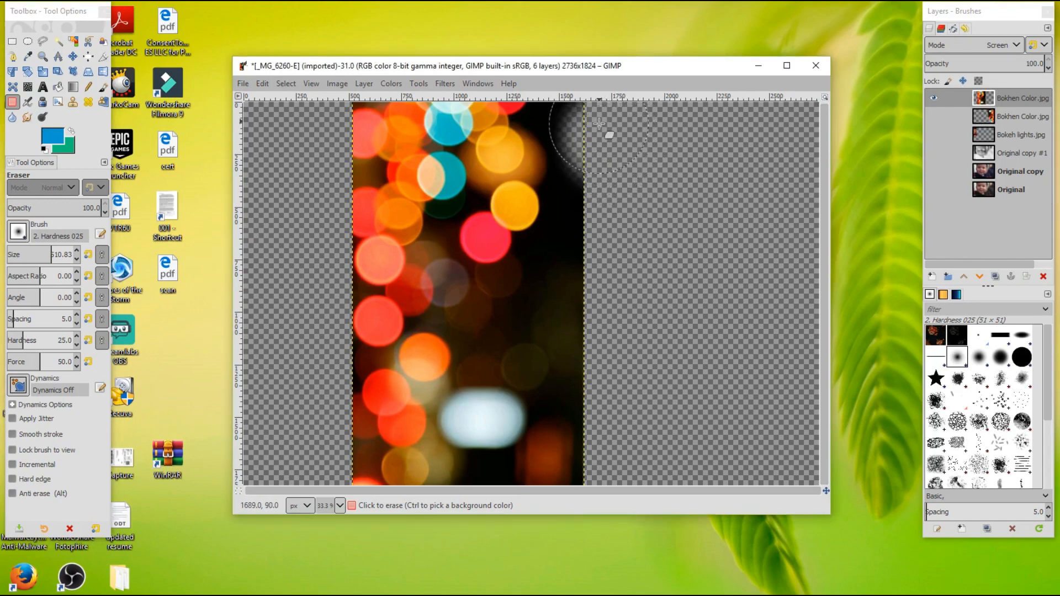
{"action": "left_click_drag", "start_coordinate": [598, 135], "coordinate": [602, 484]}
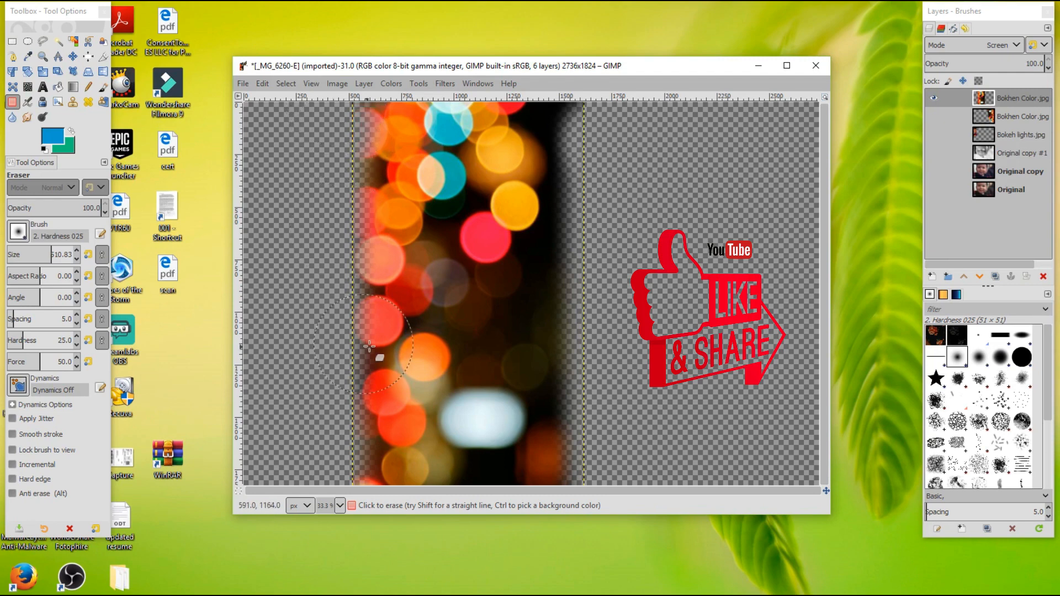
{"action": "left_click", "coordinate": [934, 99]}
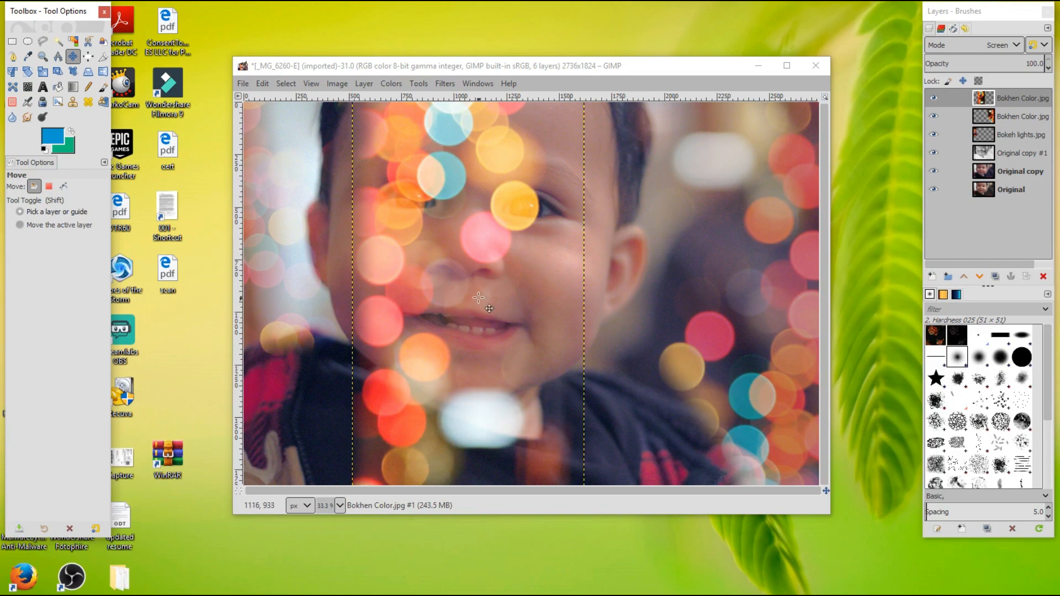
- Drag the newest Bokhen Color strip onto the portrait's right side, clearing the baby's face
{"action": "left_click_drag", "start_coordinate": [481, 297], "coordinate": [614, 264]}
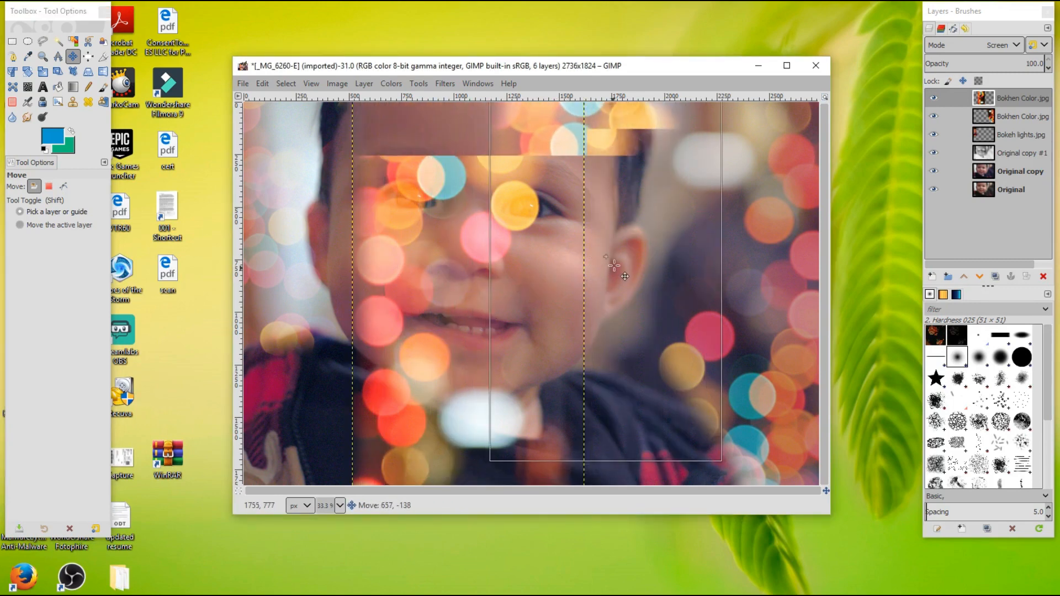
{"action": "left_click_drag", "start_coordinate": [605, 264], "coordinate": [666, 264]}
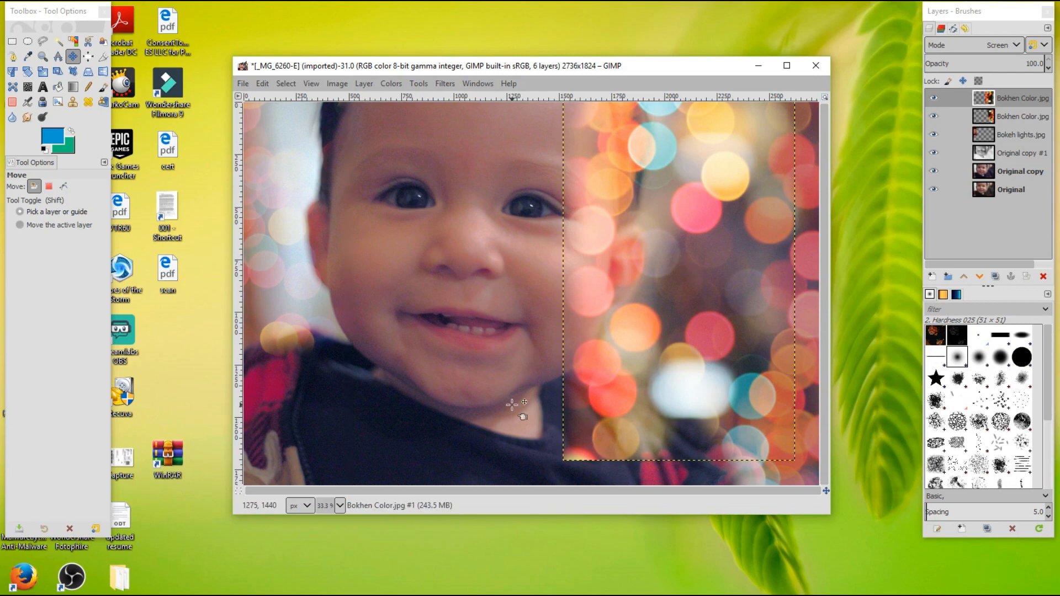
{"action": "mouse_move", "coordinate": [566, 347]}
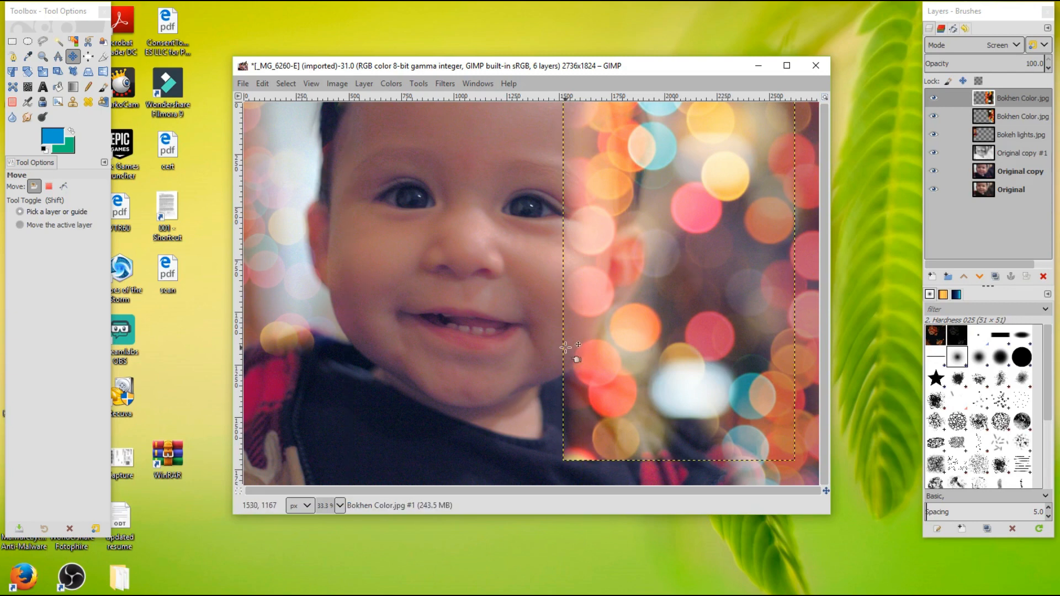
{"action": "mouse_move", "coordinate": [463, 324]}
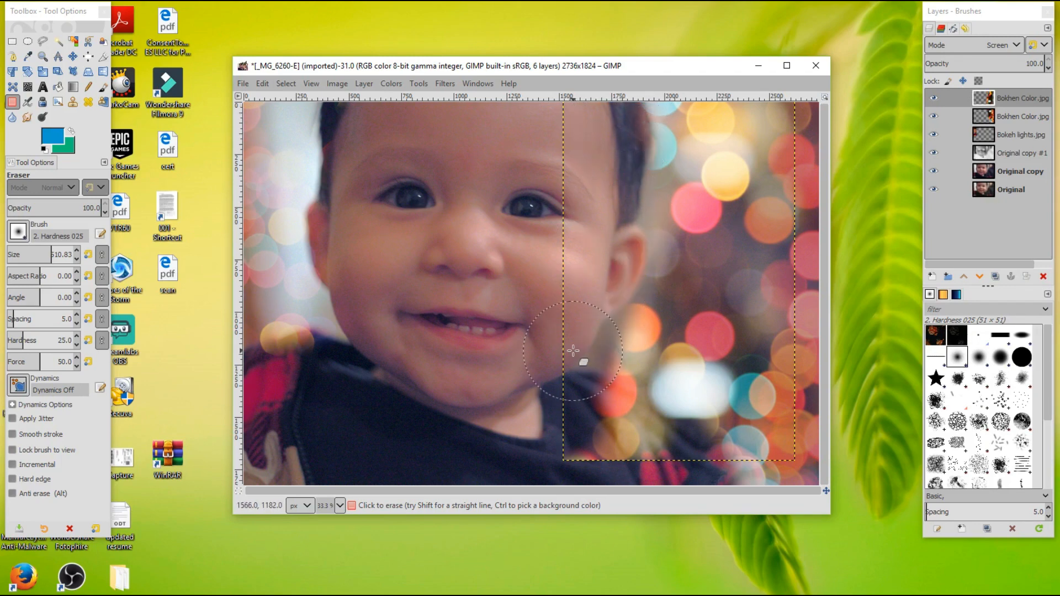
- Erase the bokeh lights covering the baby's cheek, chin and shoulder
{"action": "left_click_drag", "start_coordinate": [574, 351], "coordinate": [589, 443]}
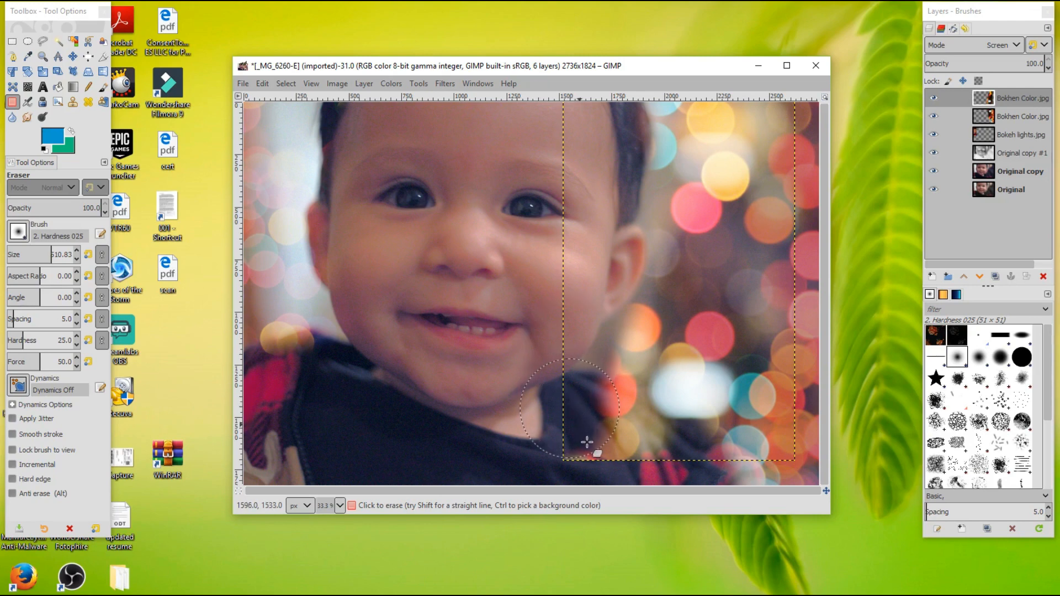
{"action": "left_click_drag", "start_coordinate": [586, 443], "coordinate": [615, 453]}
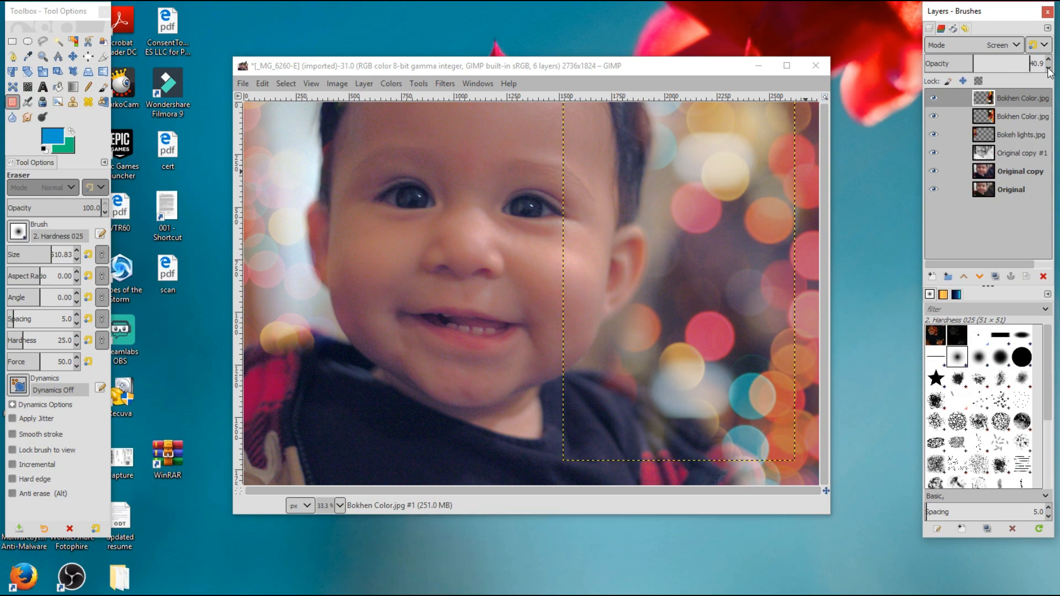
{"action": "mouse_move", "coordinate": [662, 350]}
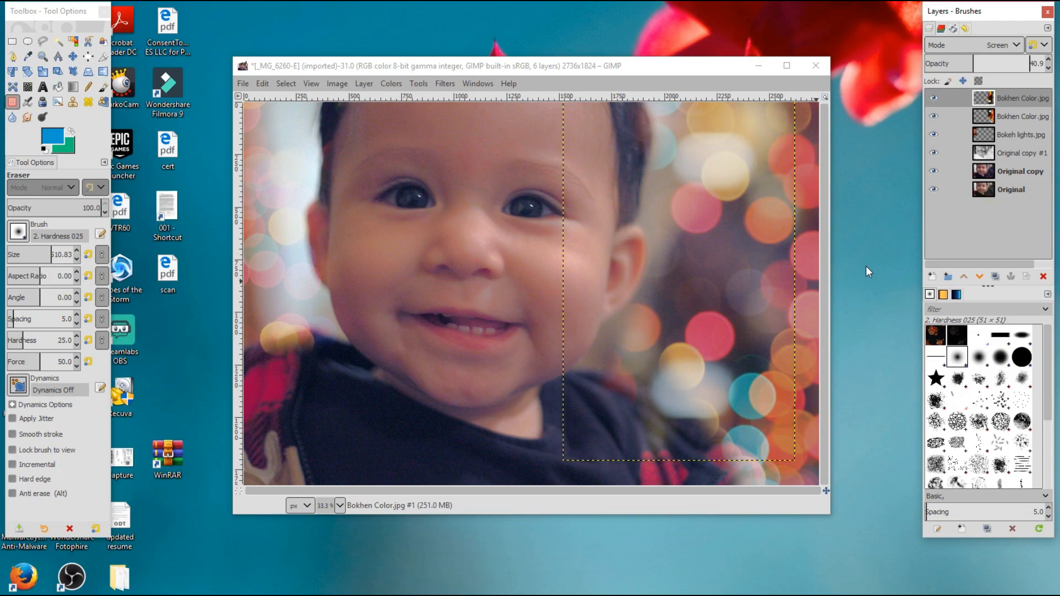
{"action": "mouse_move", "coordinate": [933, 277]}
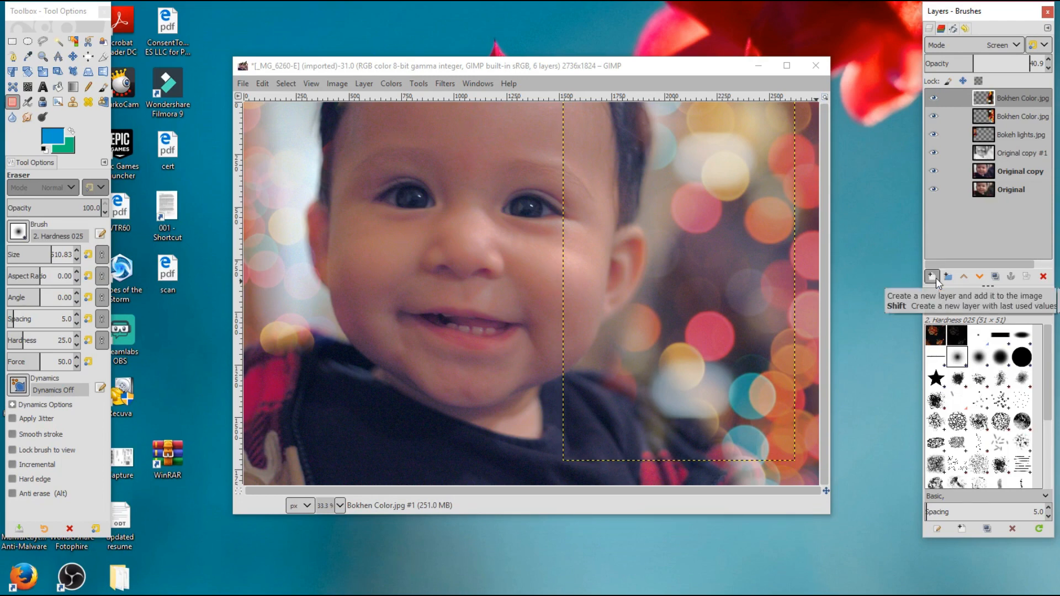
- Create a new top layer named Filter filled with the blue foreground colour
{"action": "left_click", "coordinate": [932, 276]}
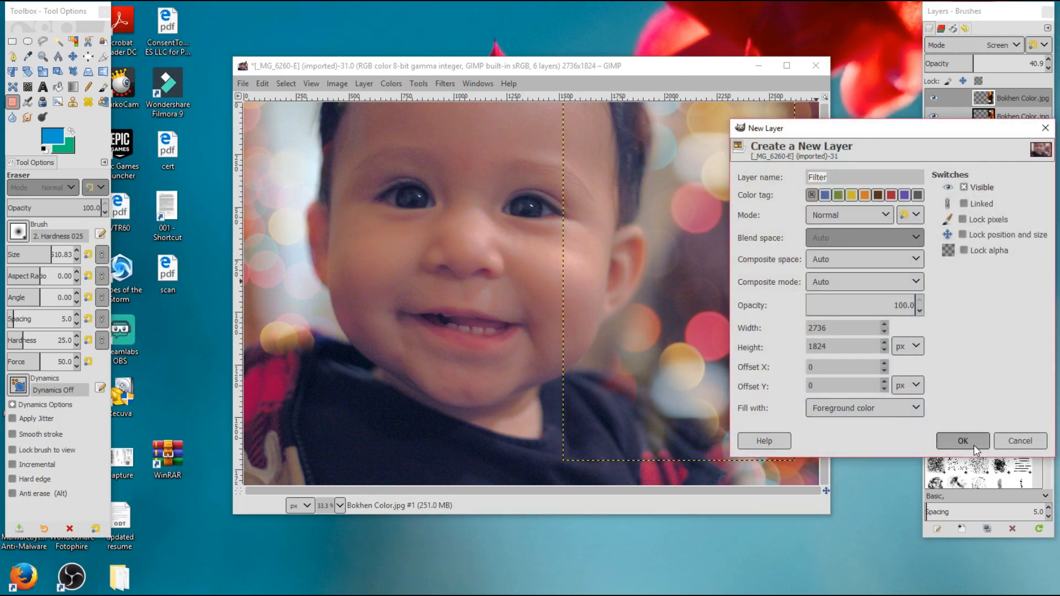
{"action": "left_click", "coordinate": [961, 441]}
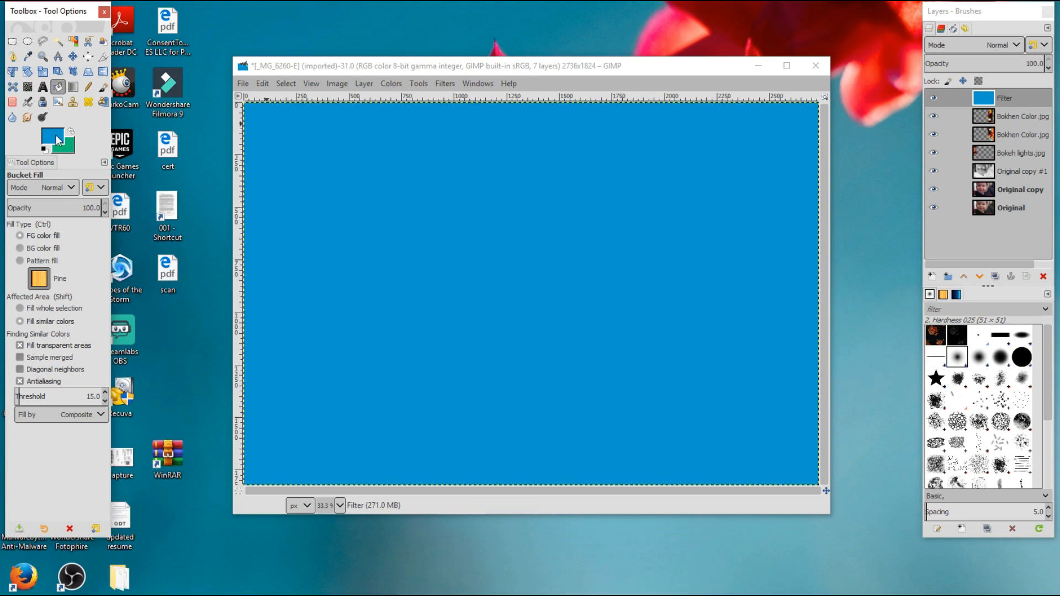
- Reset colours to black/white and bucket-fill the Filter layer over the canvas
{"action": "left_click", "coordinate": [53, 134]}
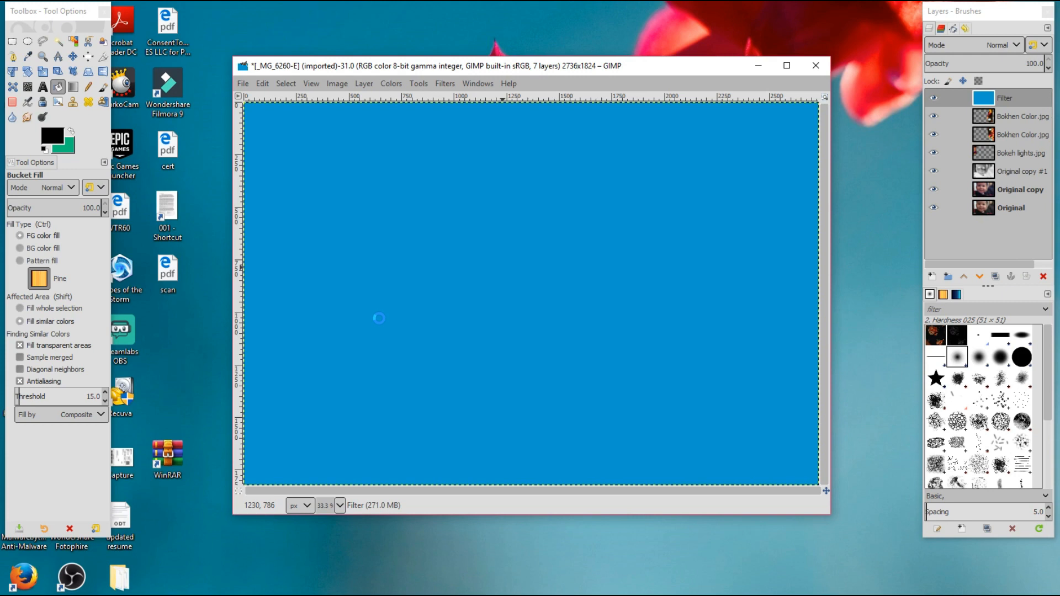
{"action": "left_click", "coordinate": [378, 318]}
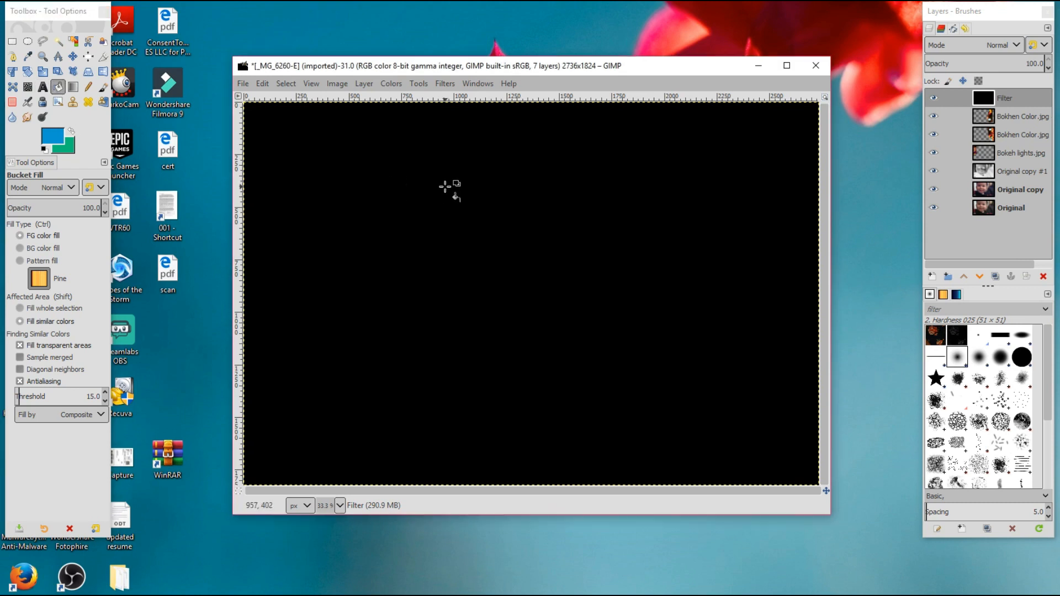
{"action": "left_click", "coordinate": [446, 188]}
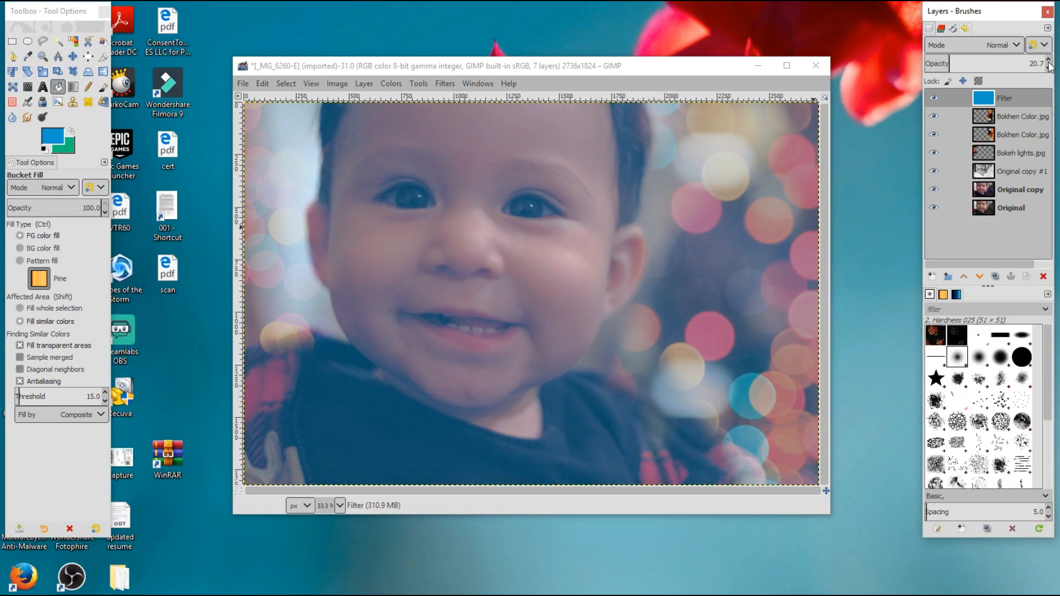
{"action": "mouse_move", "coordinate": [457, 215]}
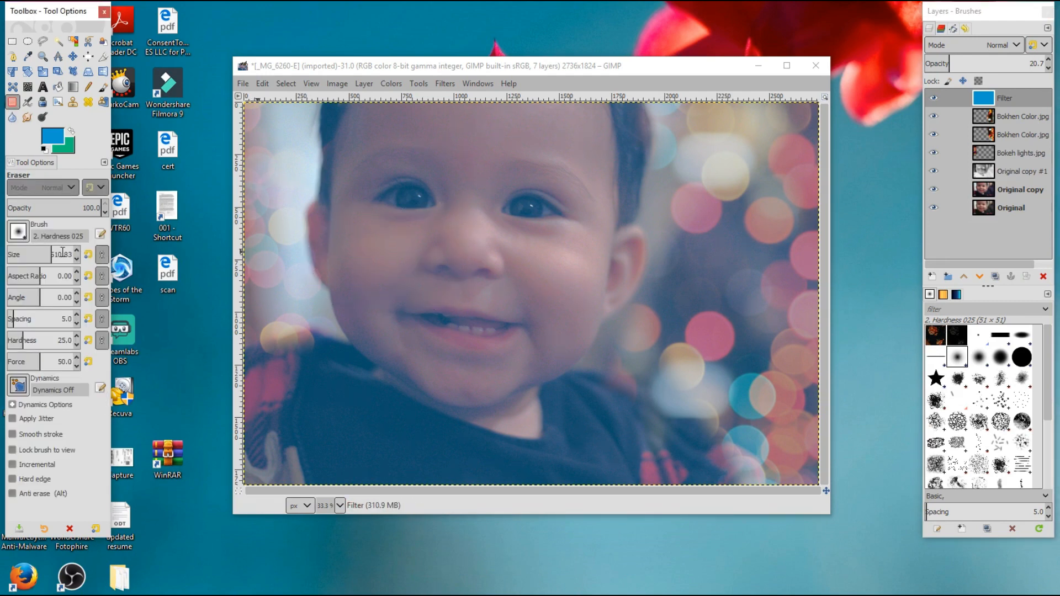
- With eraser size 56.83, remove the blue Filter tint from the baby's face
{"action": "type", "text": "56.83"}
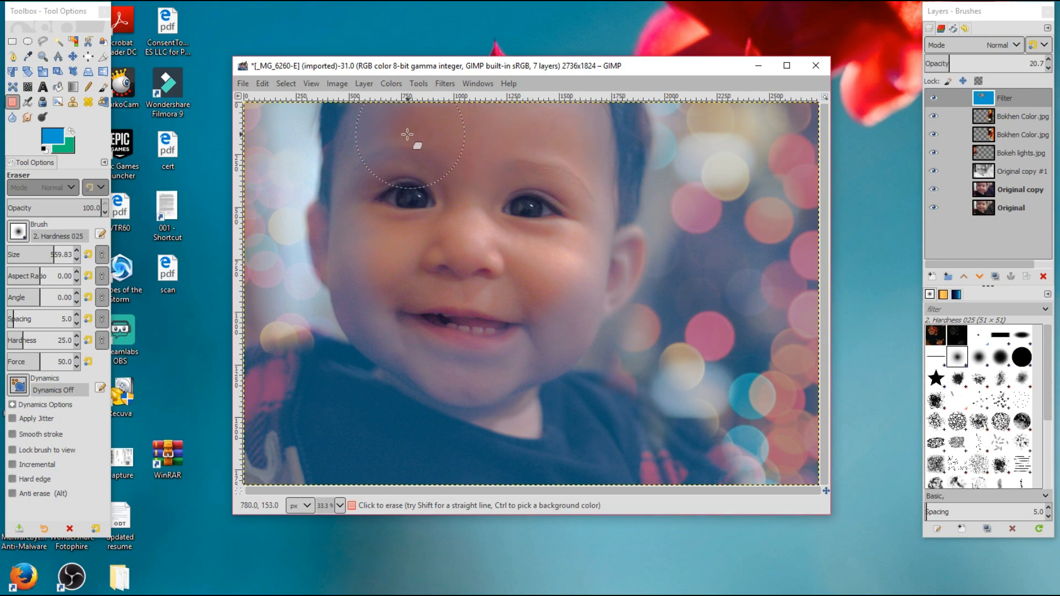
{"action": "mouse_move", "coordinate": [380, 160]}
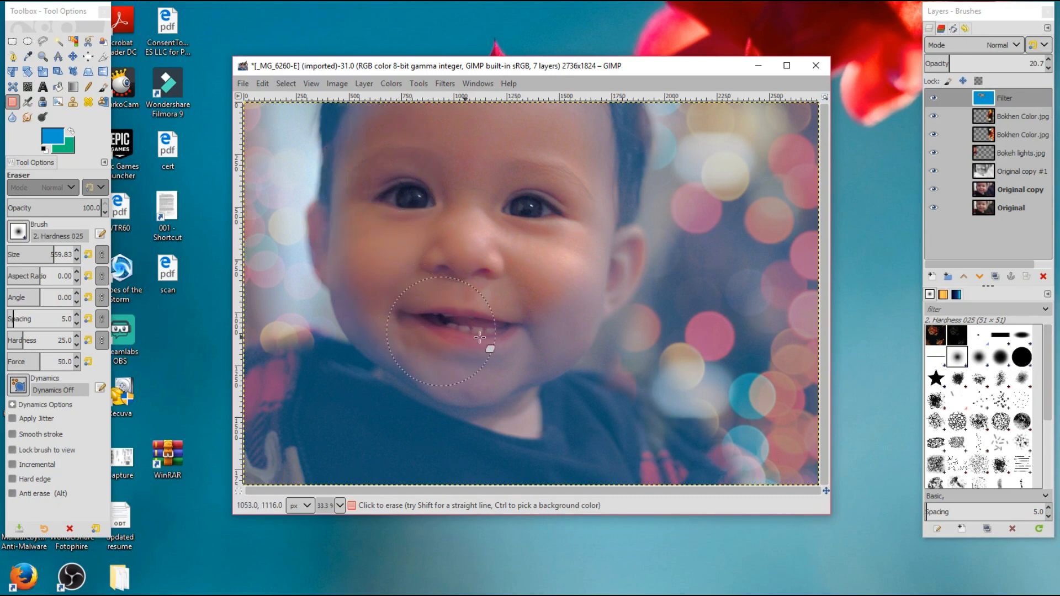
{"action": "left_click_drag", "start_coordinate": [478, 337], "coordinate": [601, 124]}
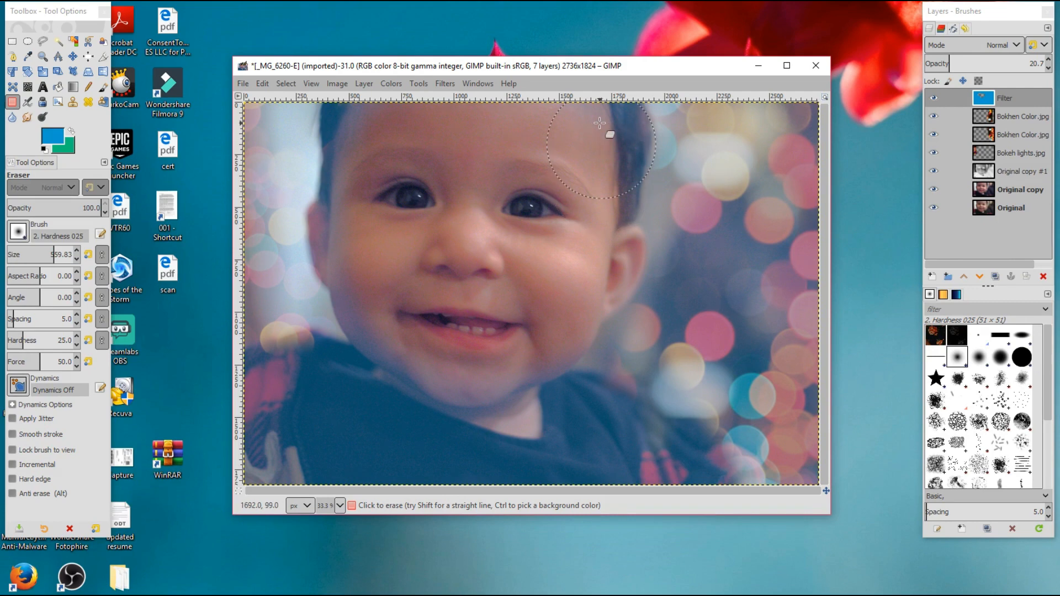